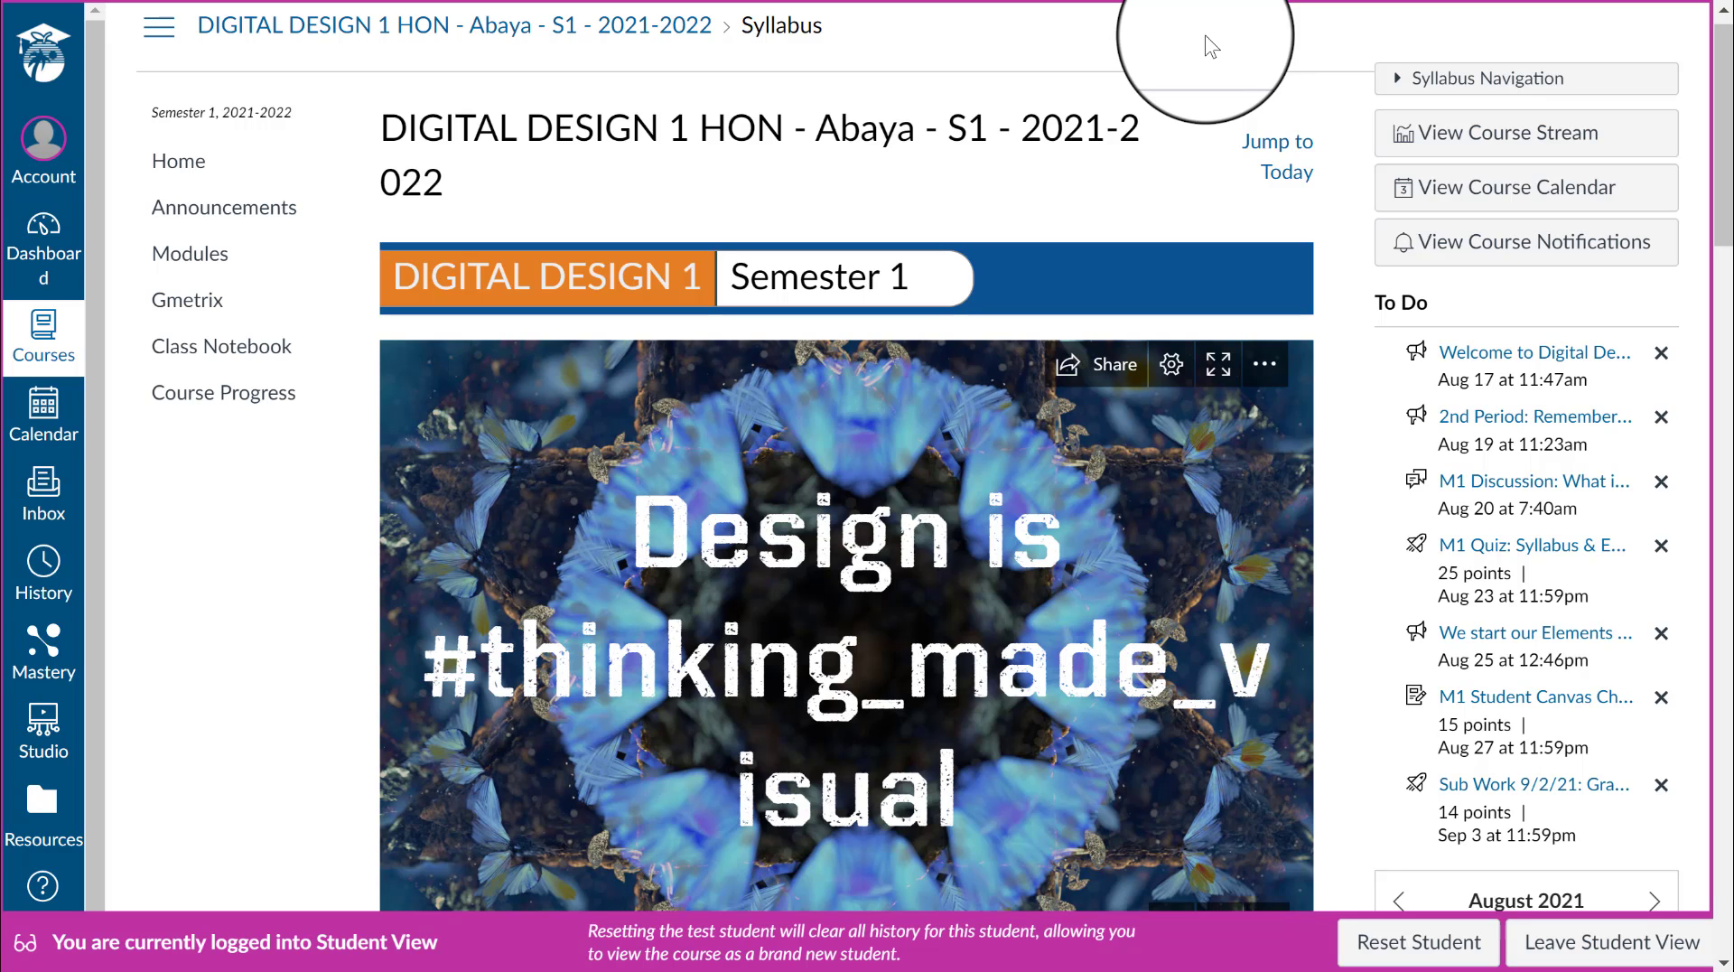
mouse_move(181, 165)
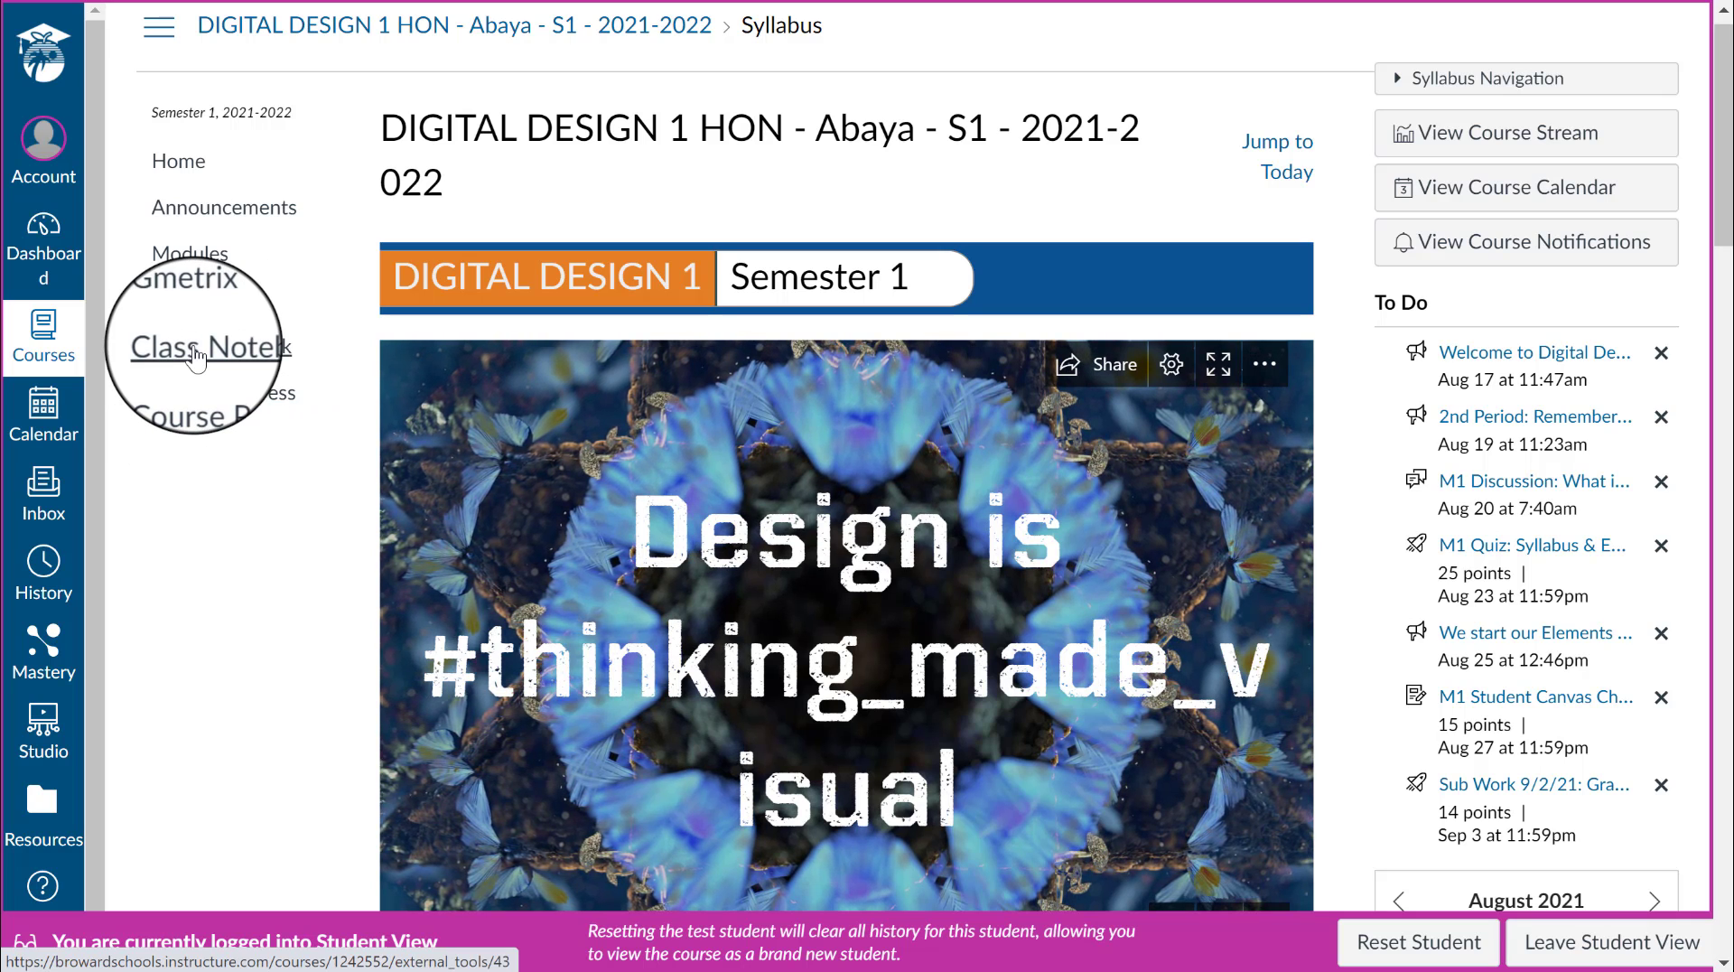
Step: Open the course's Class Notebook page in Canvas and start the OneNote sign-in
click(204, 347)
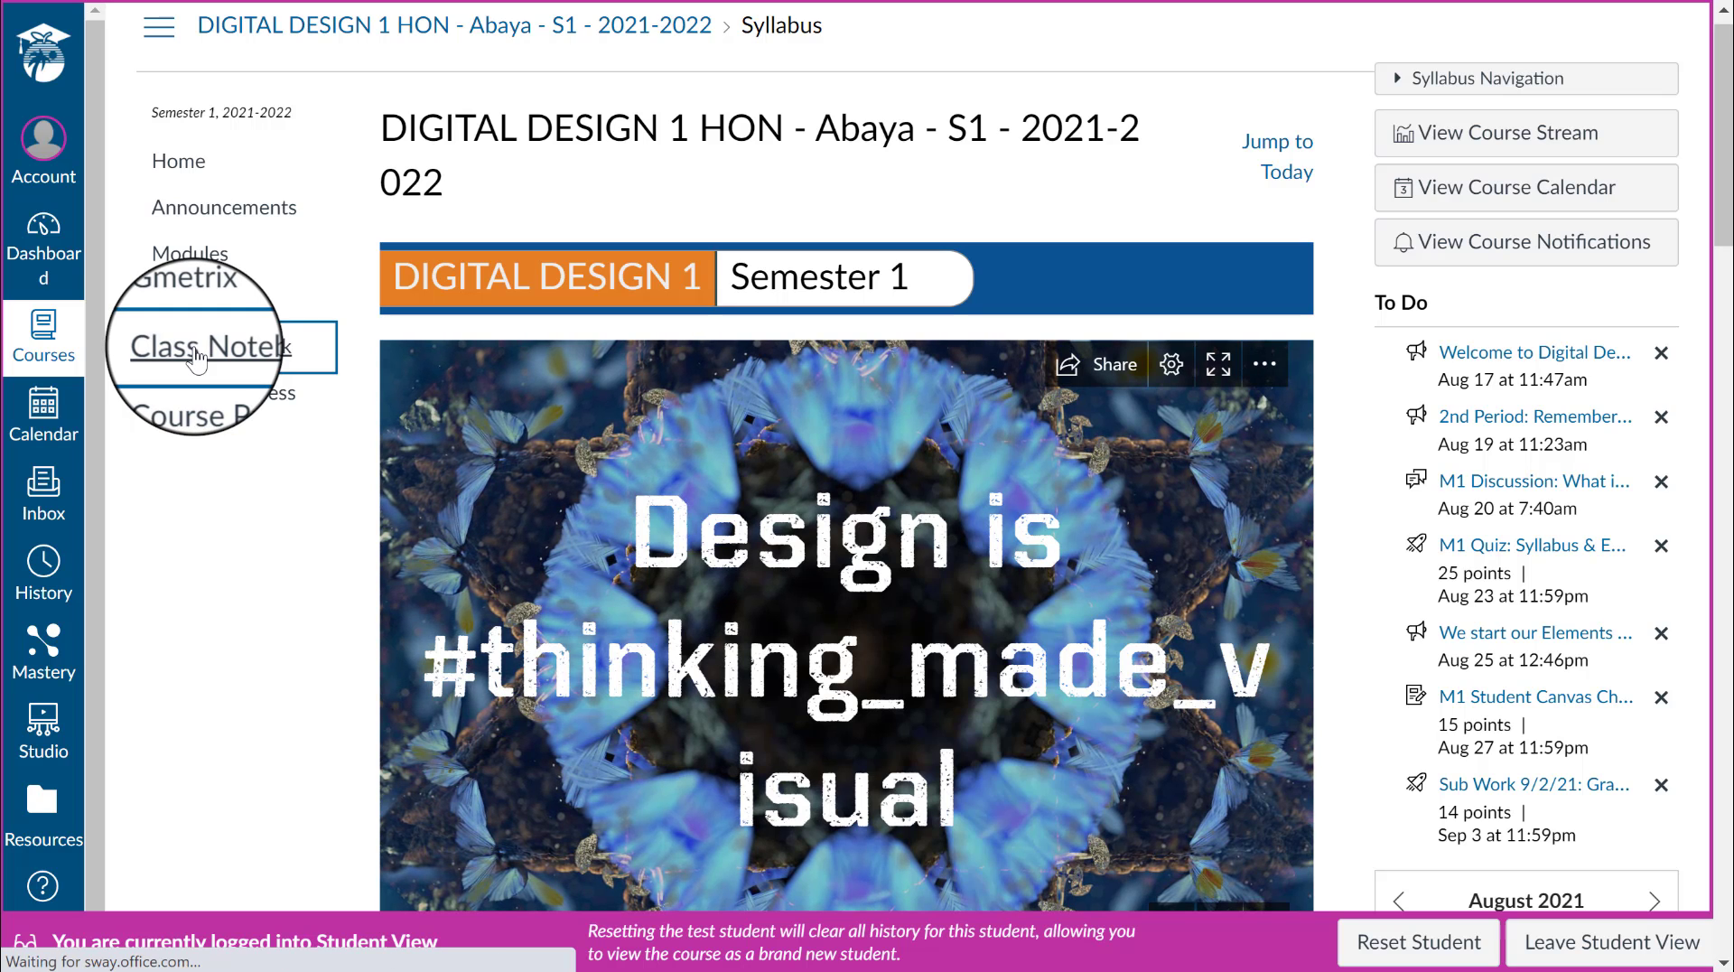
click(203, 347)
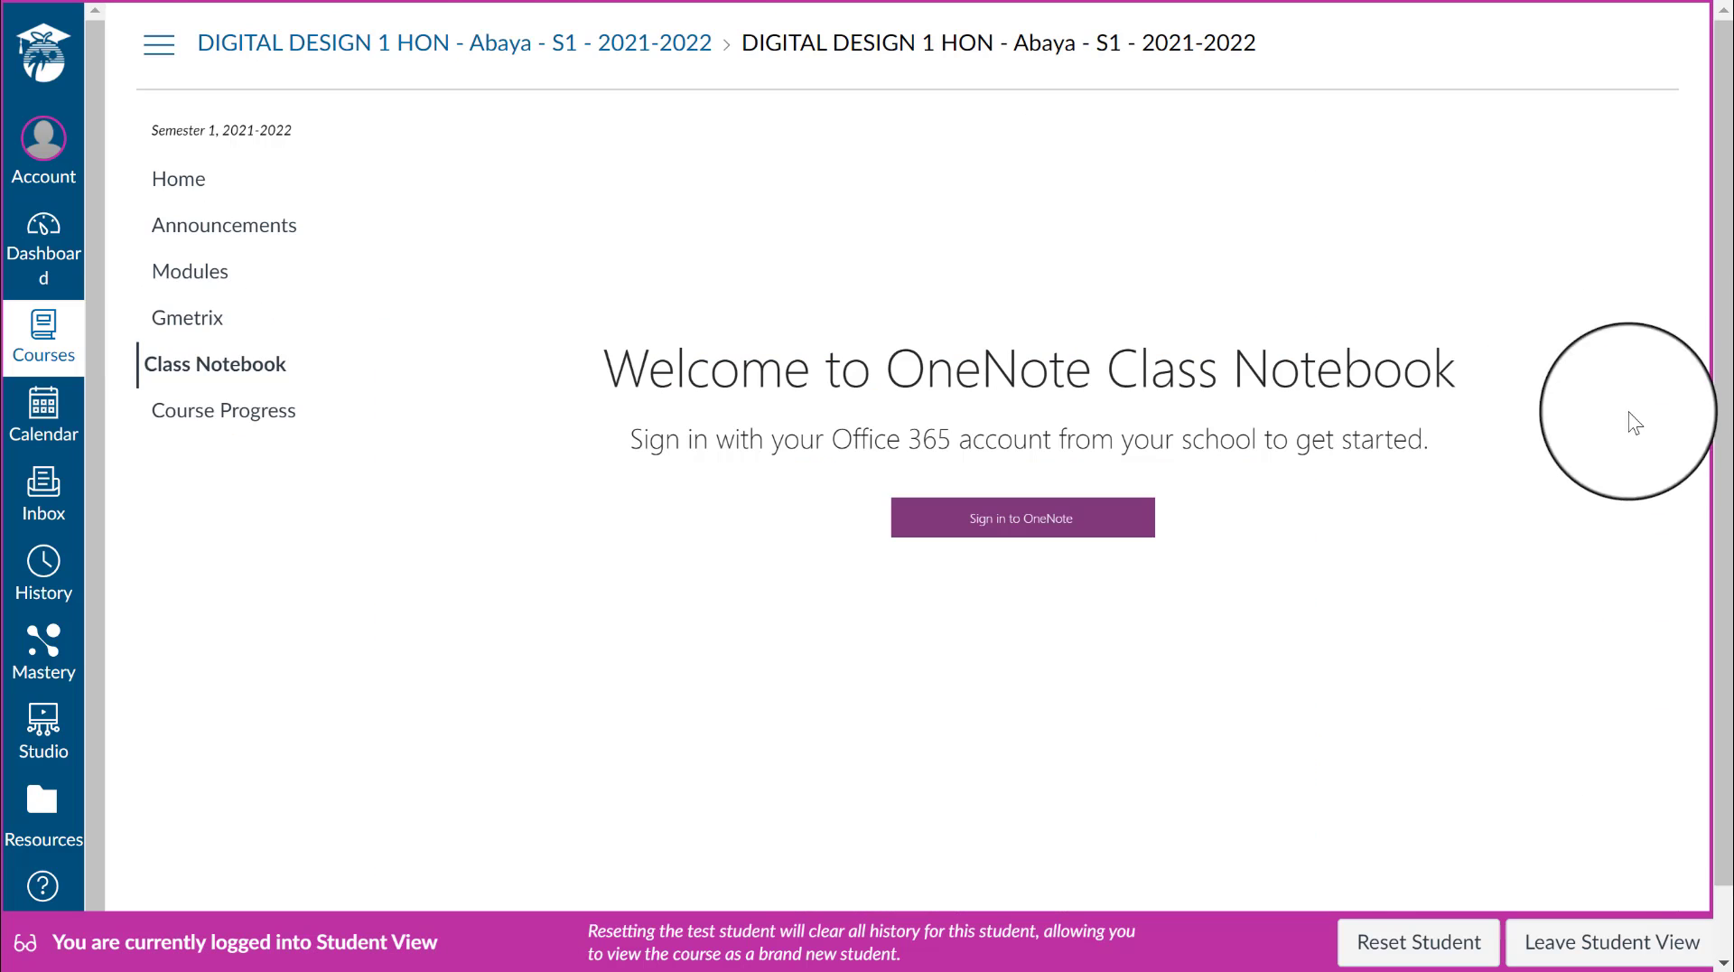
mouse_move(1479, 629)
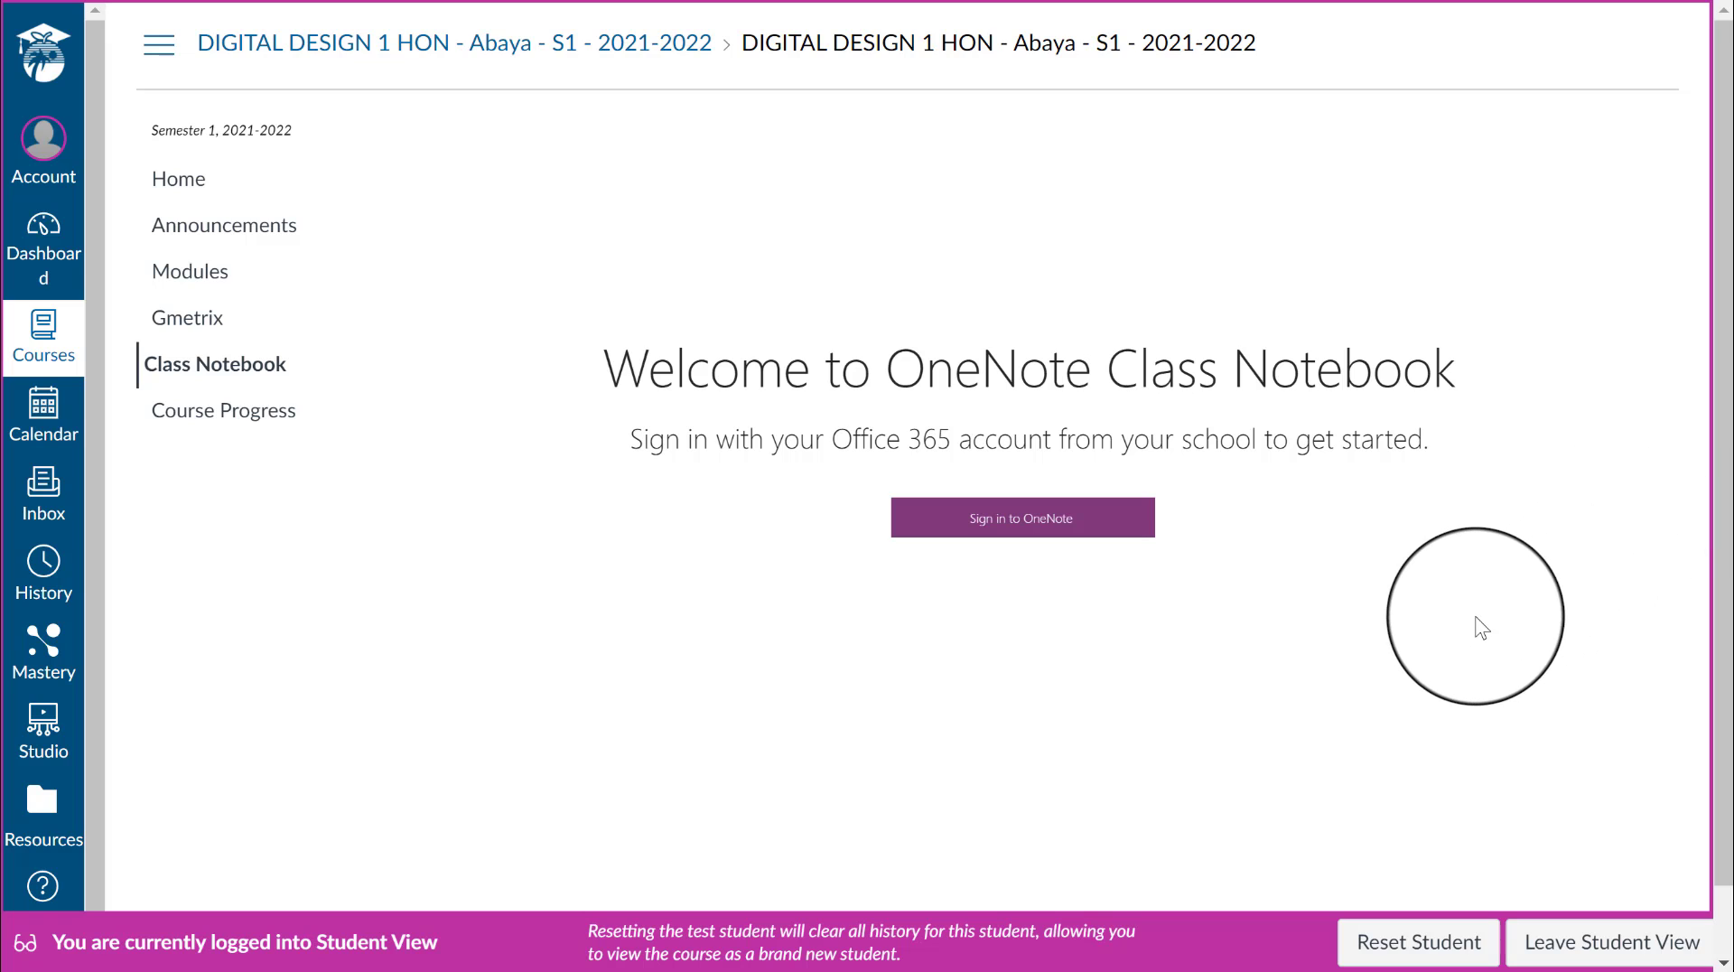
mouse_move(1136, 533)
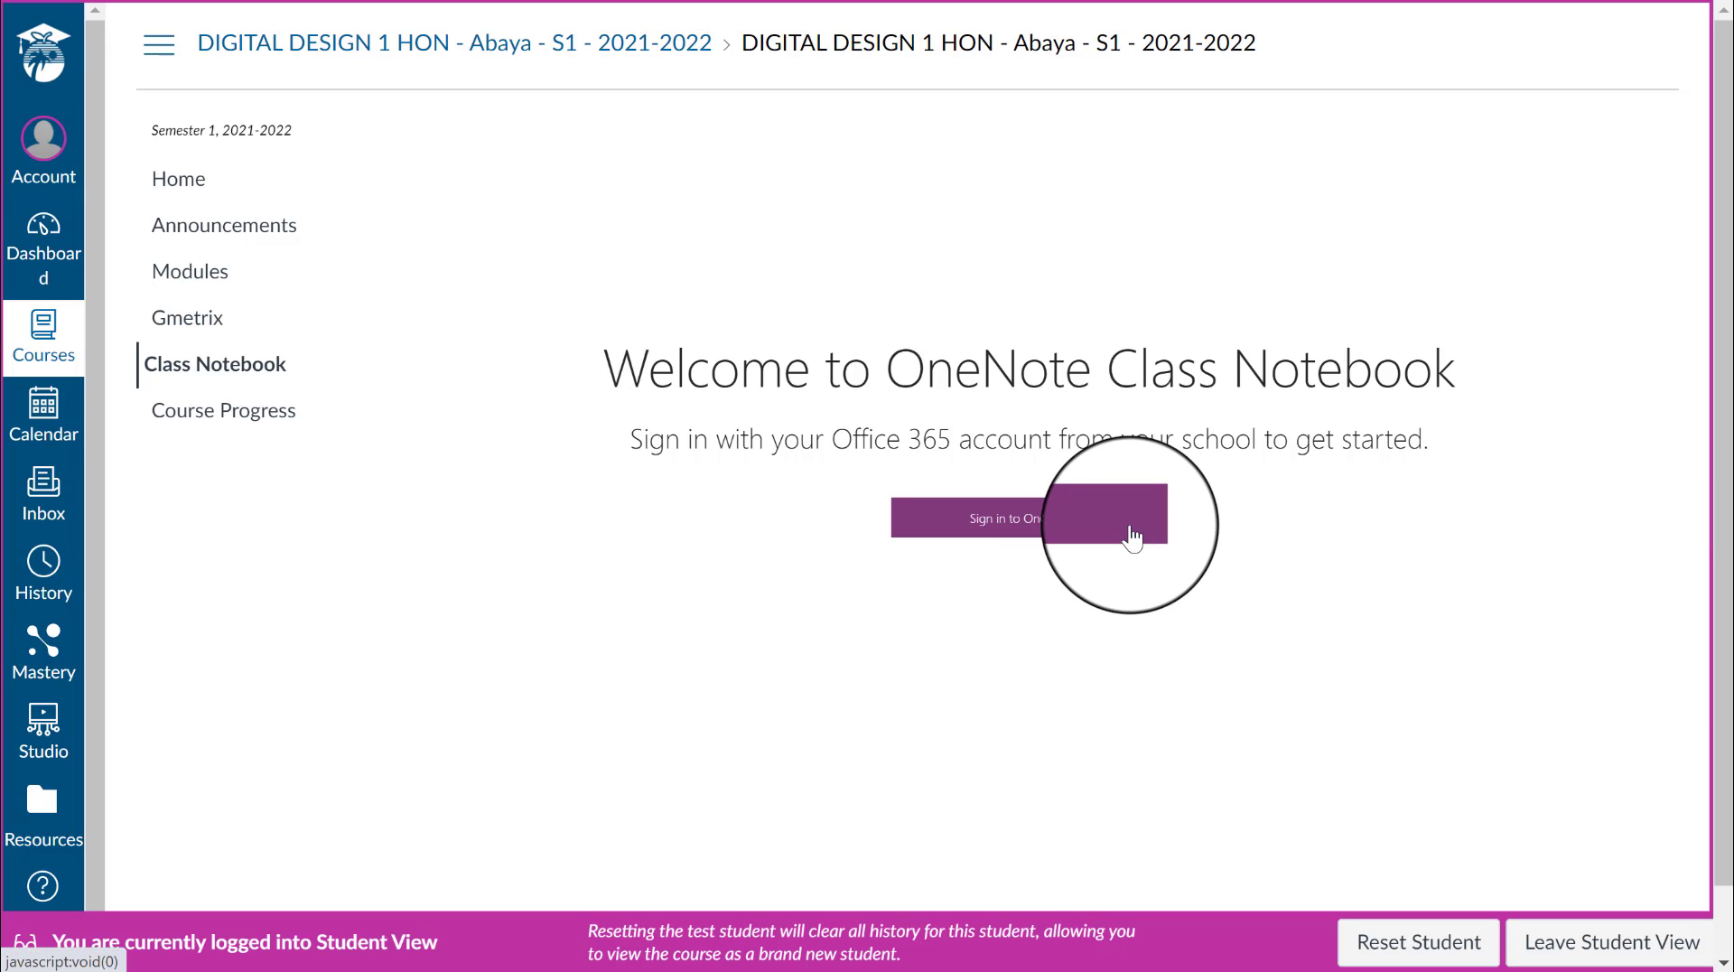
click(1031, 518)
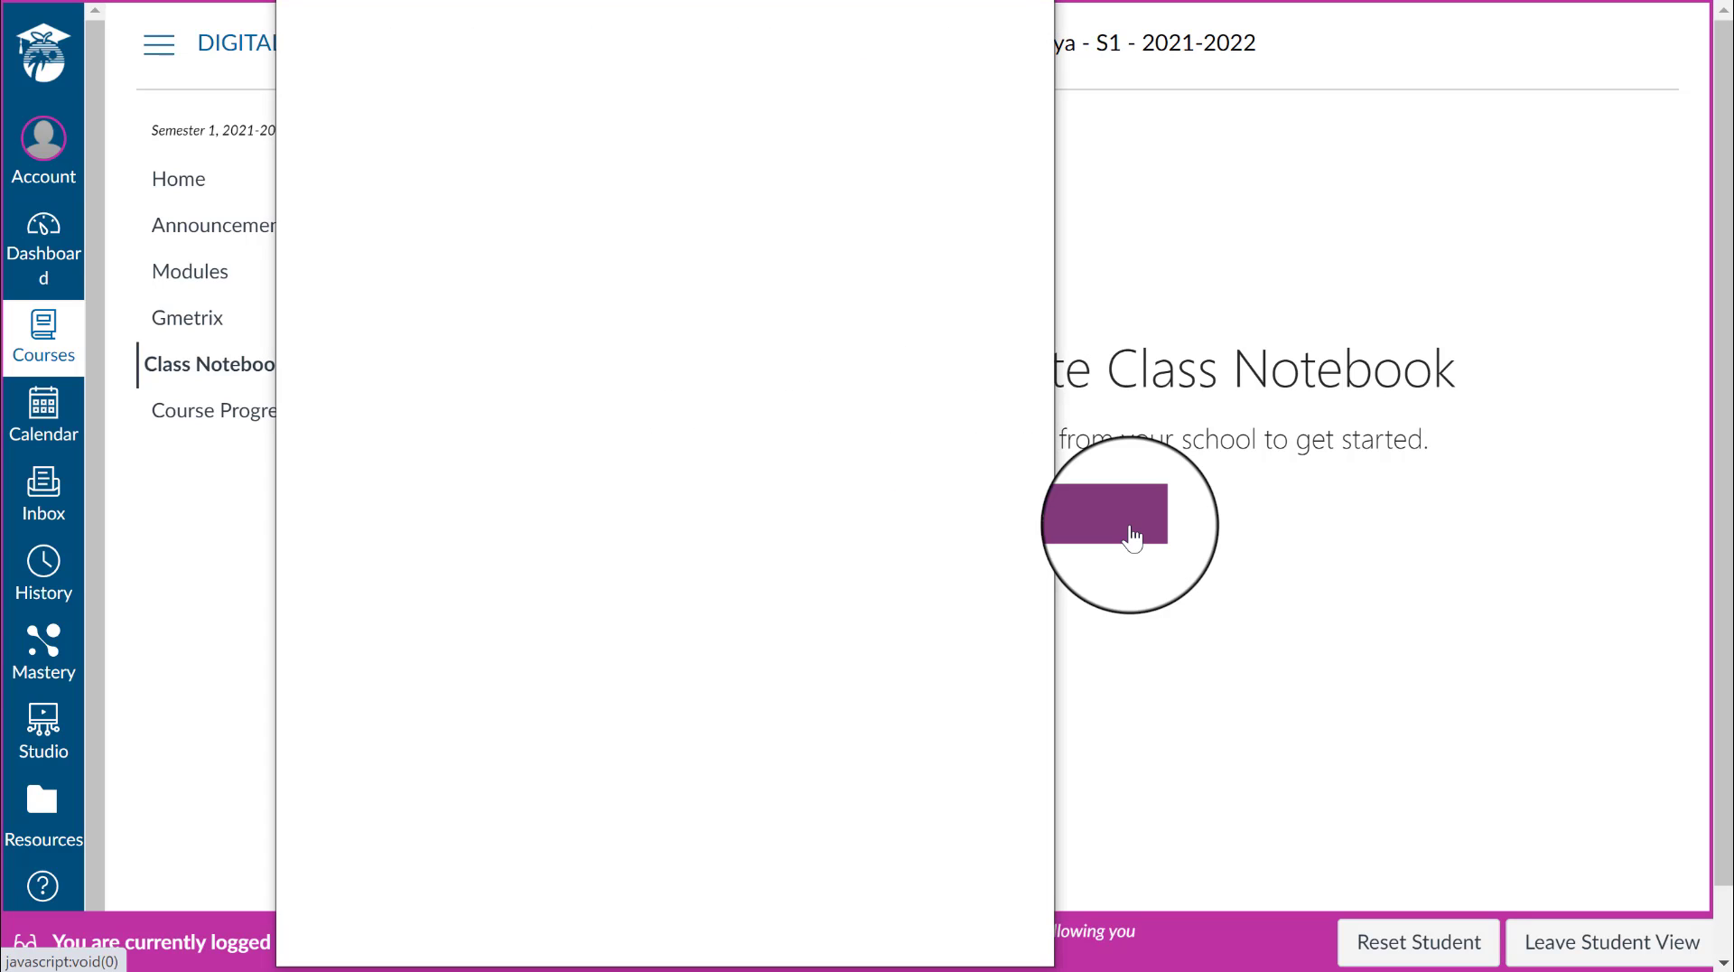
Step: Complete sign-in and open Design 1 Certification Notes in OneNote Online
click(1105, 525)
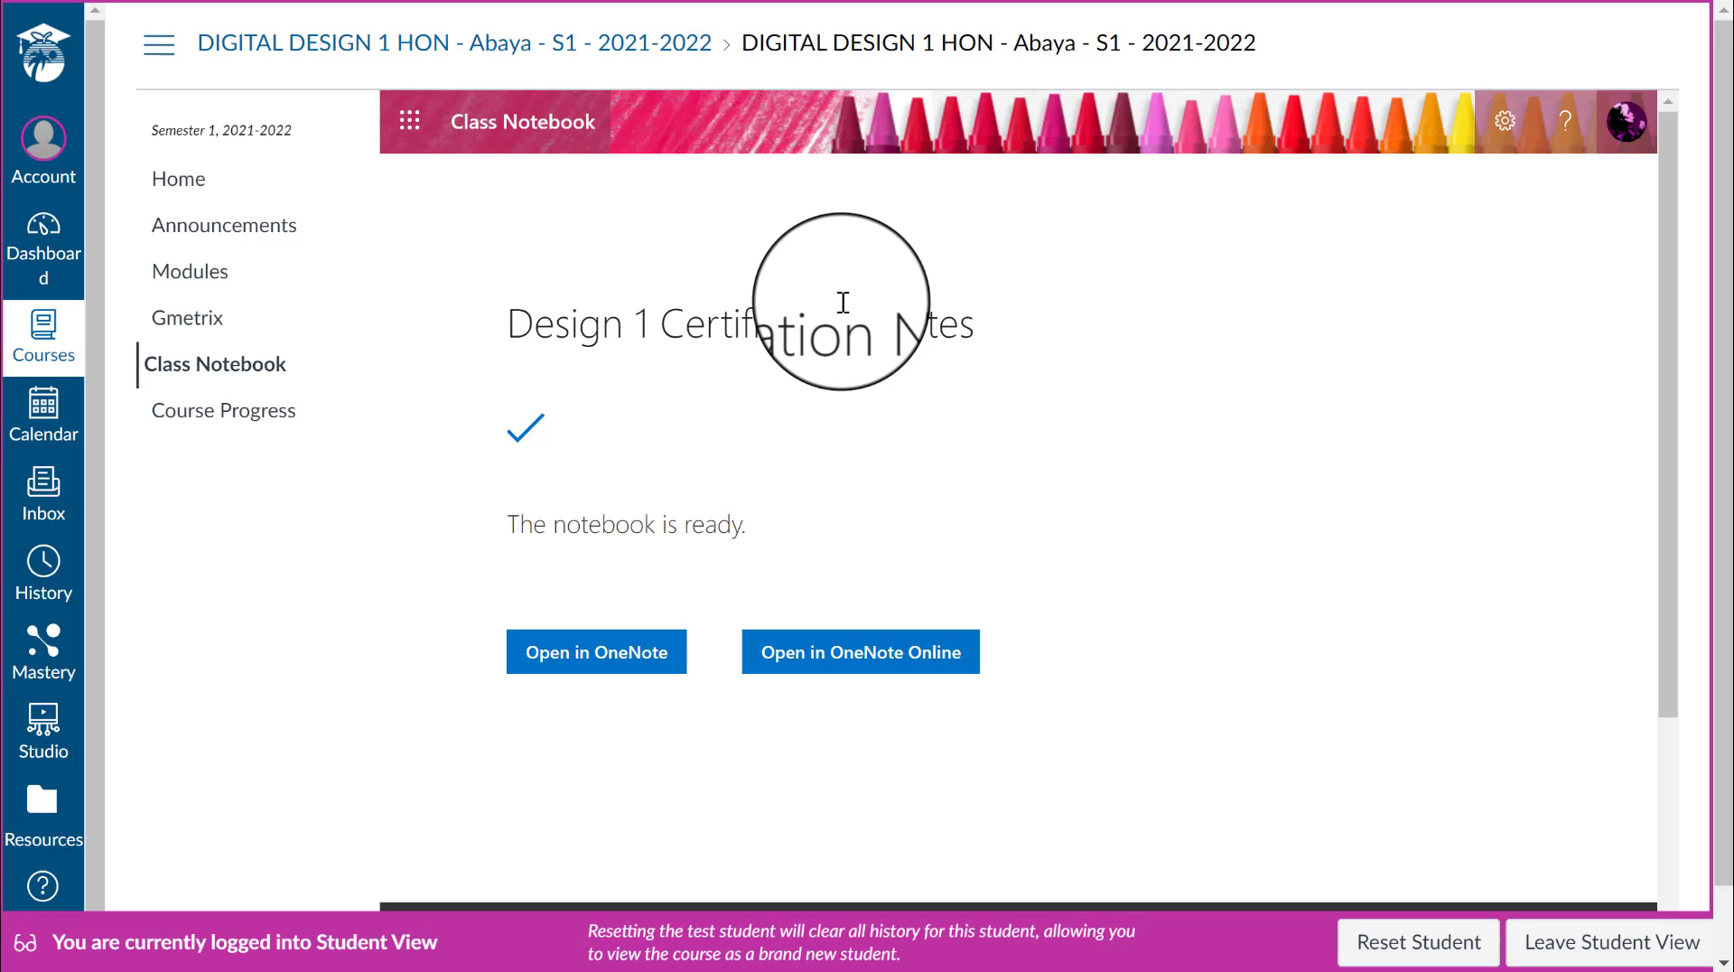
mouse_move(844, 724)
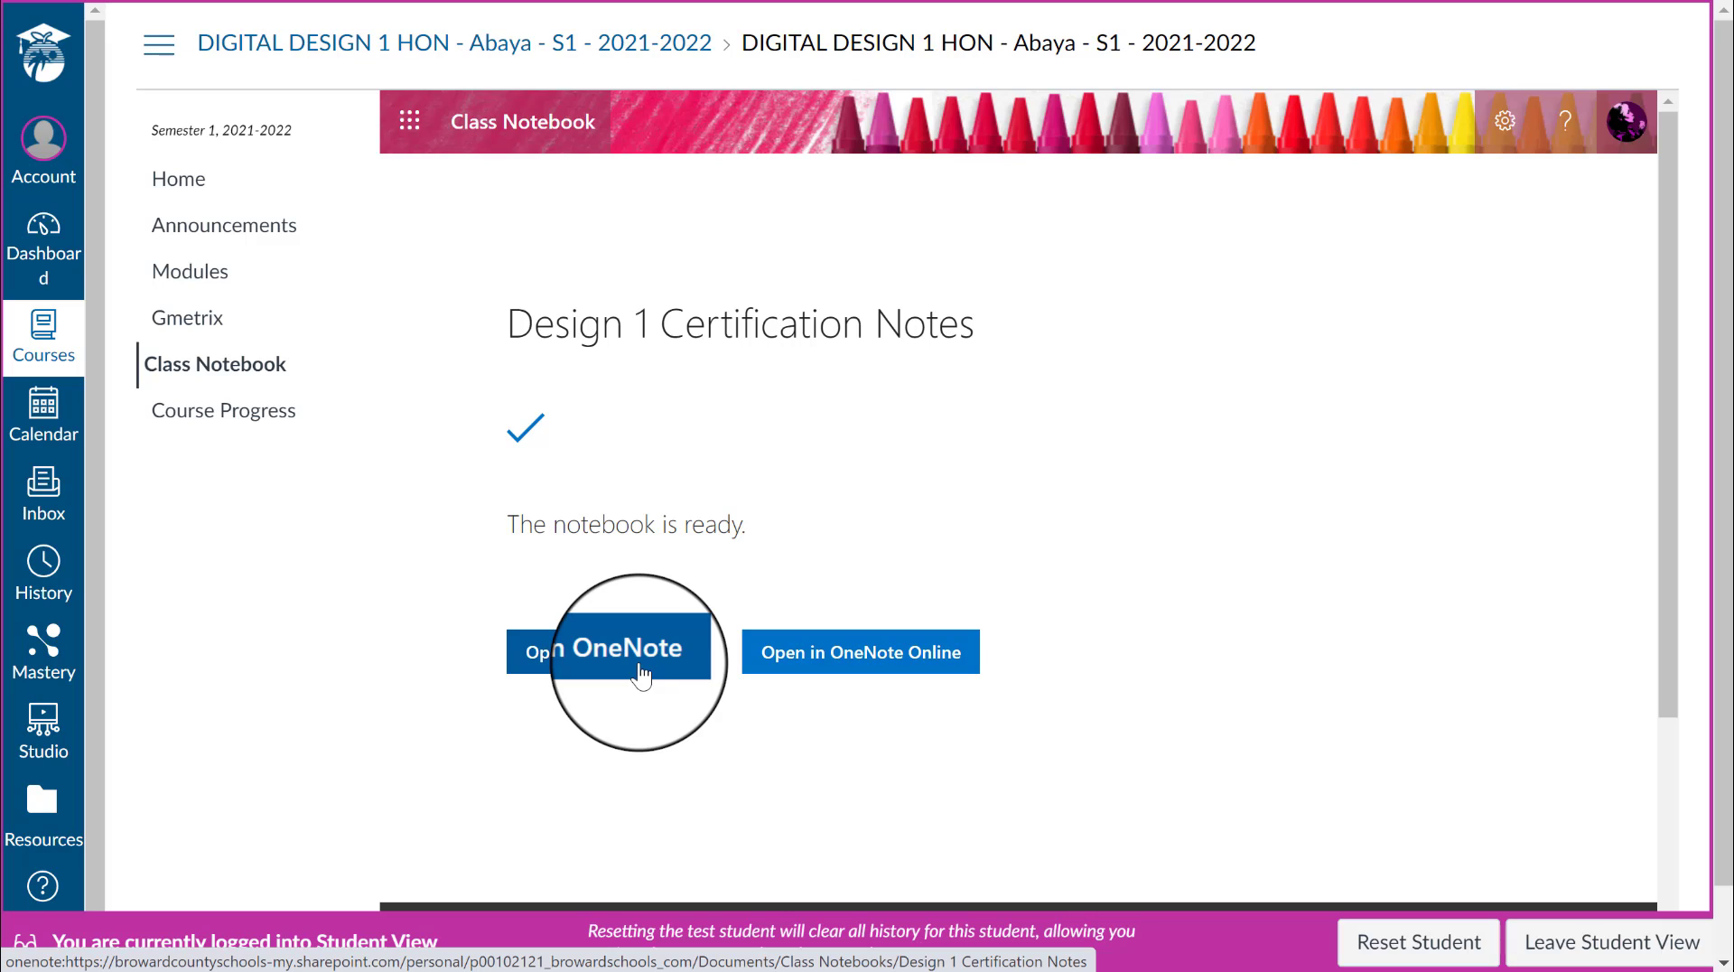
mouse_move(888, 670)
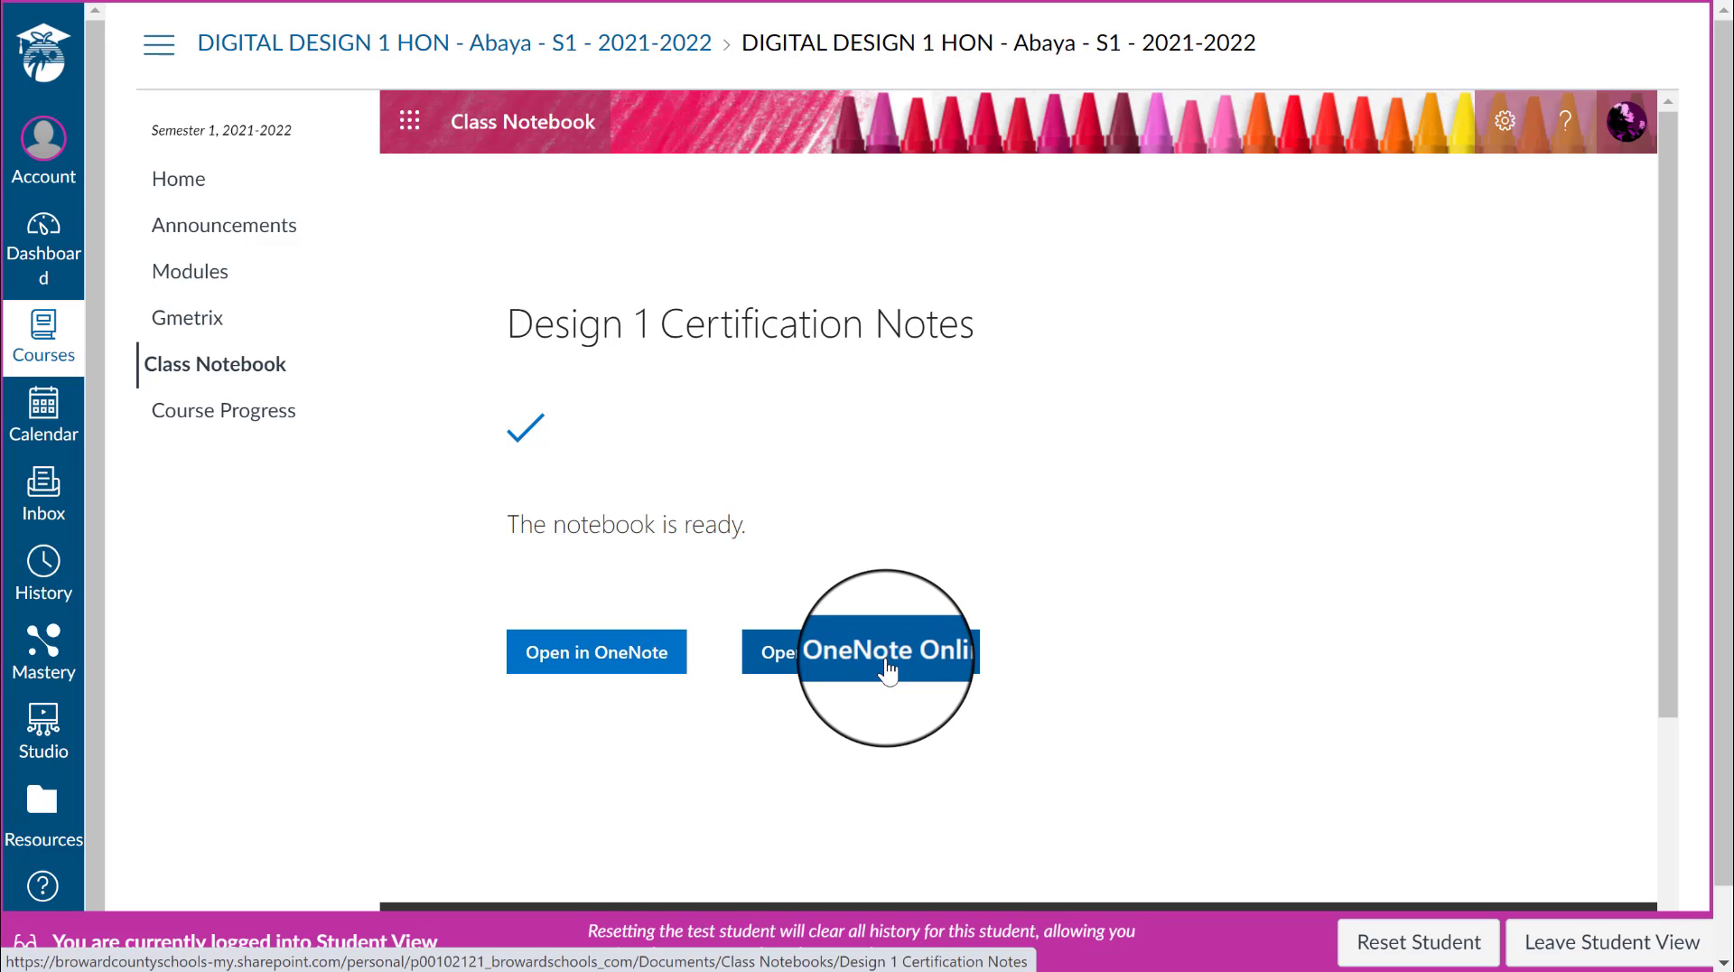
mouse_move(917, 674)
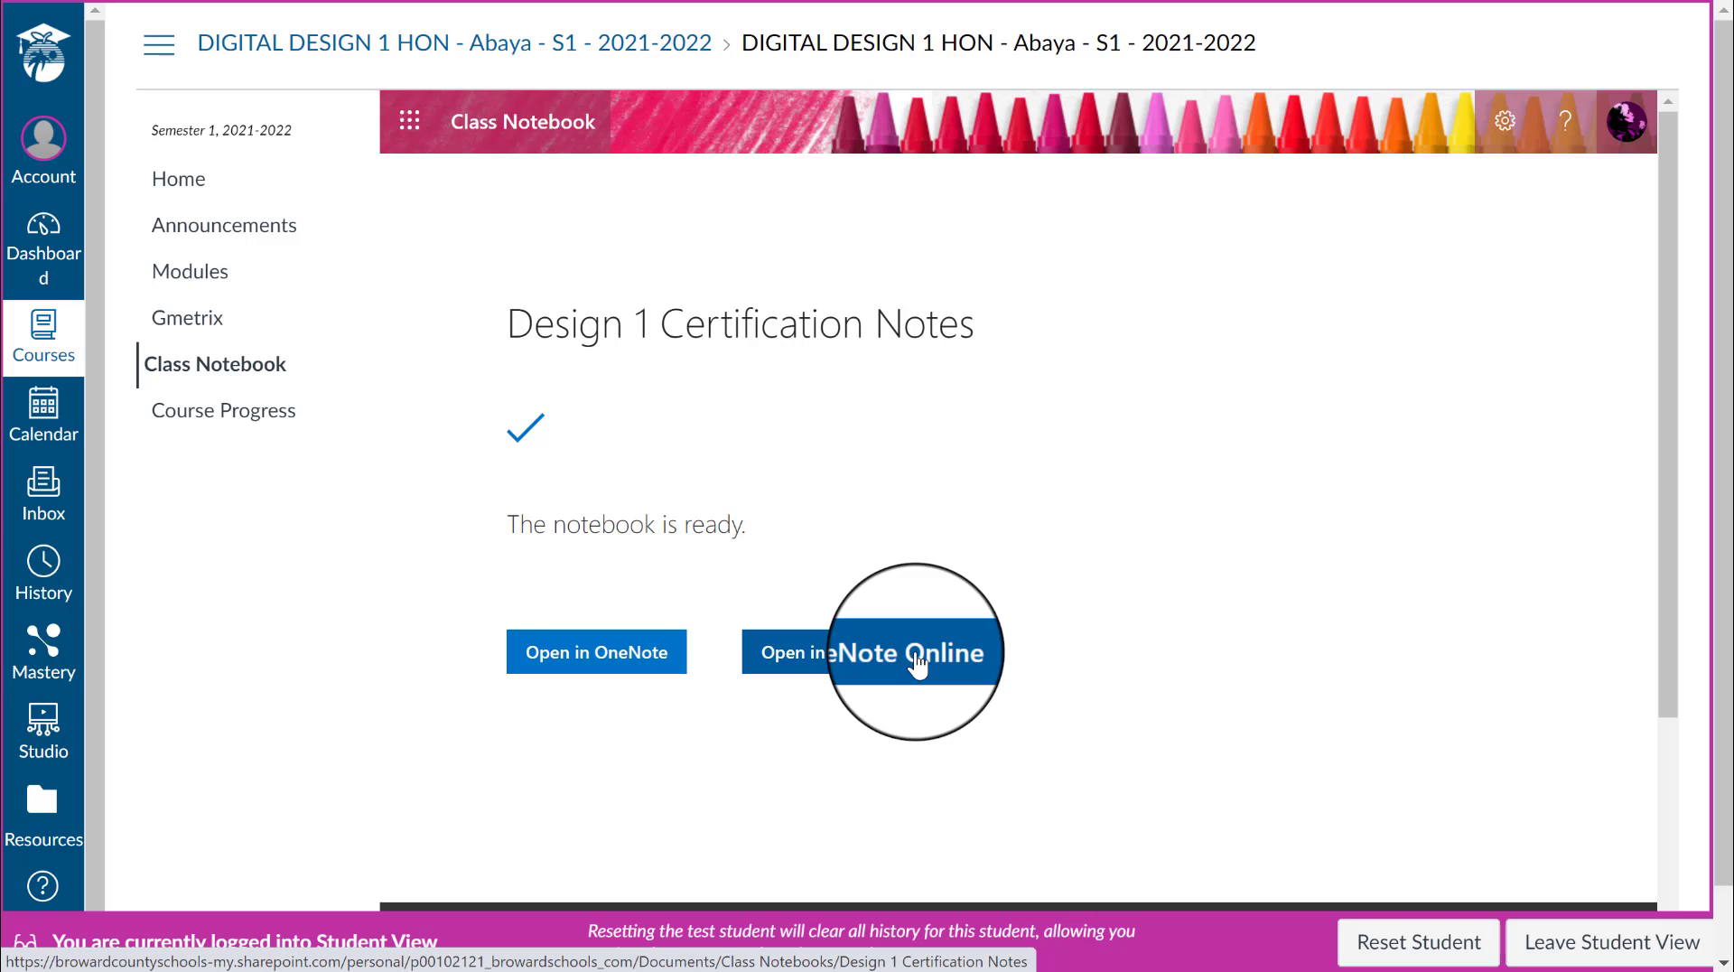
click(909, 652)
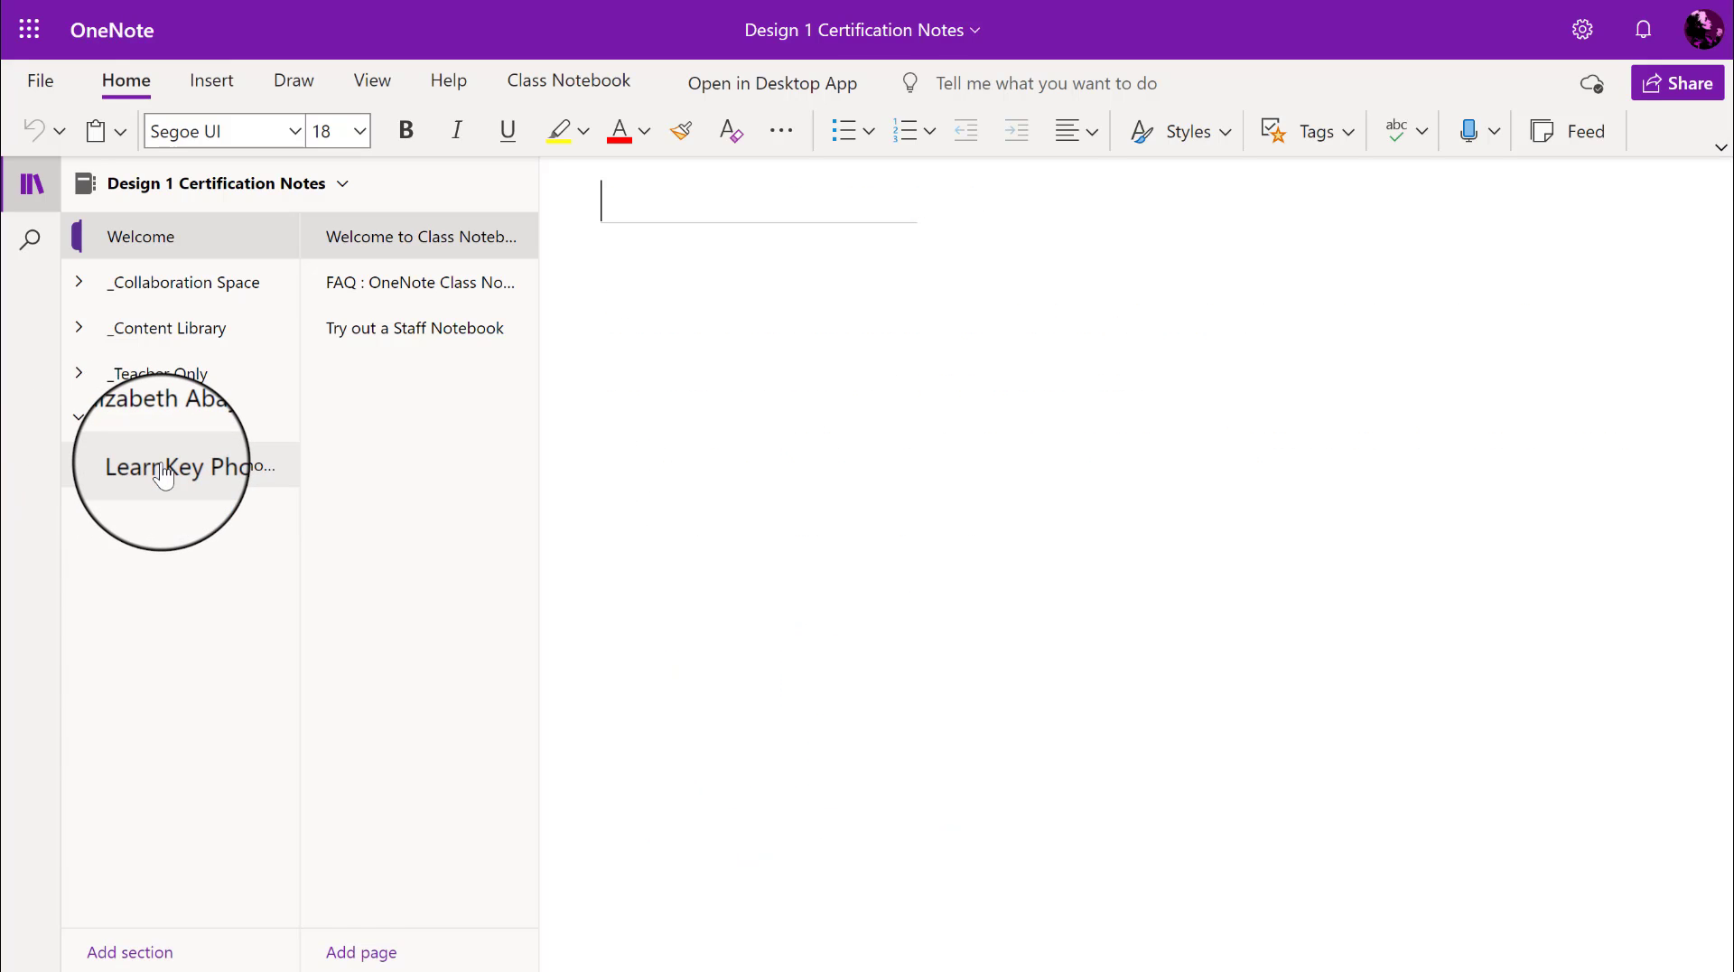
Step: Open the LearnKey Photoshop section under the student group
click(181, 465)
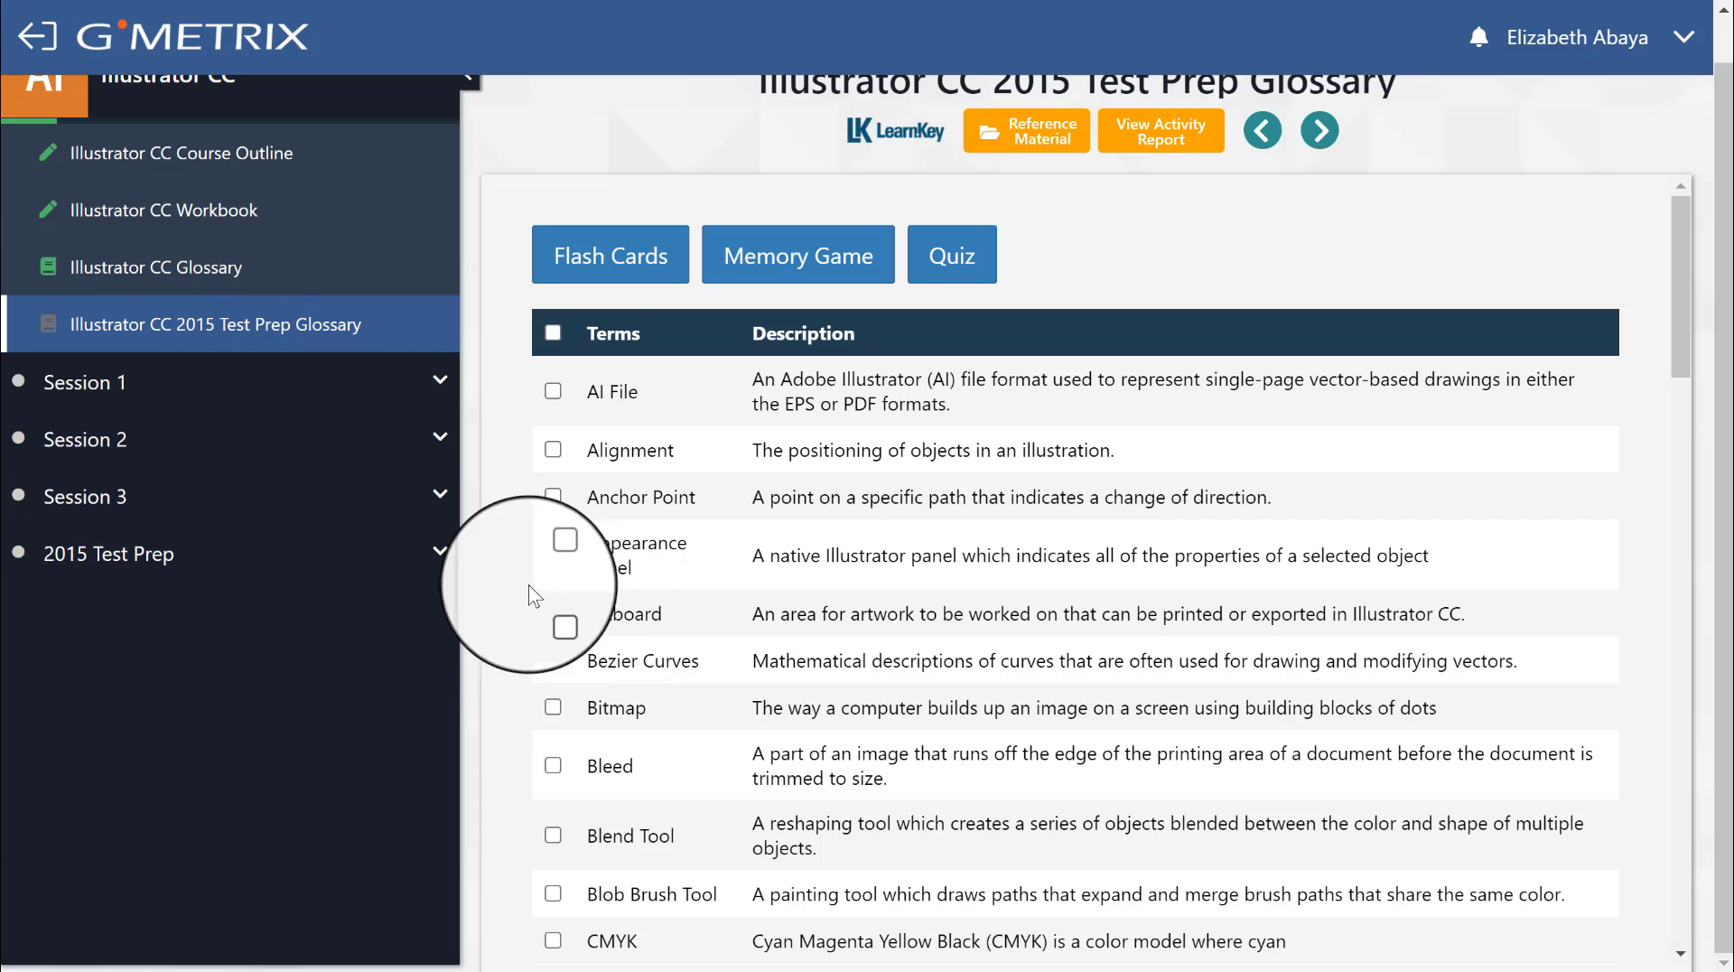
Step: Play Illustrator CC Session 1 training, then load Raster File Formats under Digital Art Terminology
click(85, 382)
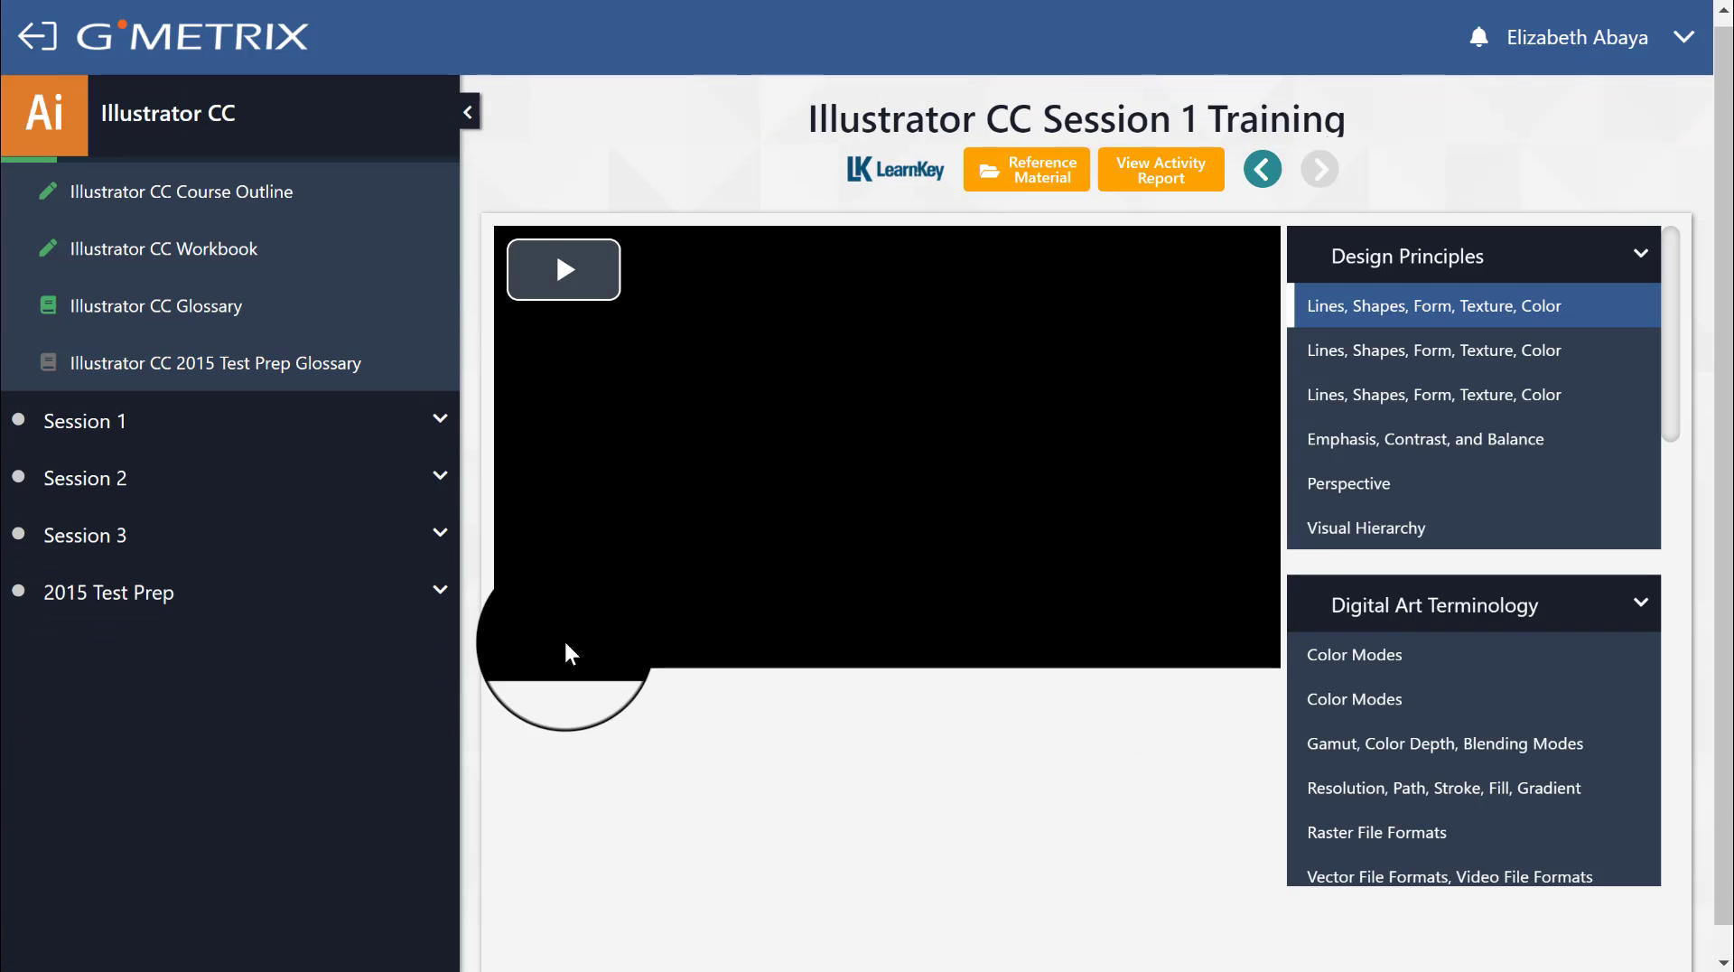
click(563, 269)
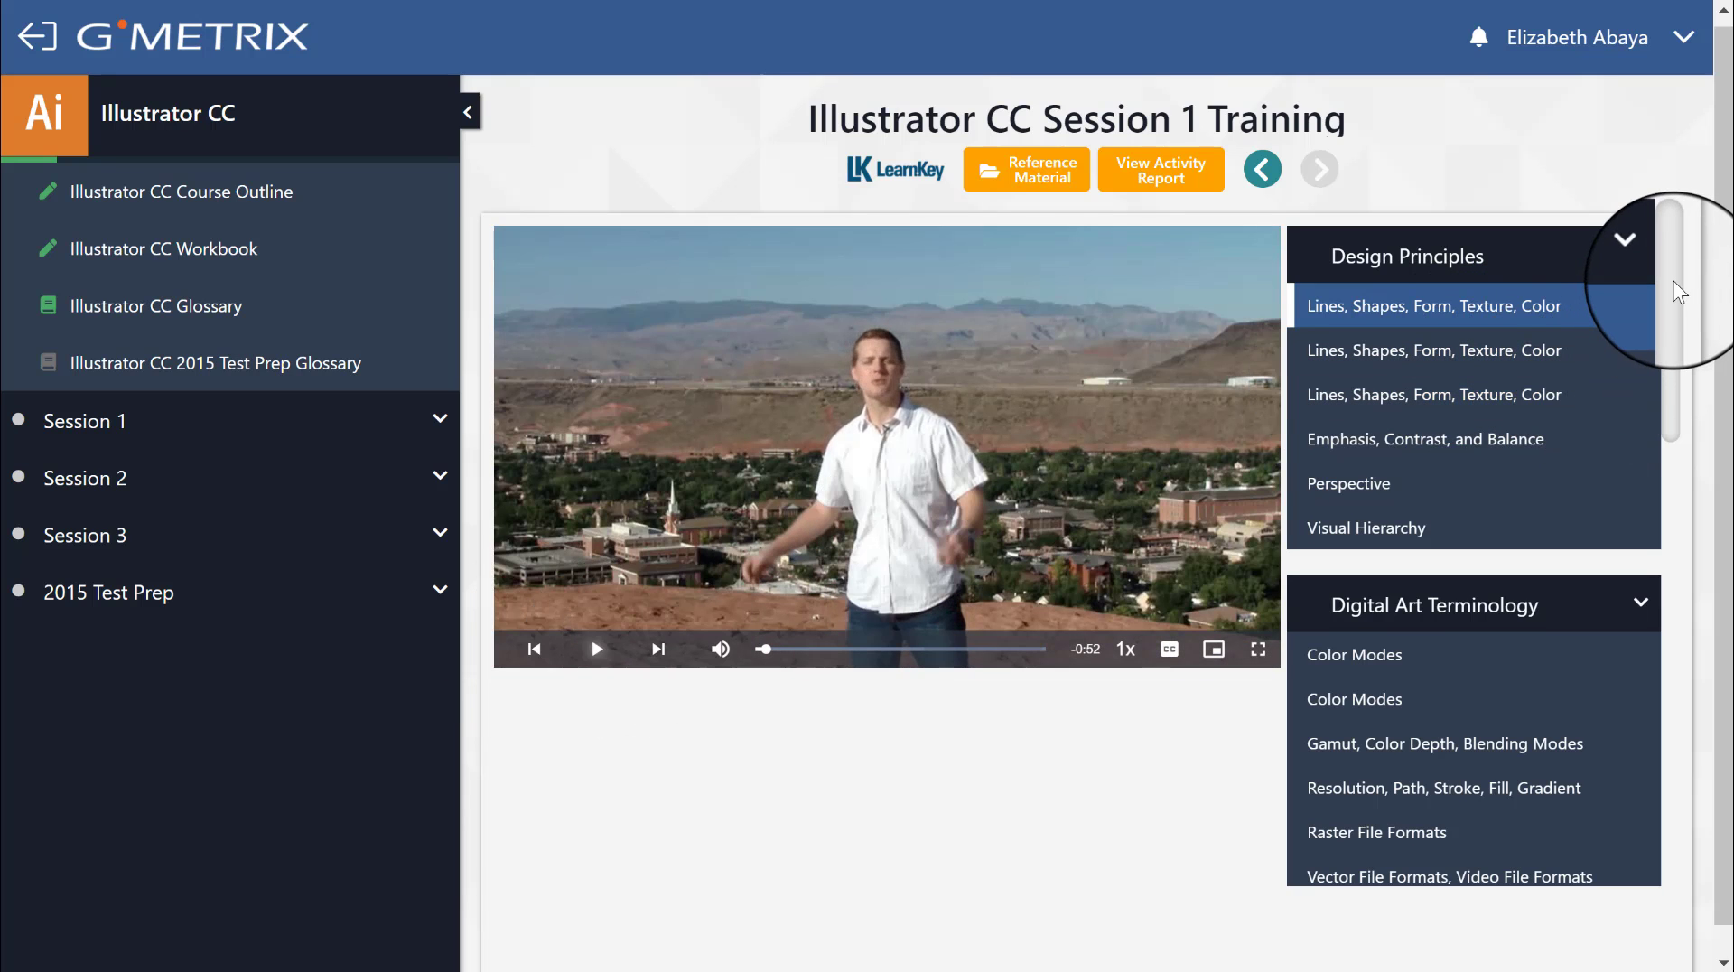
scroll(down, 3)
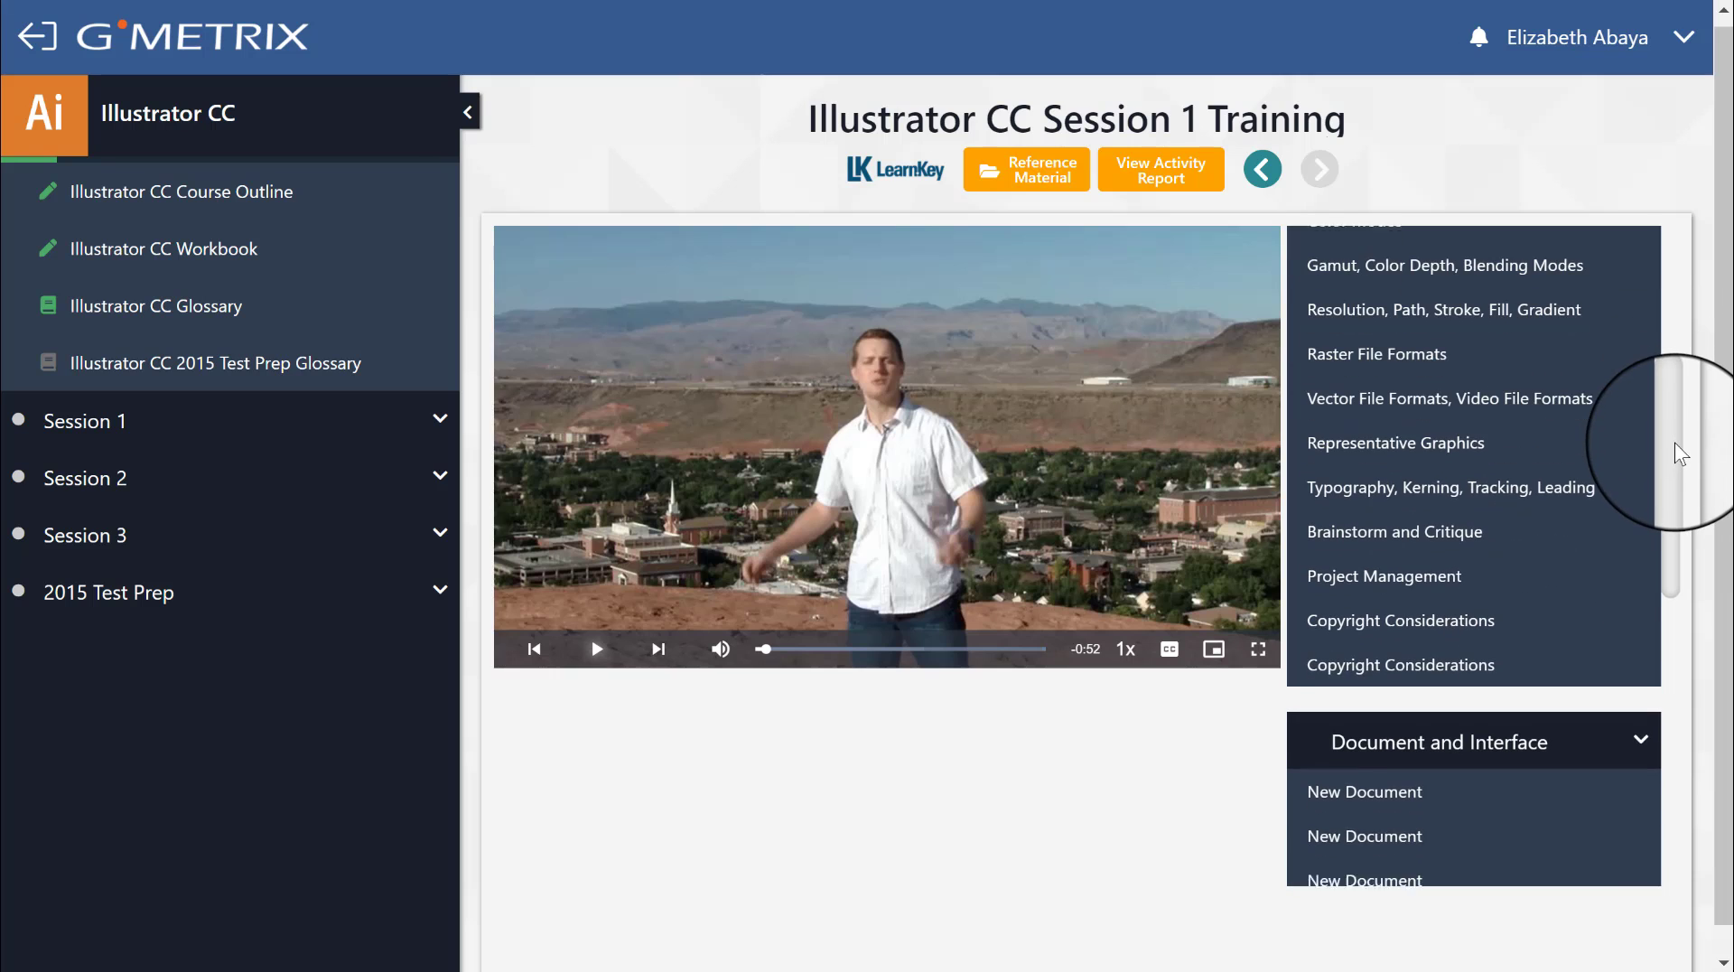
scroll(down, 3)
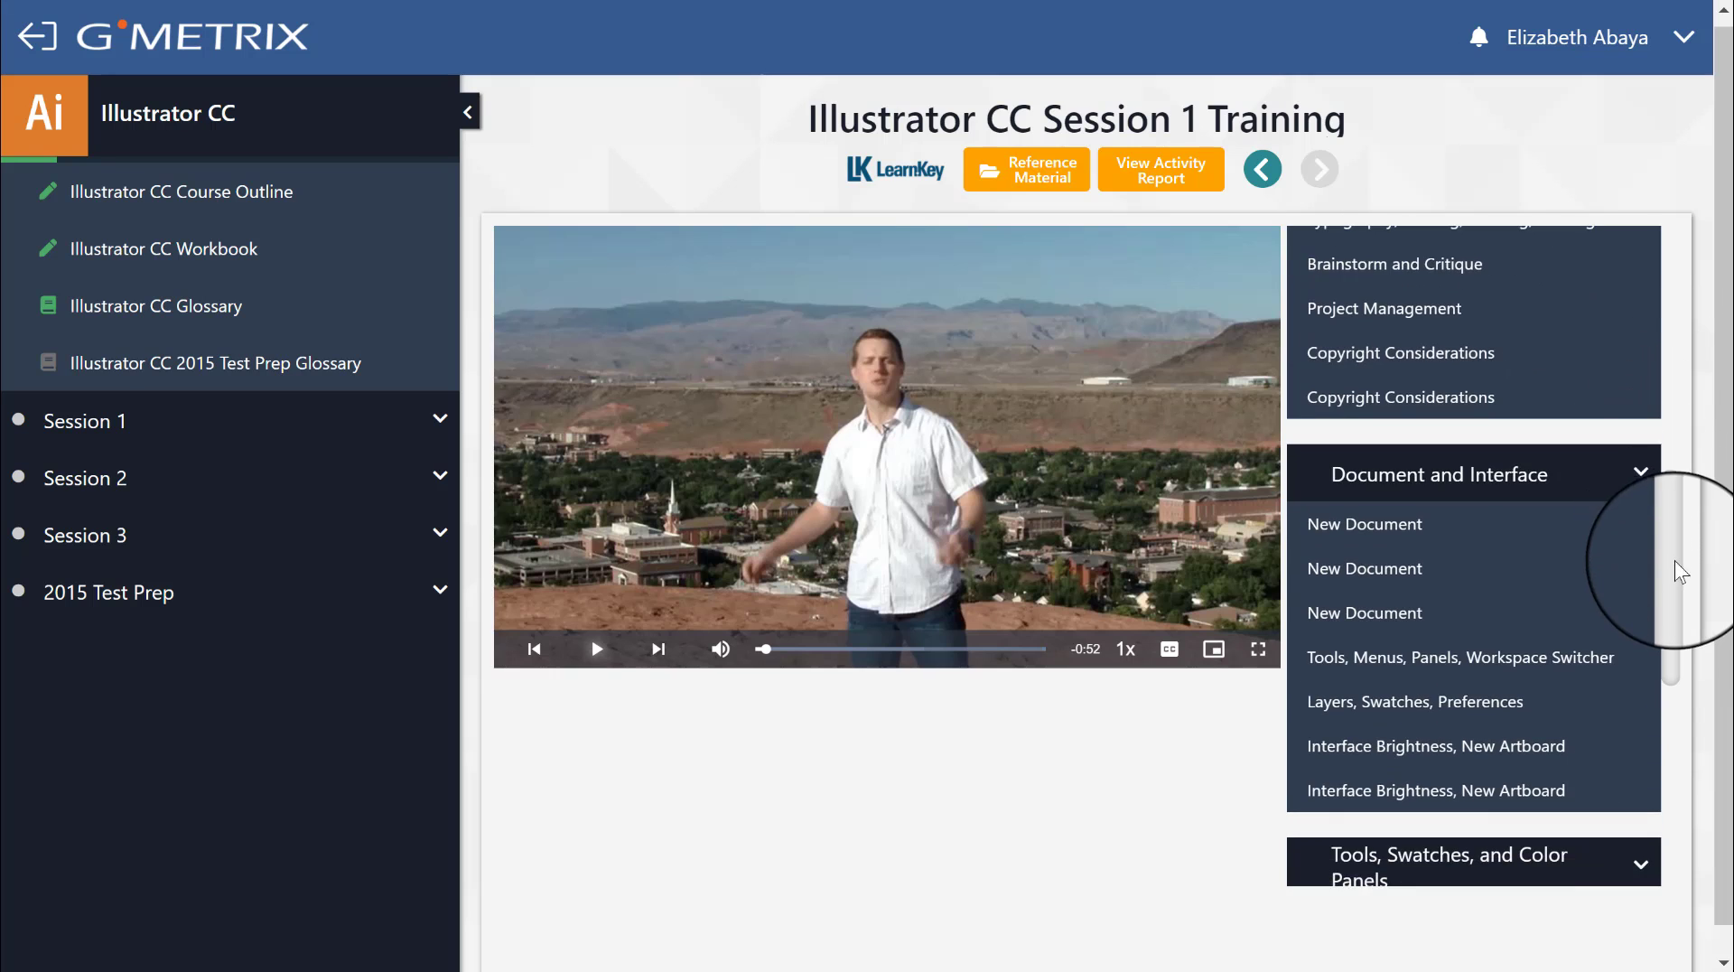
scroll(down, 3)
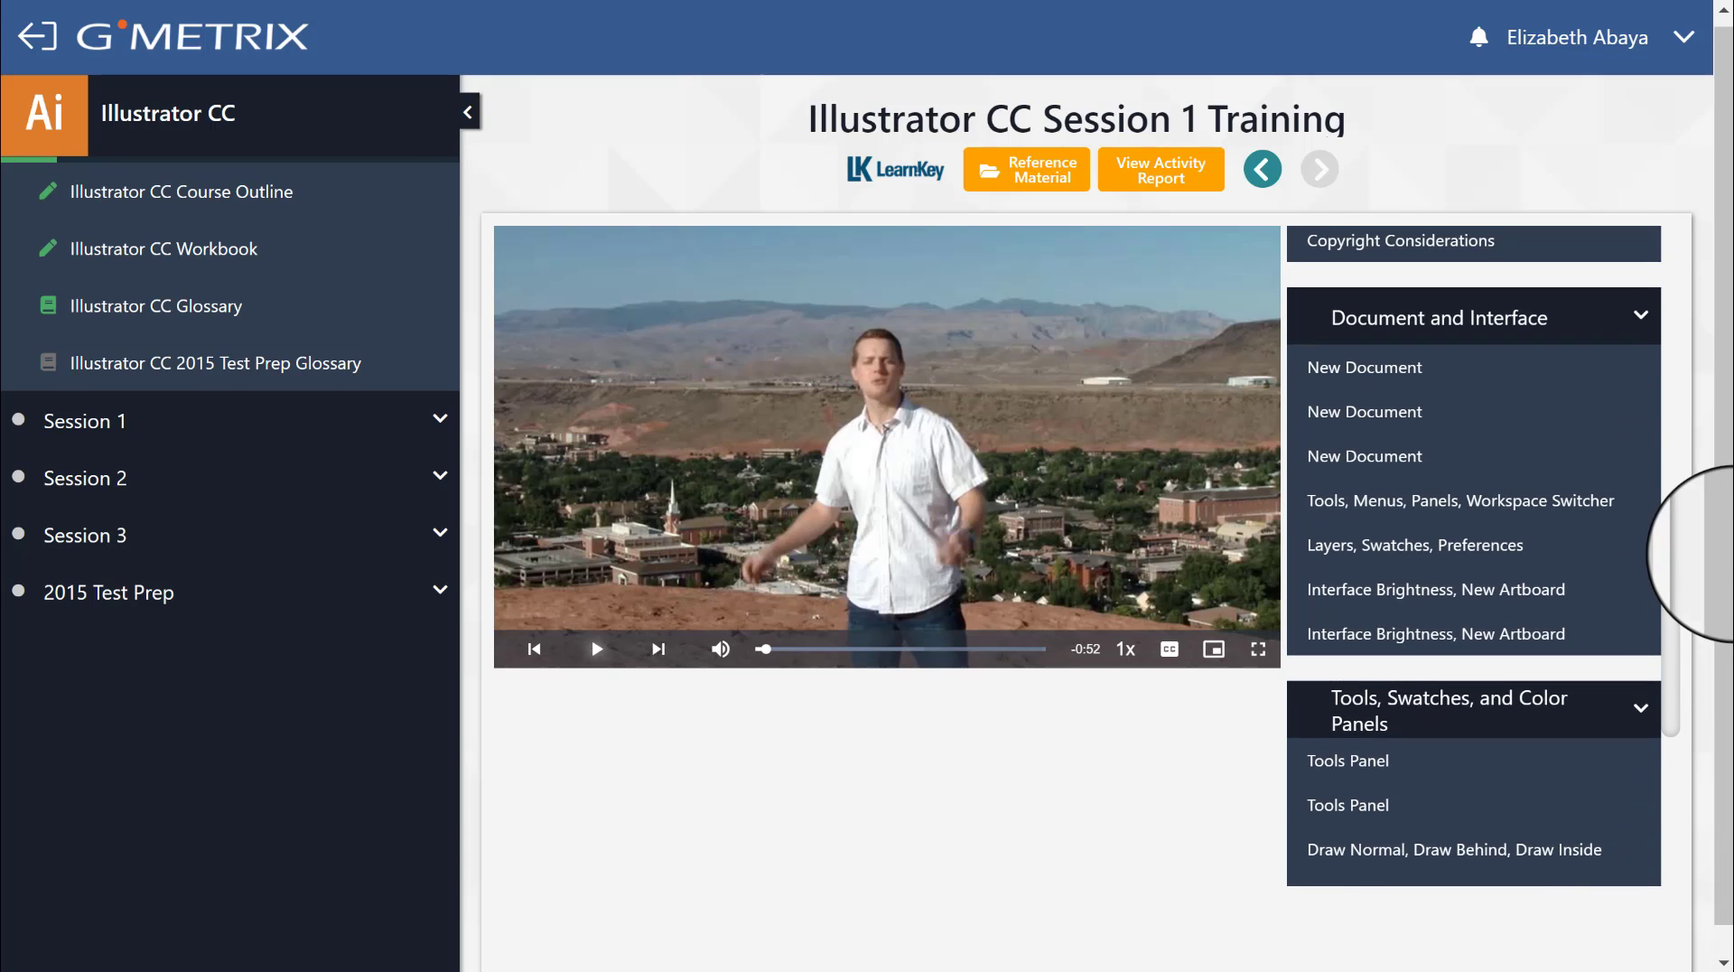
scroll(down, 3)
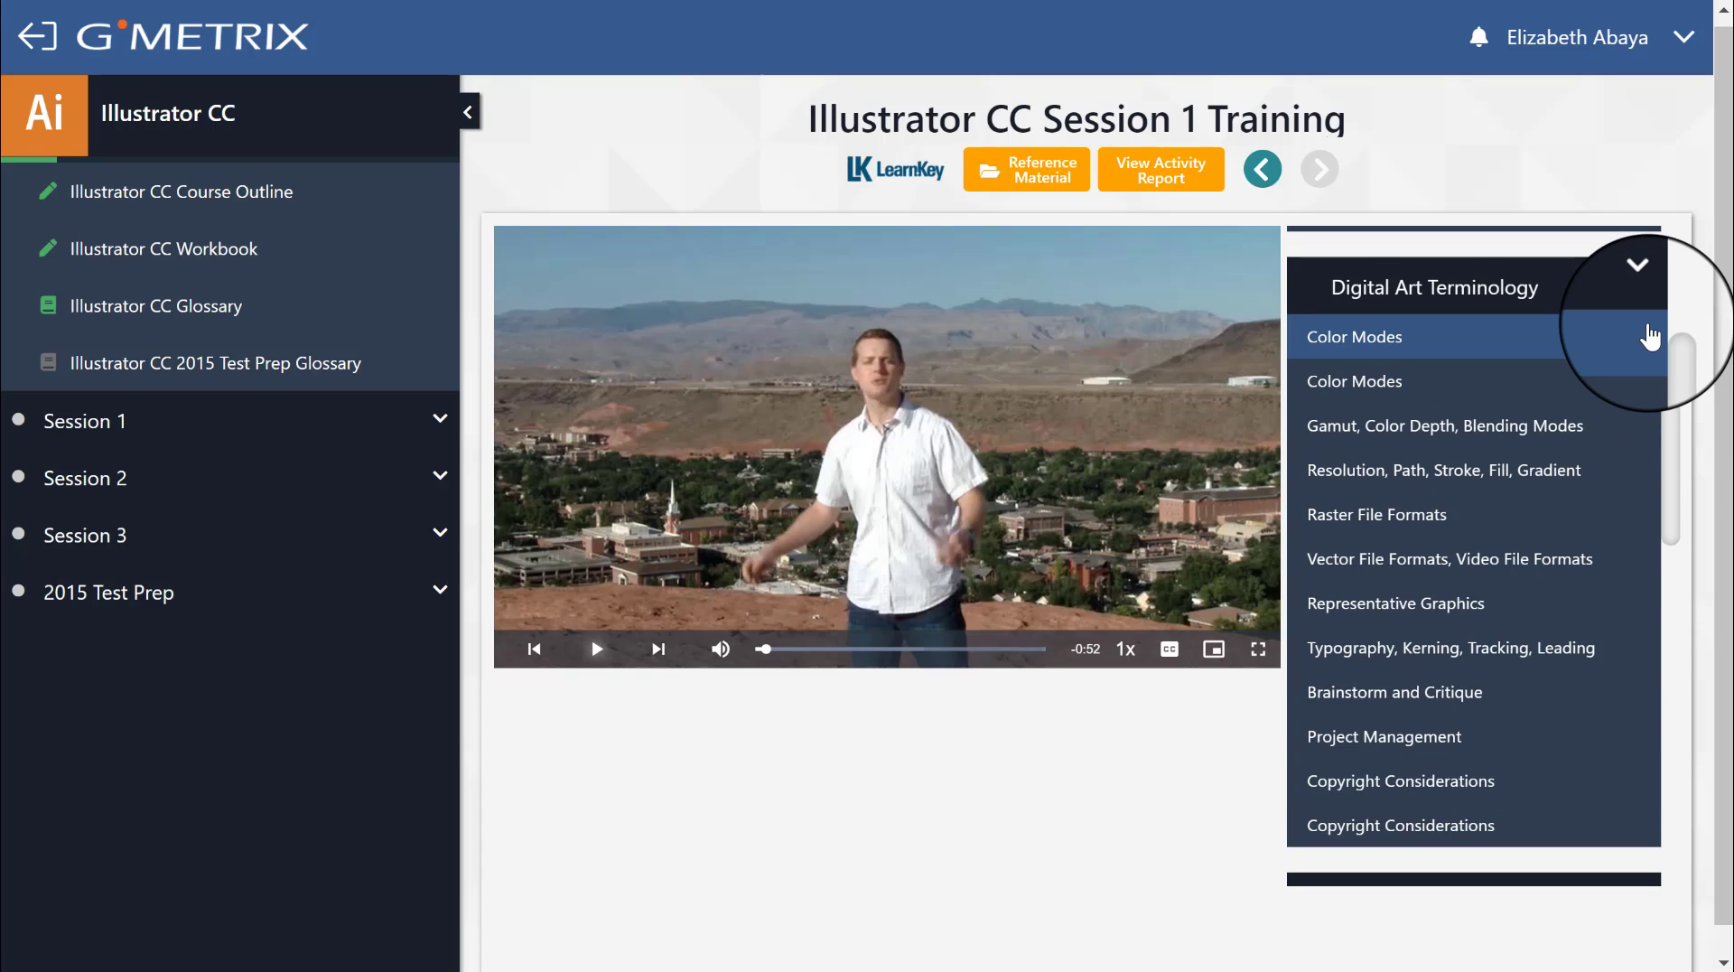
mouse_move(1468, 572)
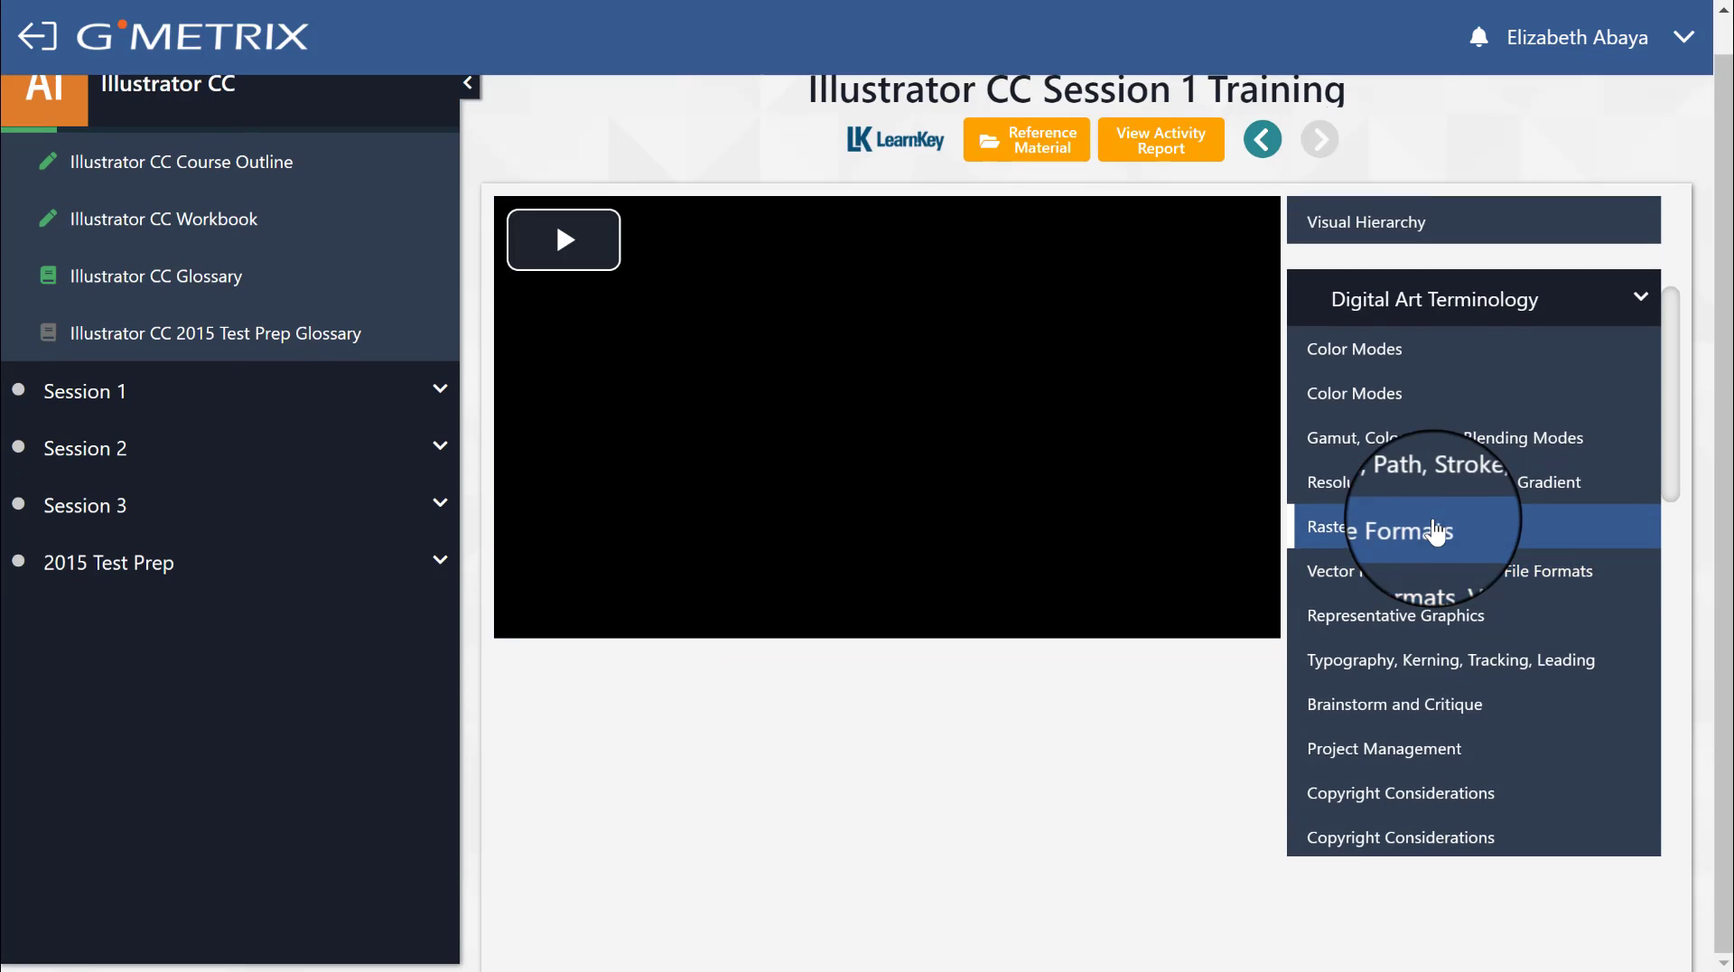
click(563, 240)
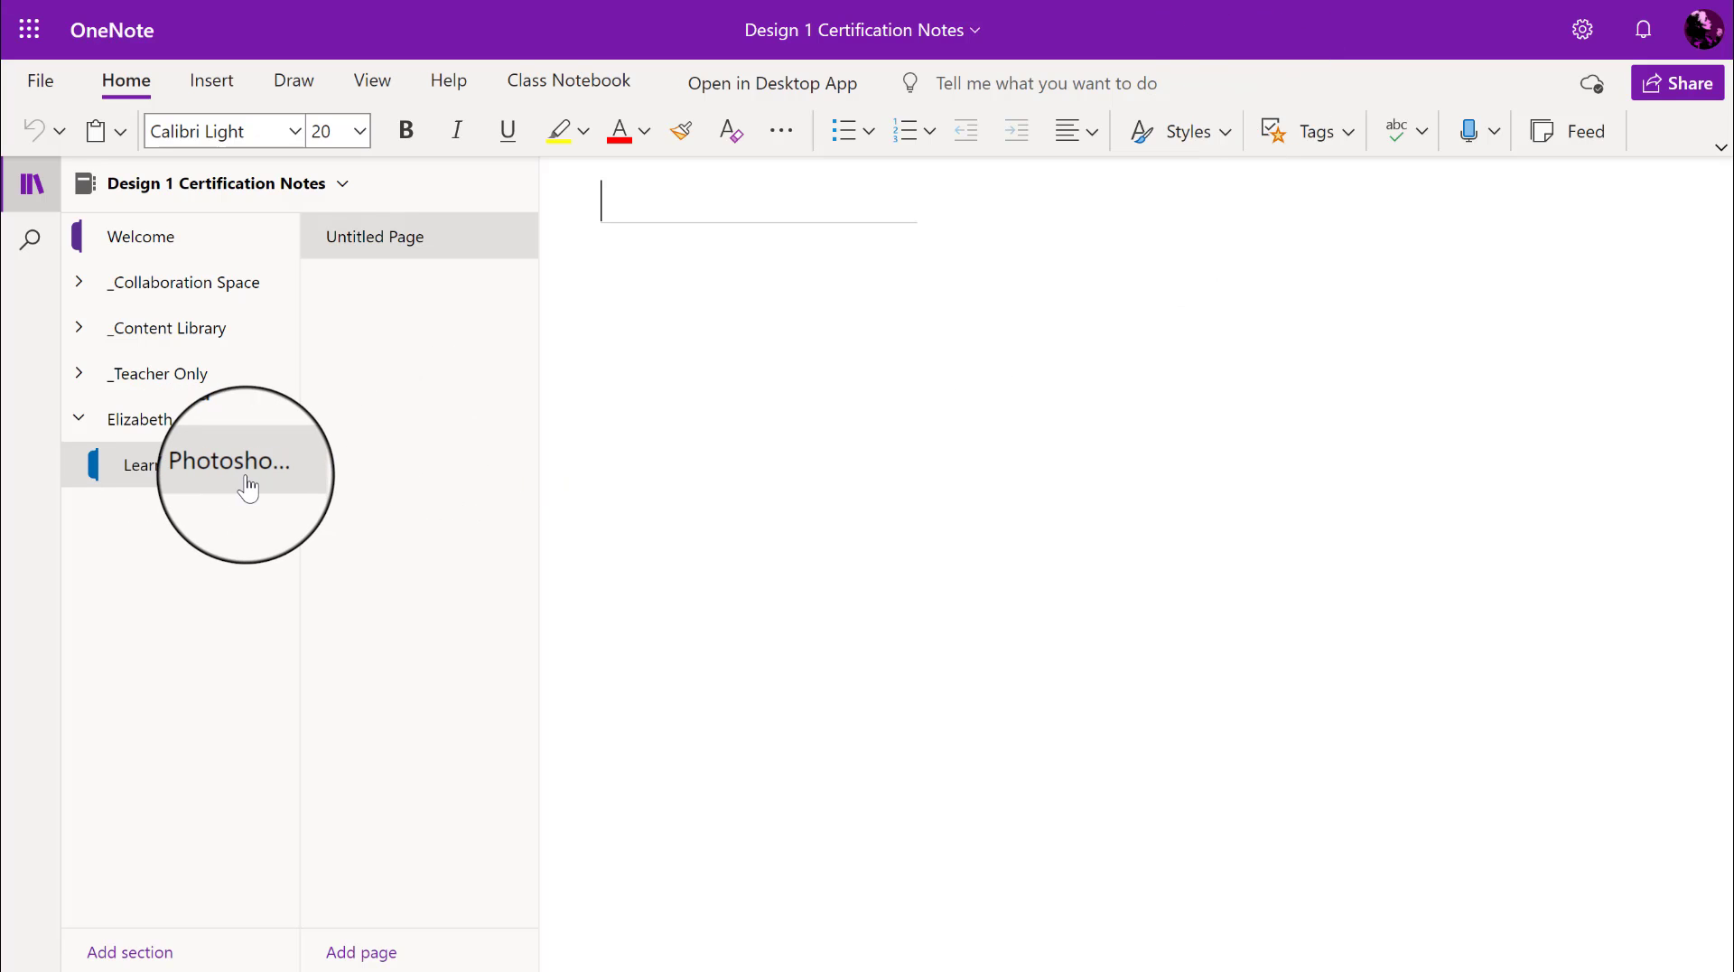
mouse_move(249, 485)
text(Raster vs.)
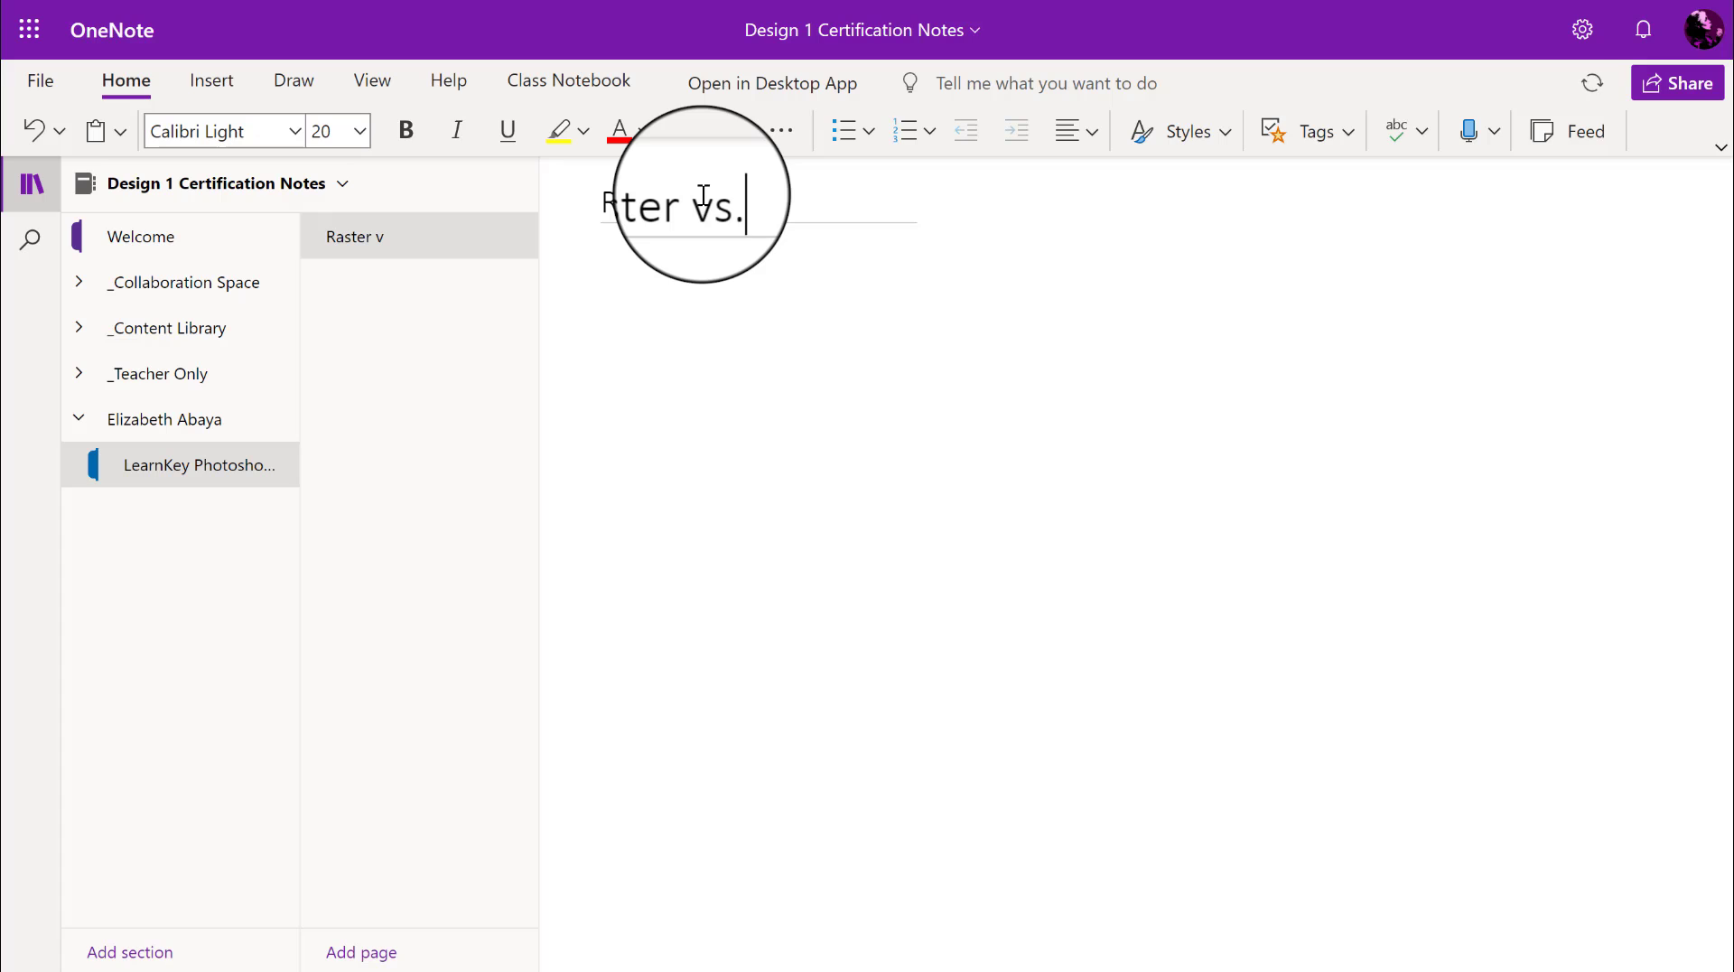
Step: Type the page title 'Raster vs. Vector'
text(Vector)
text(Raster g)
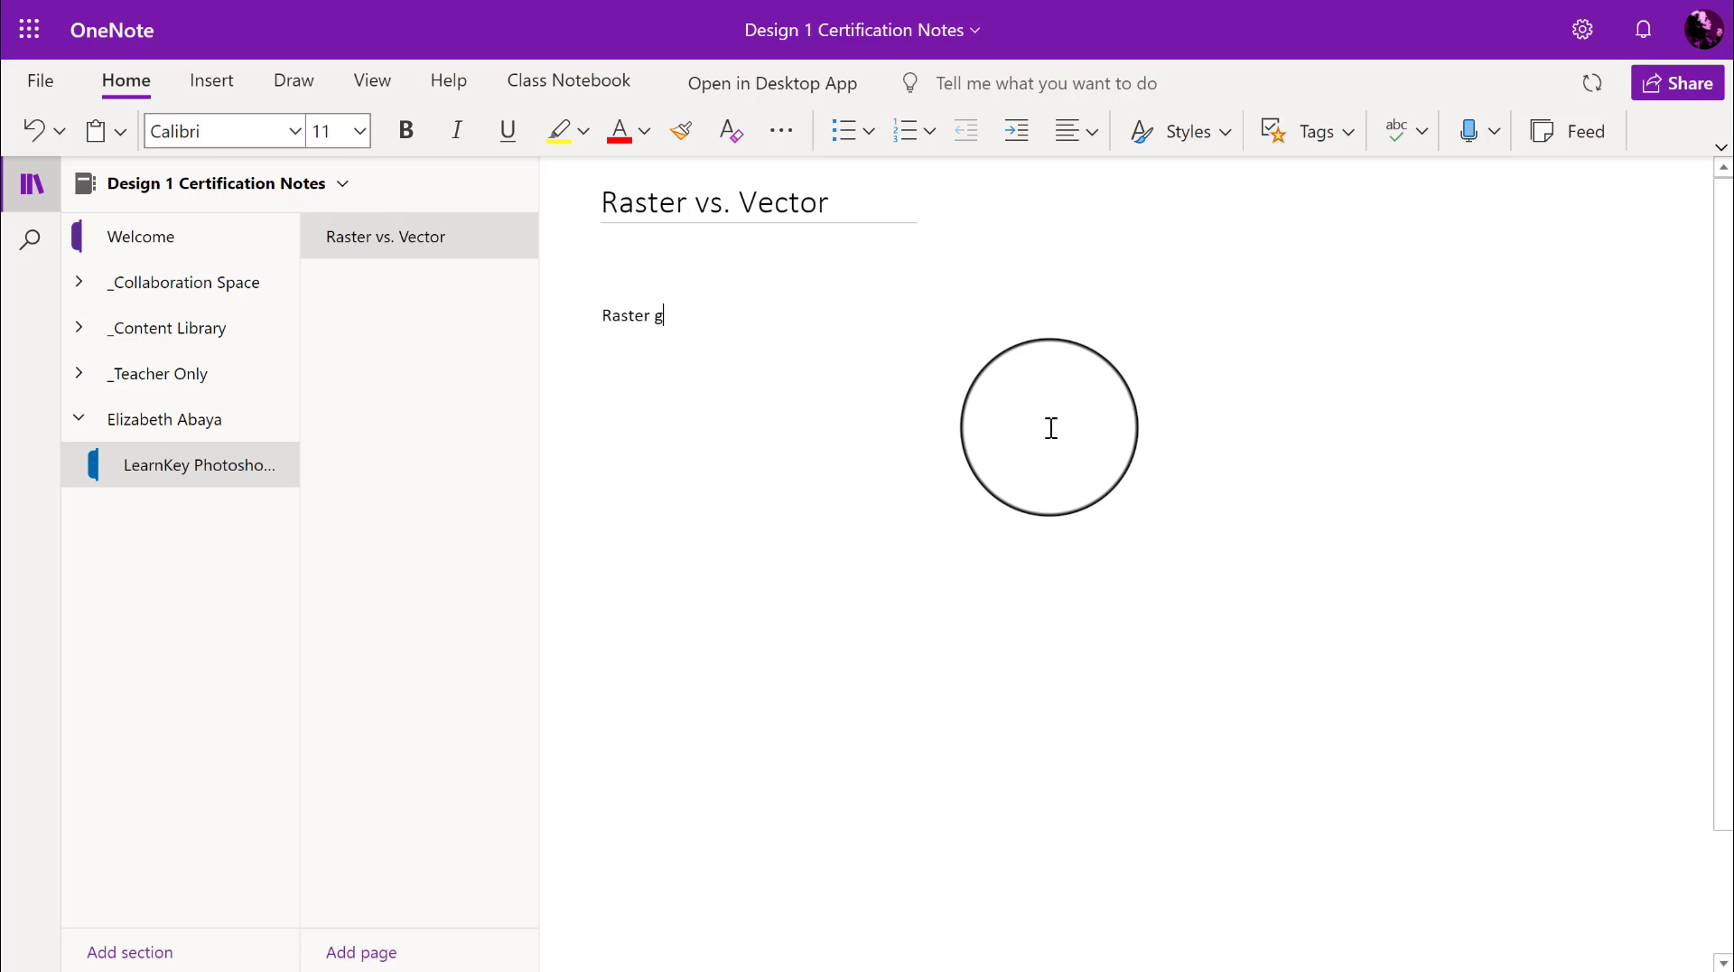
Step: Write that raster is a lossy format dependent on image pixels
text(is)
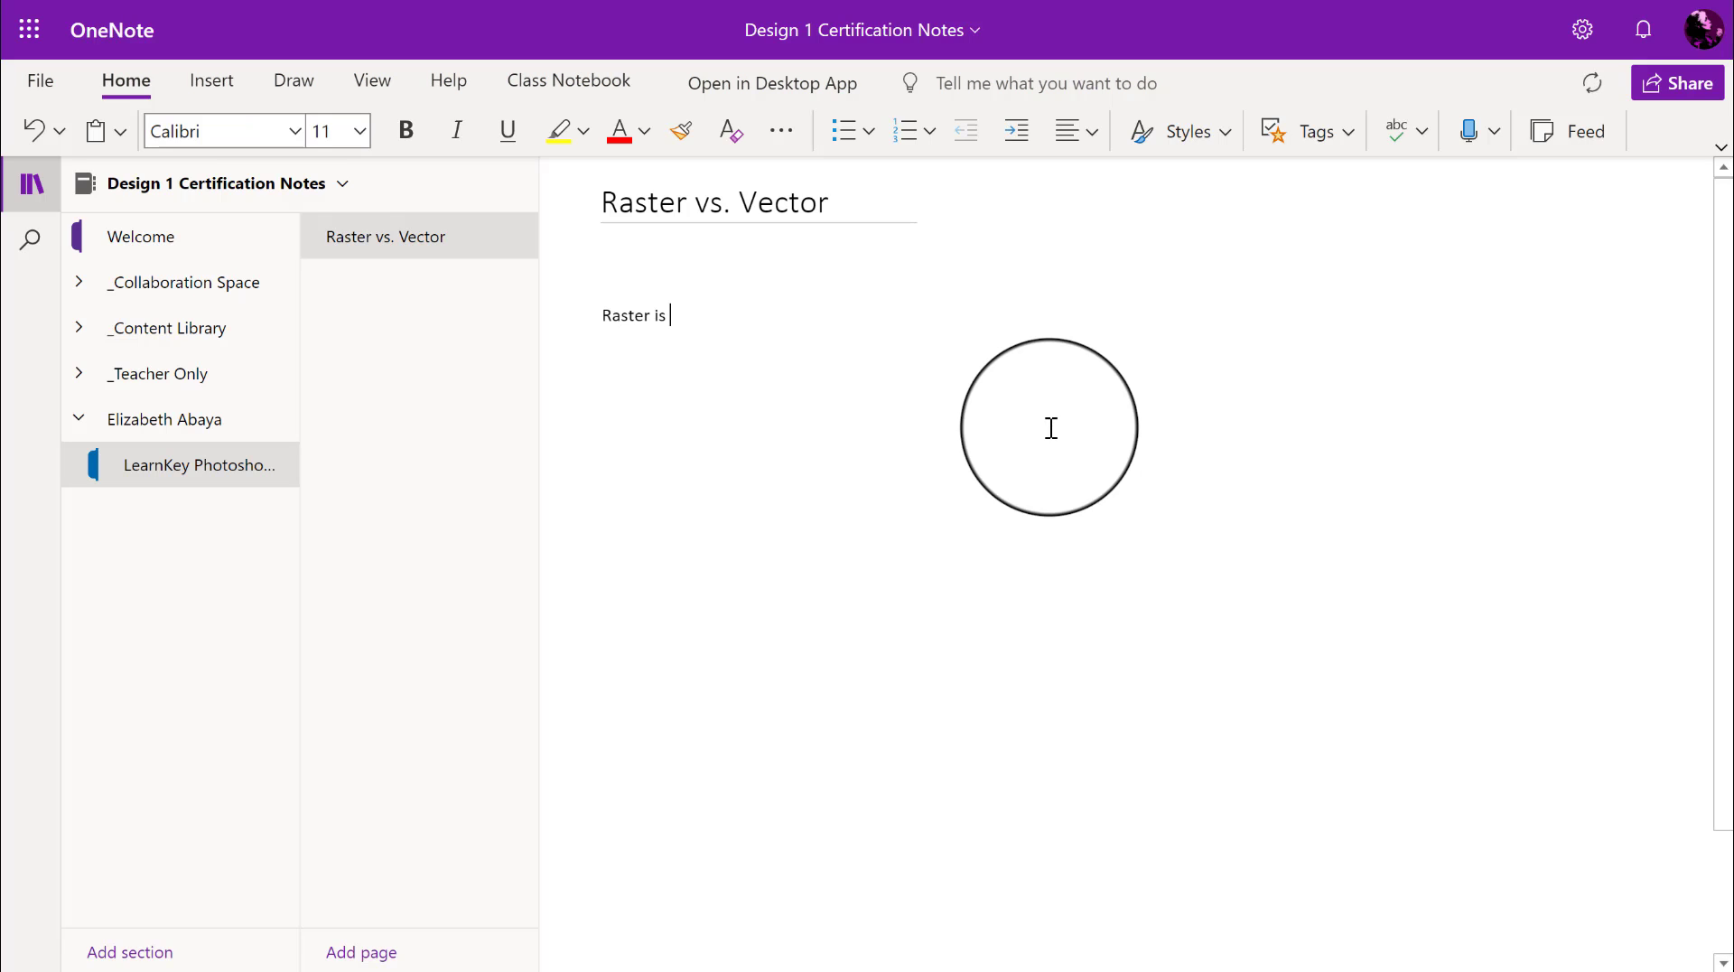
text(a lossy for)
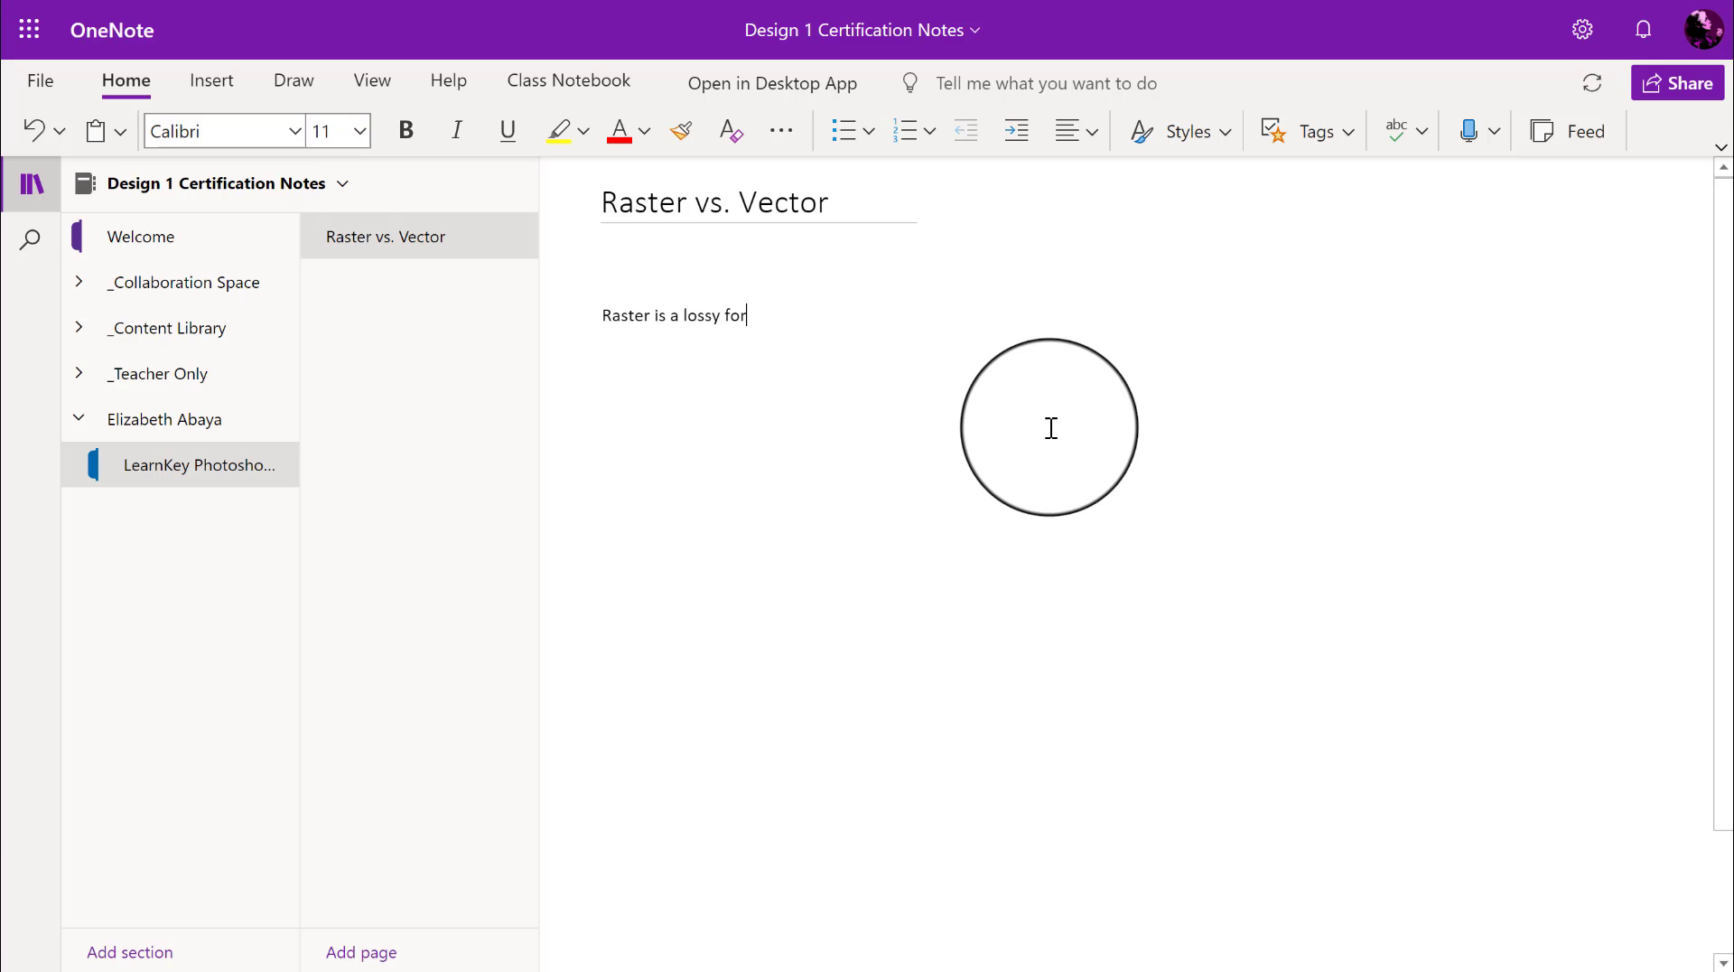
text(mat dependent on)
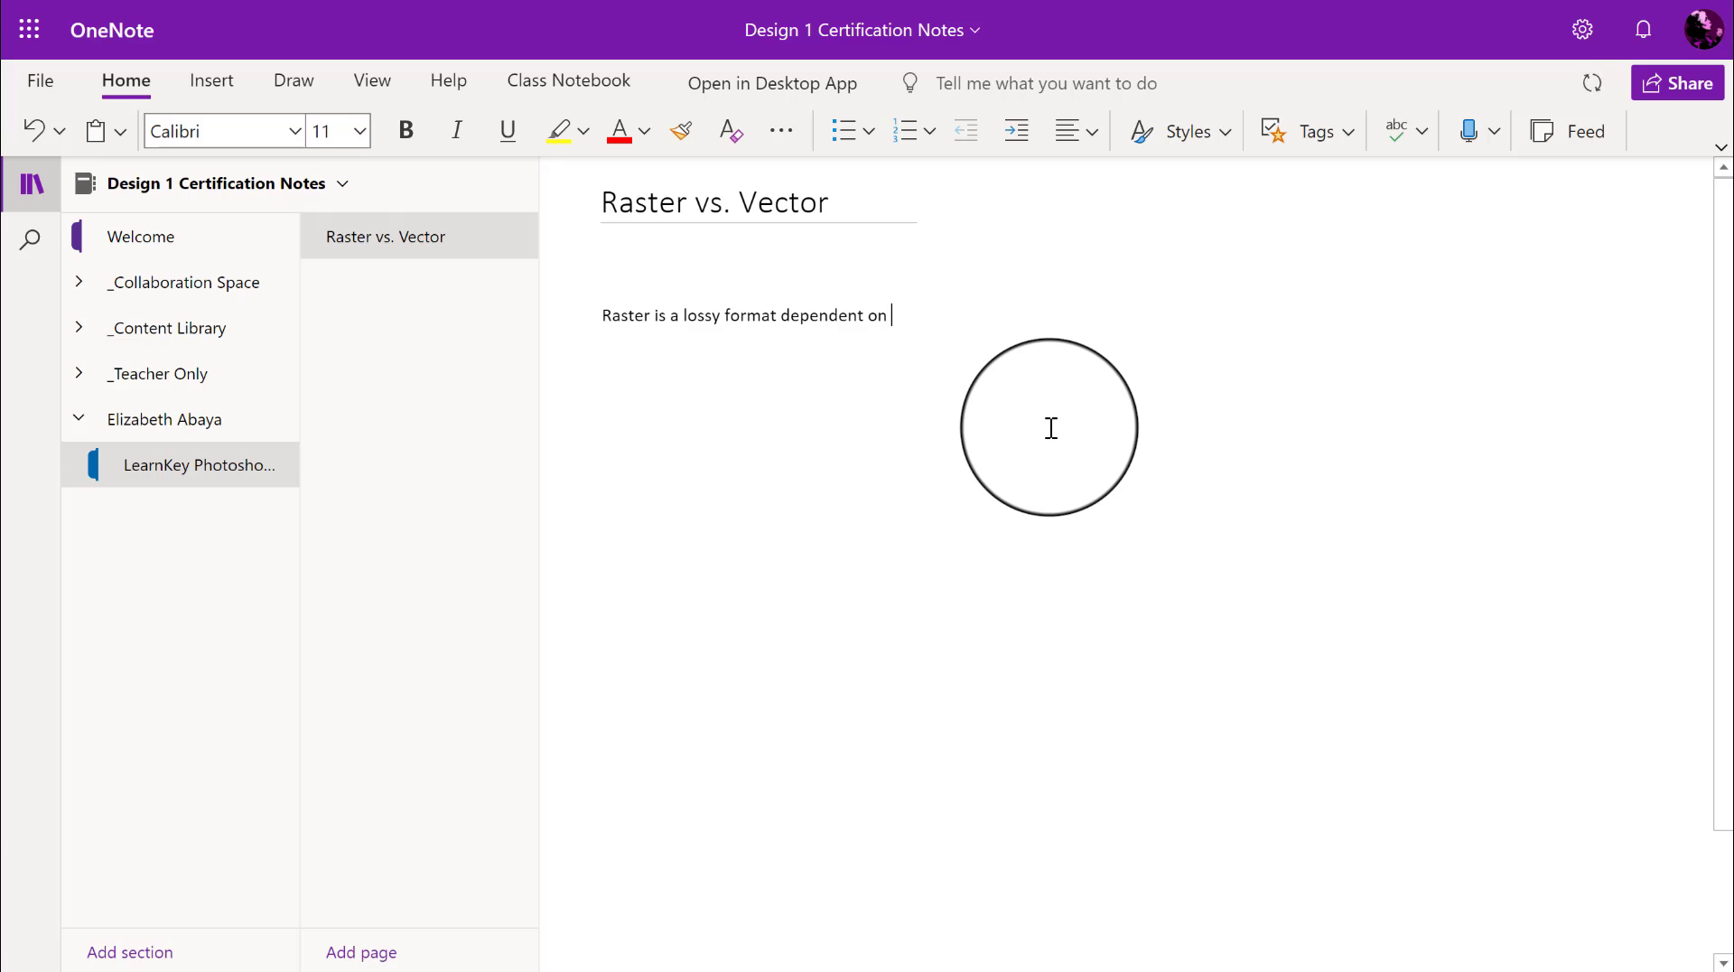
text(image pixel)
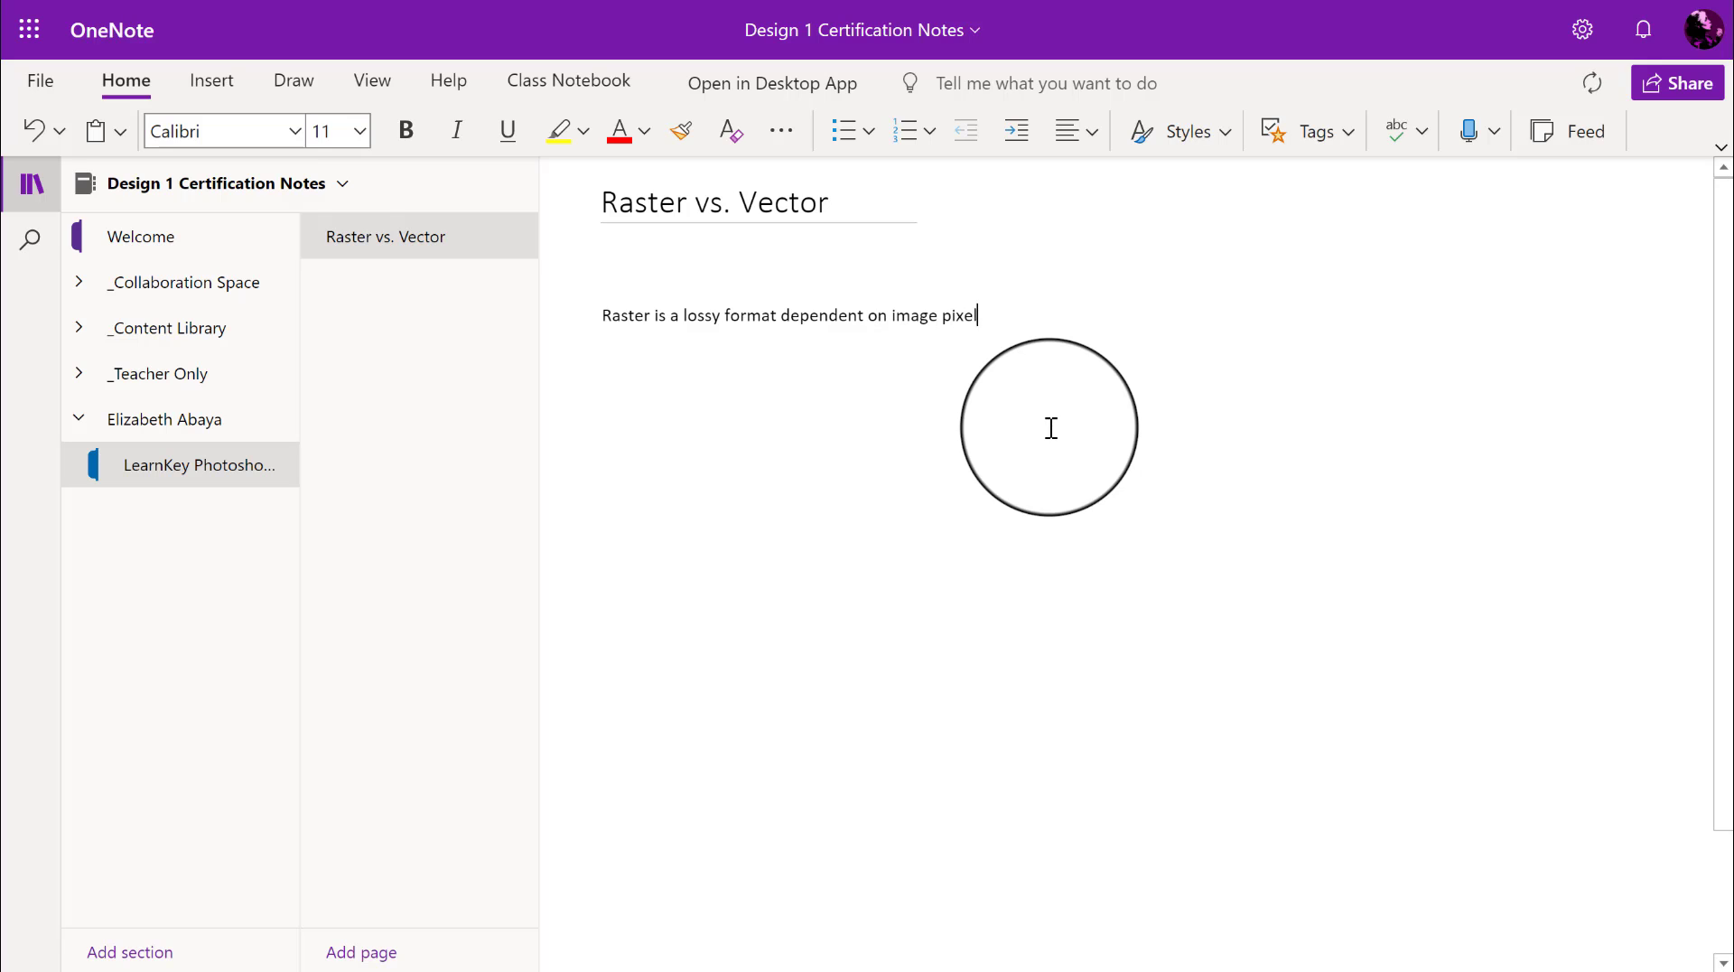
text(s.)
text(Vector is)
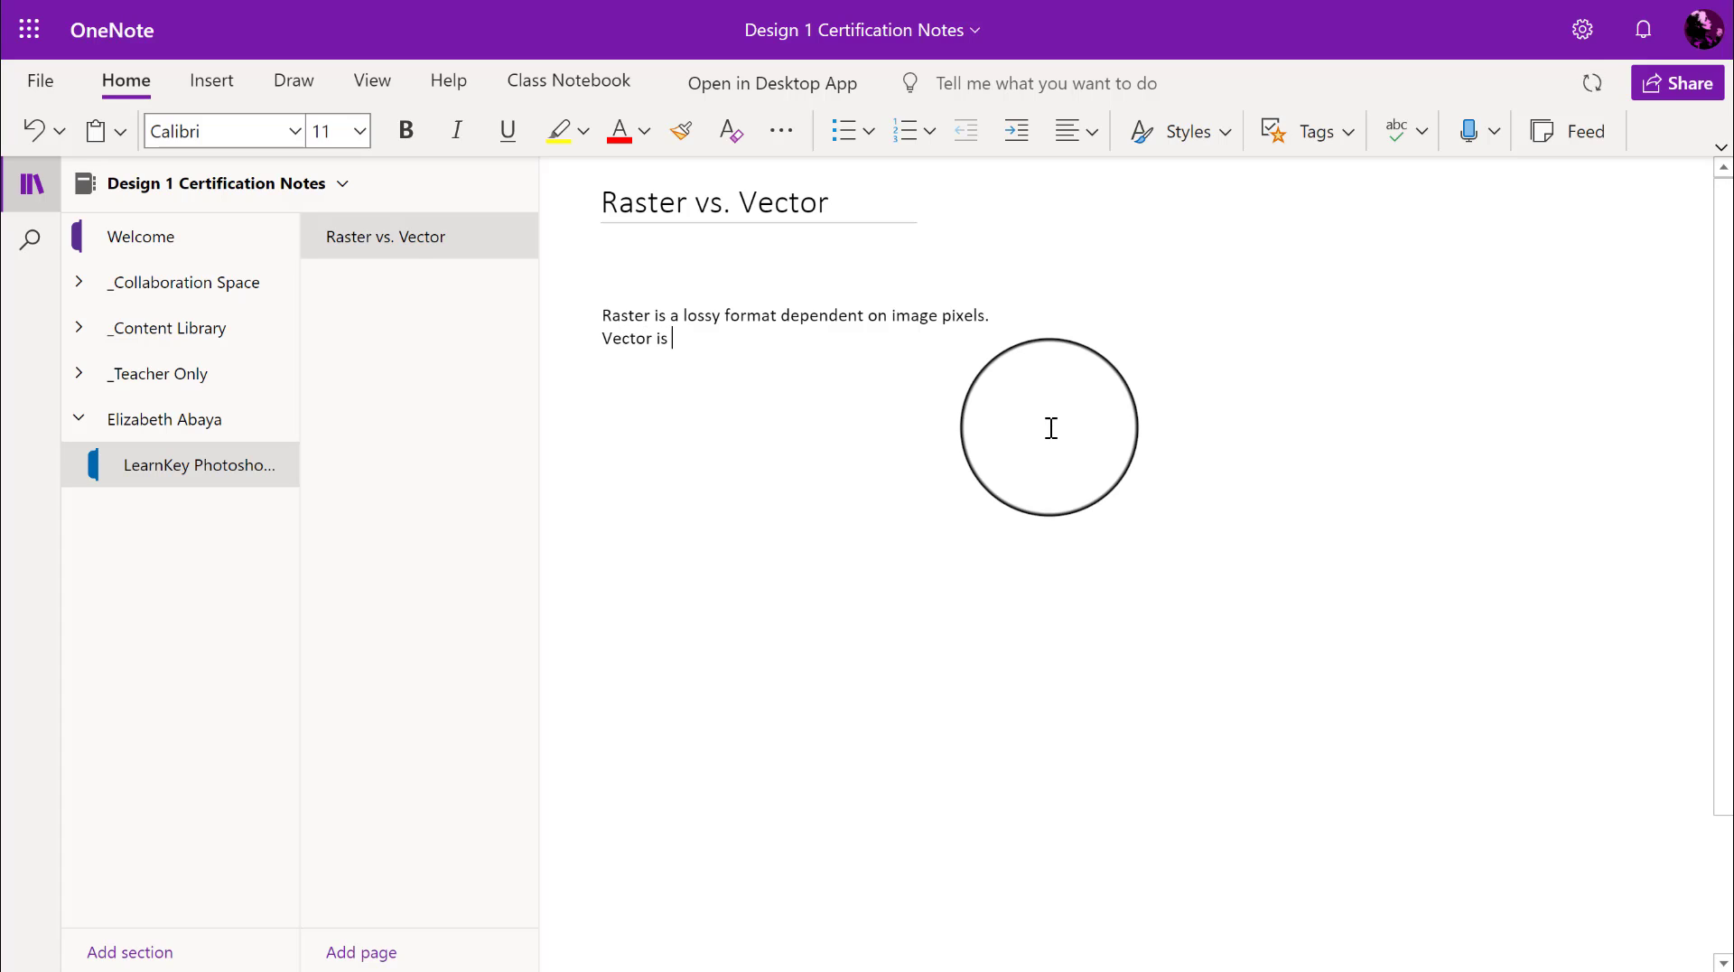
Step: Write that vector is loss free, so it enlarges without worrying about pixels
text(loss free,)
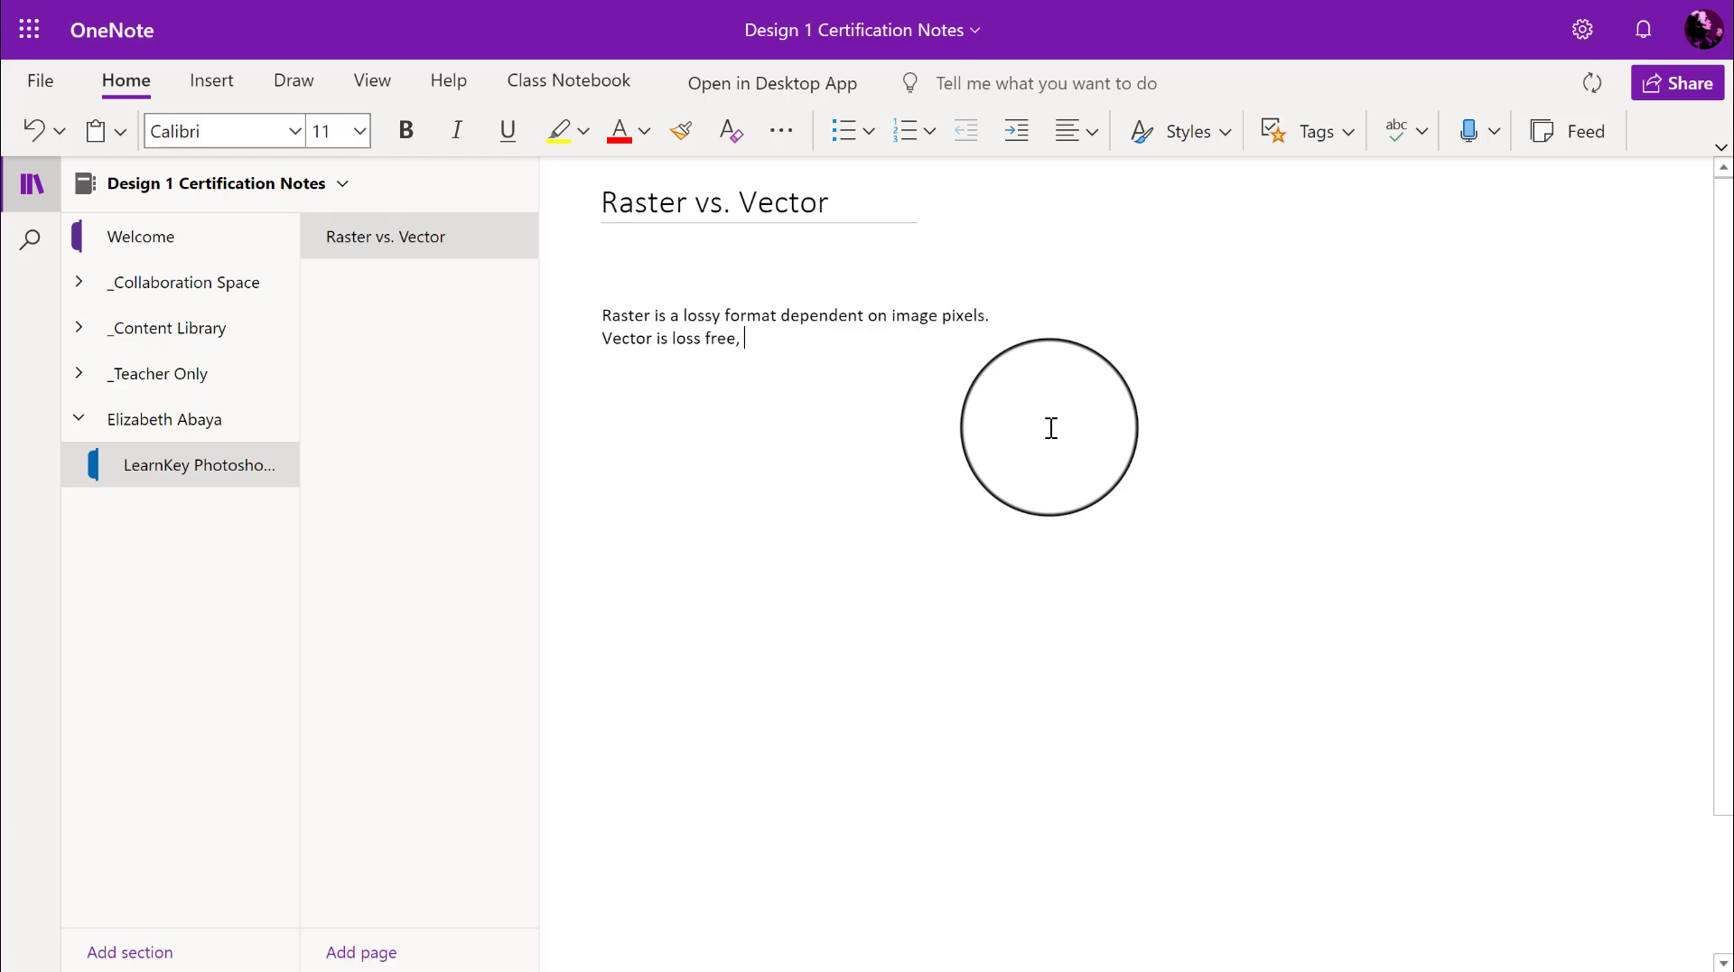
text(so you c)
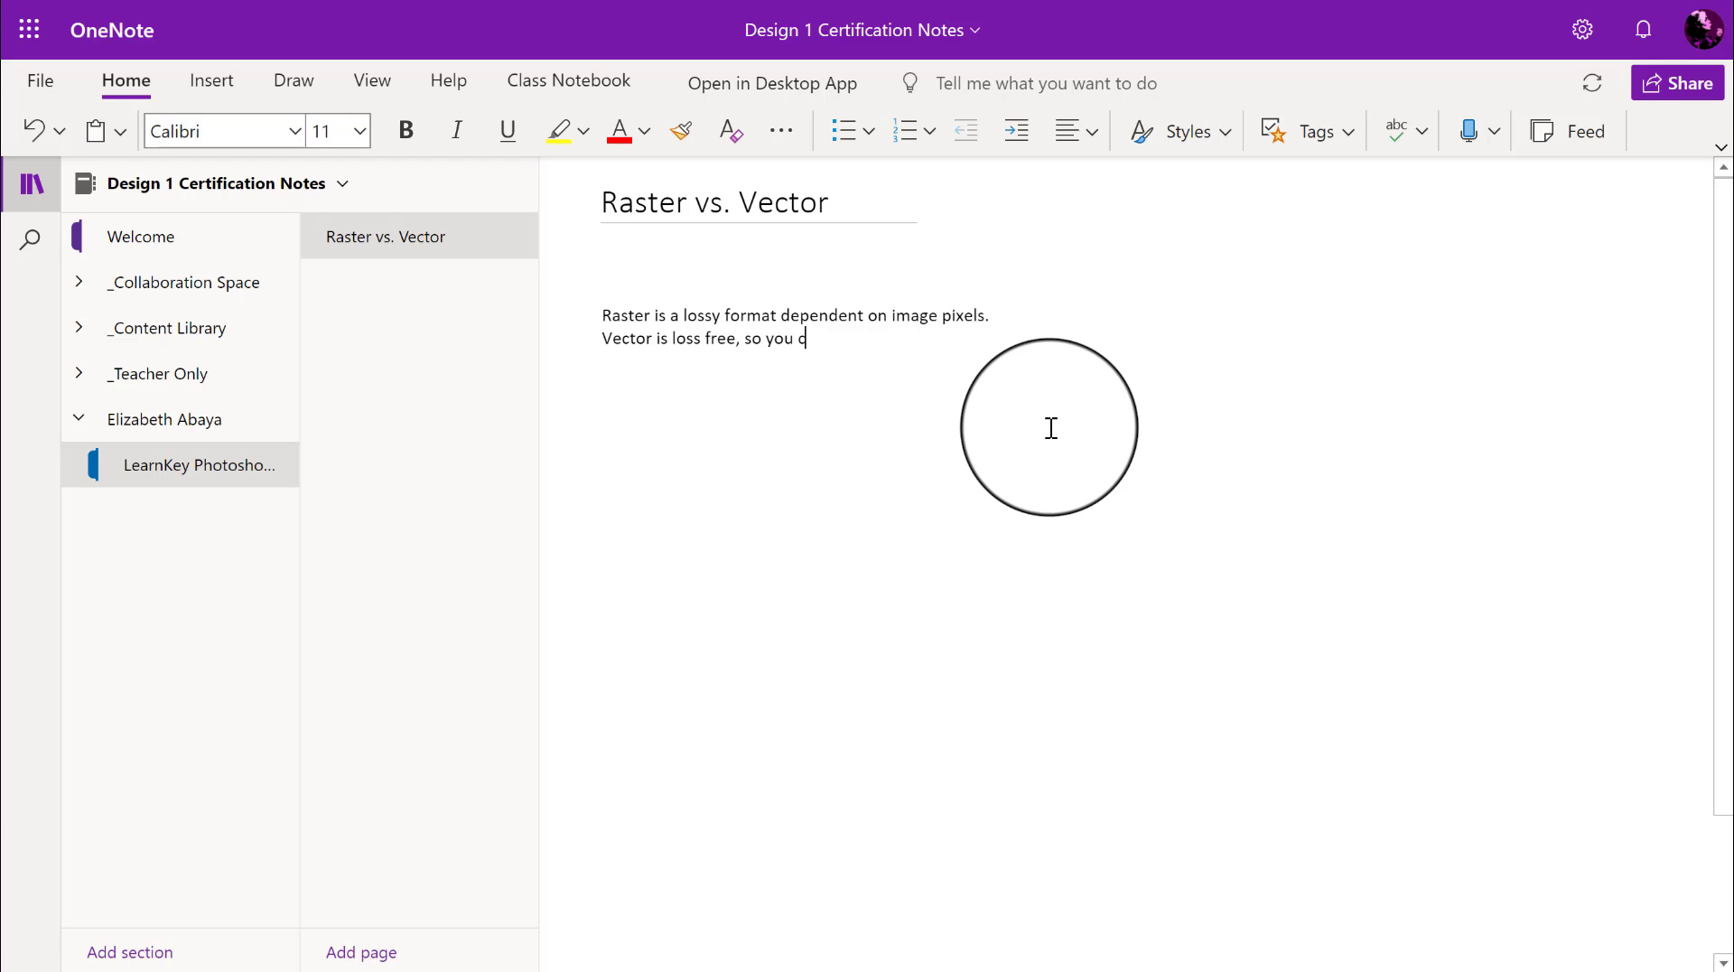
text(an enla)
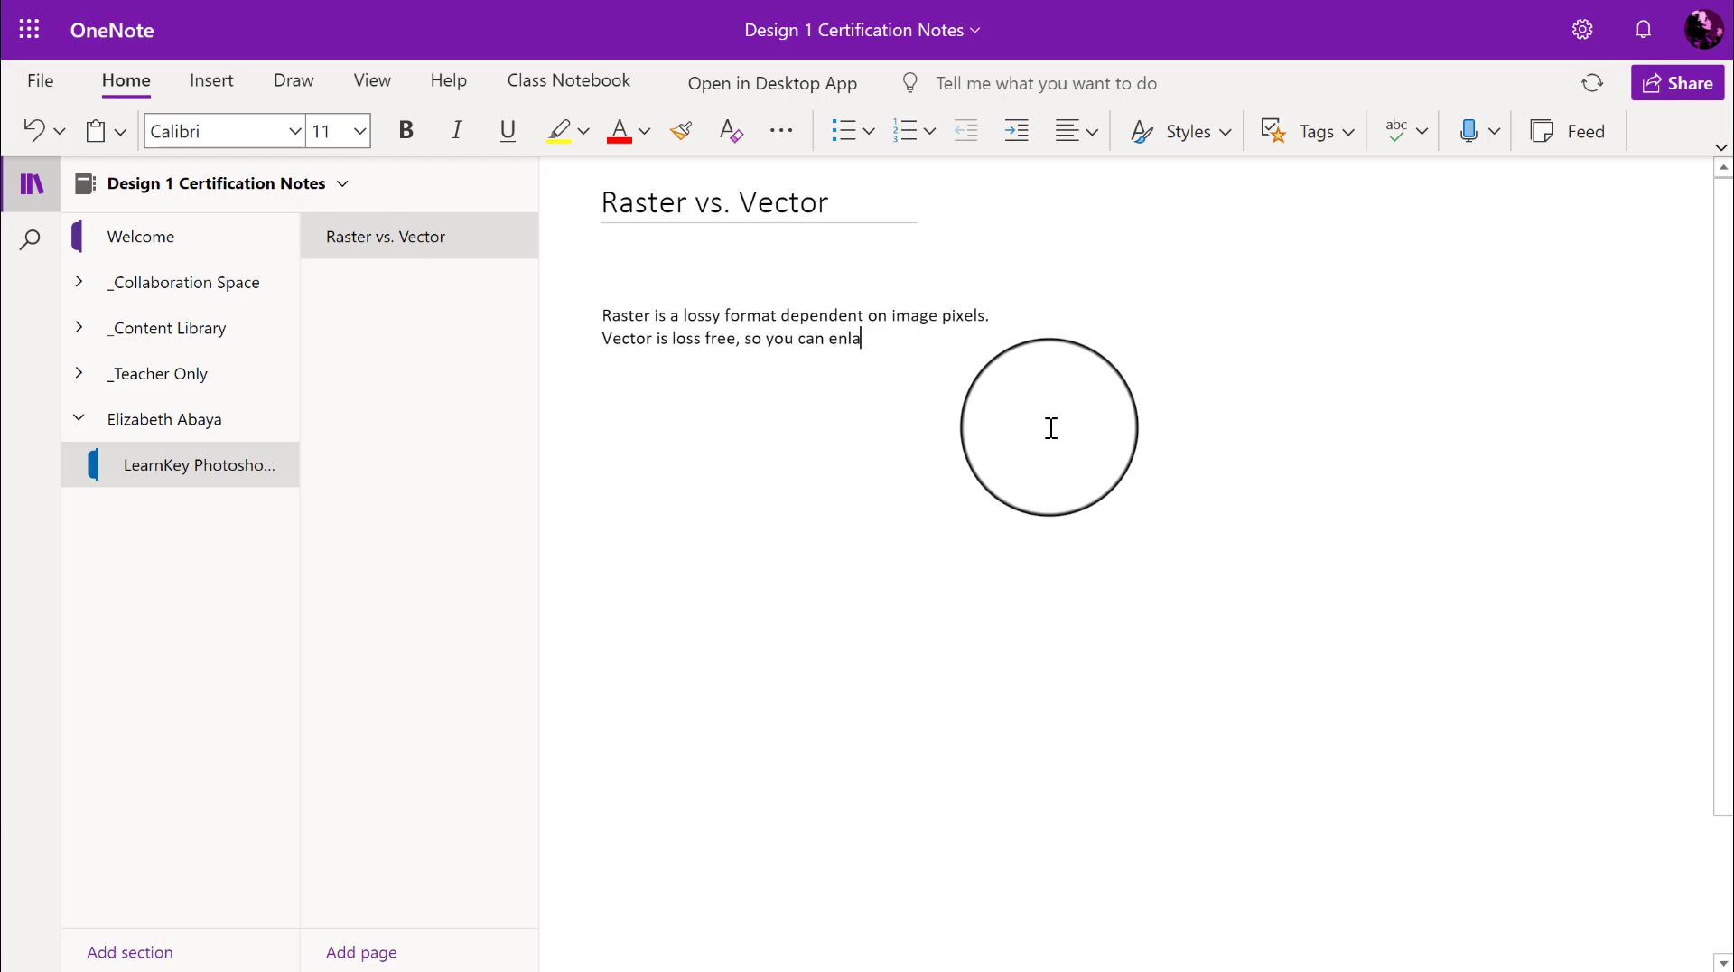
text(rge vector images without worry)
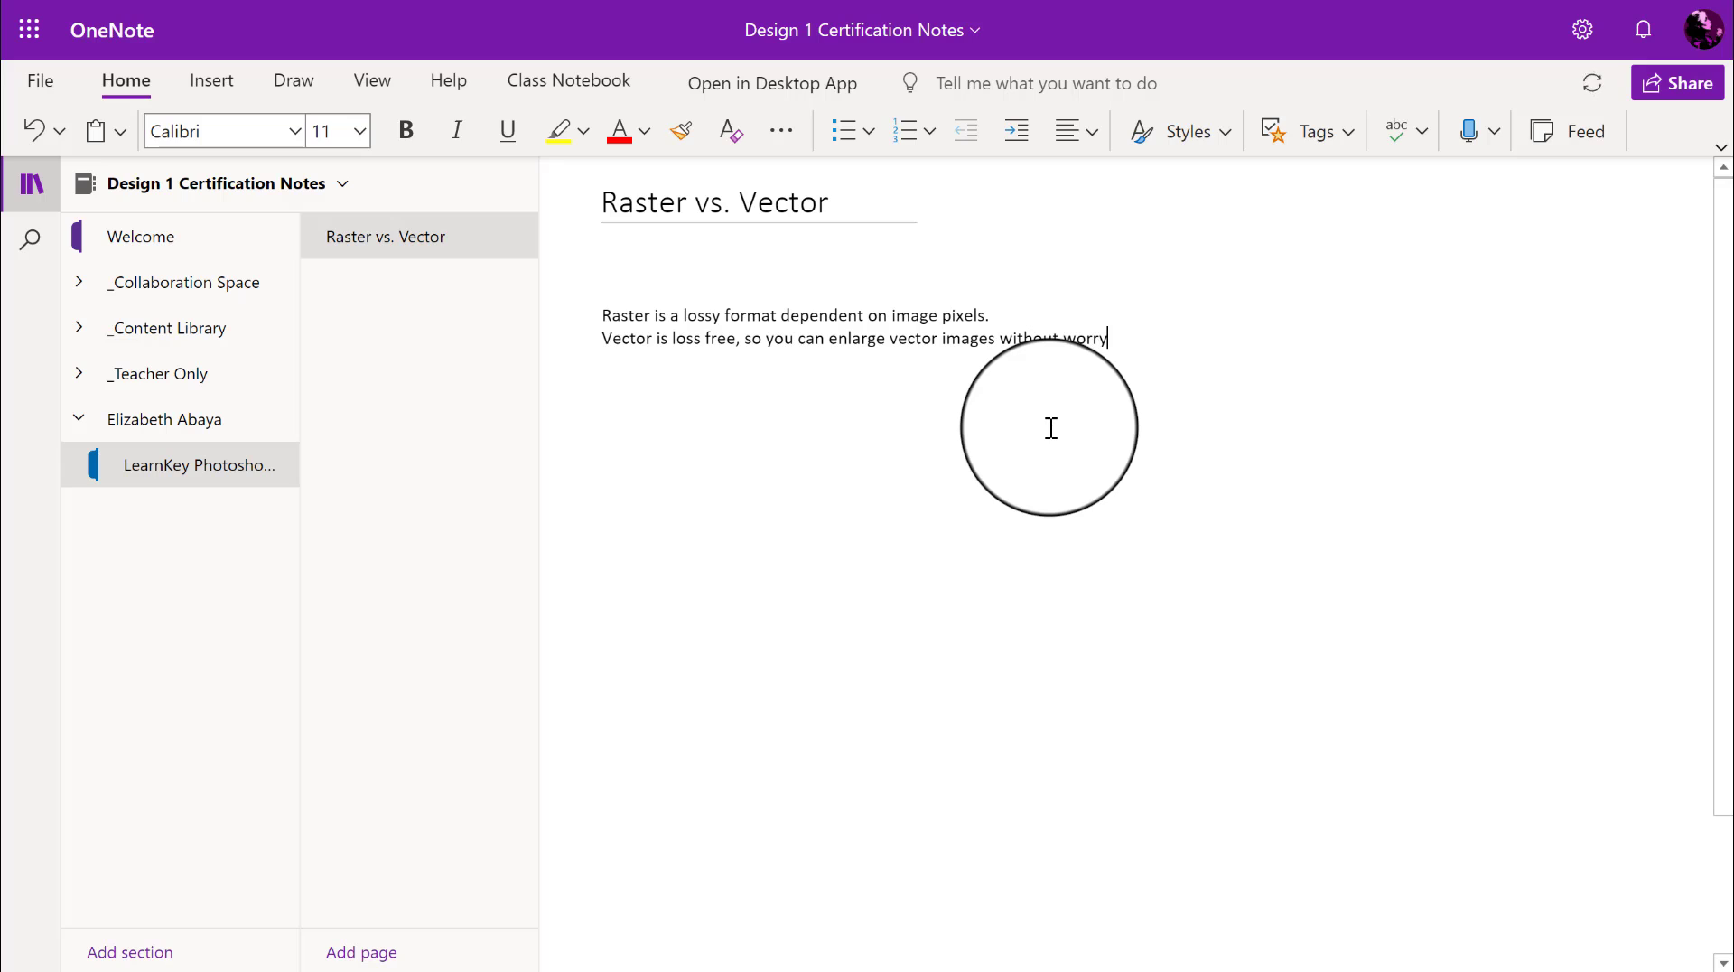
text(ing about pi)
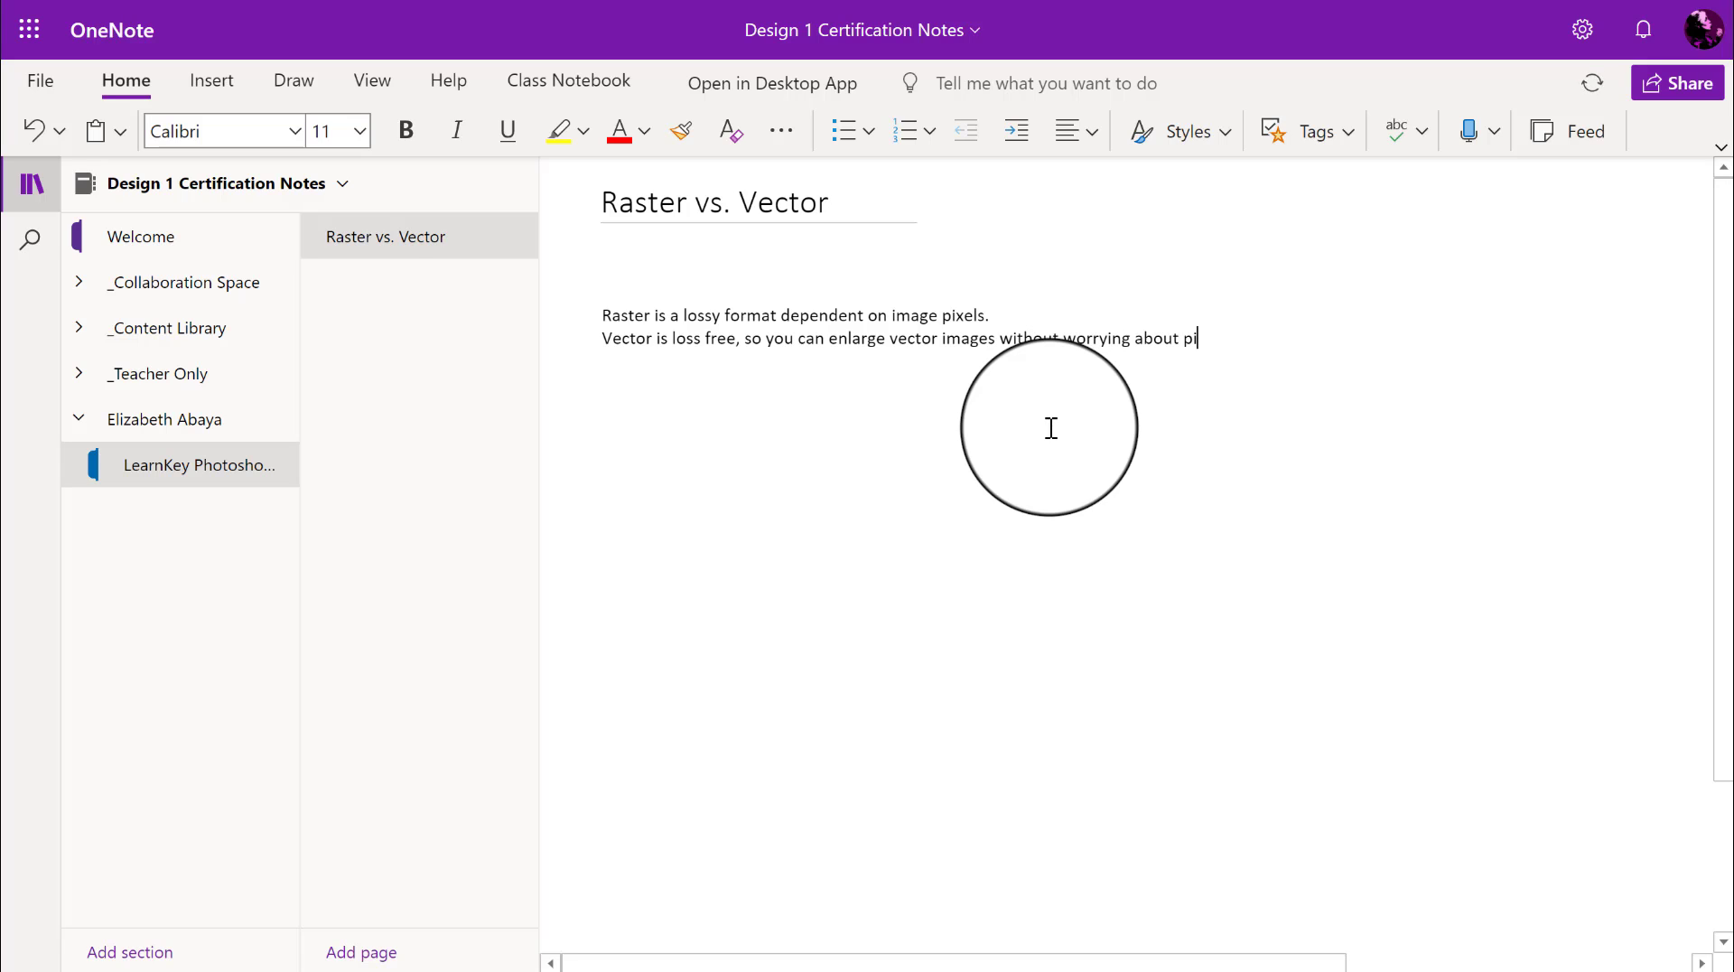
text(xels.)
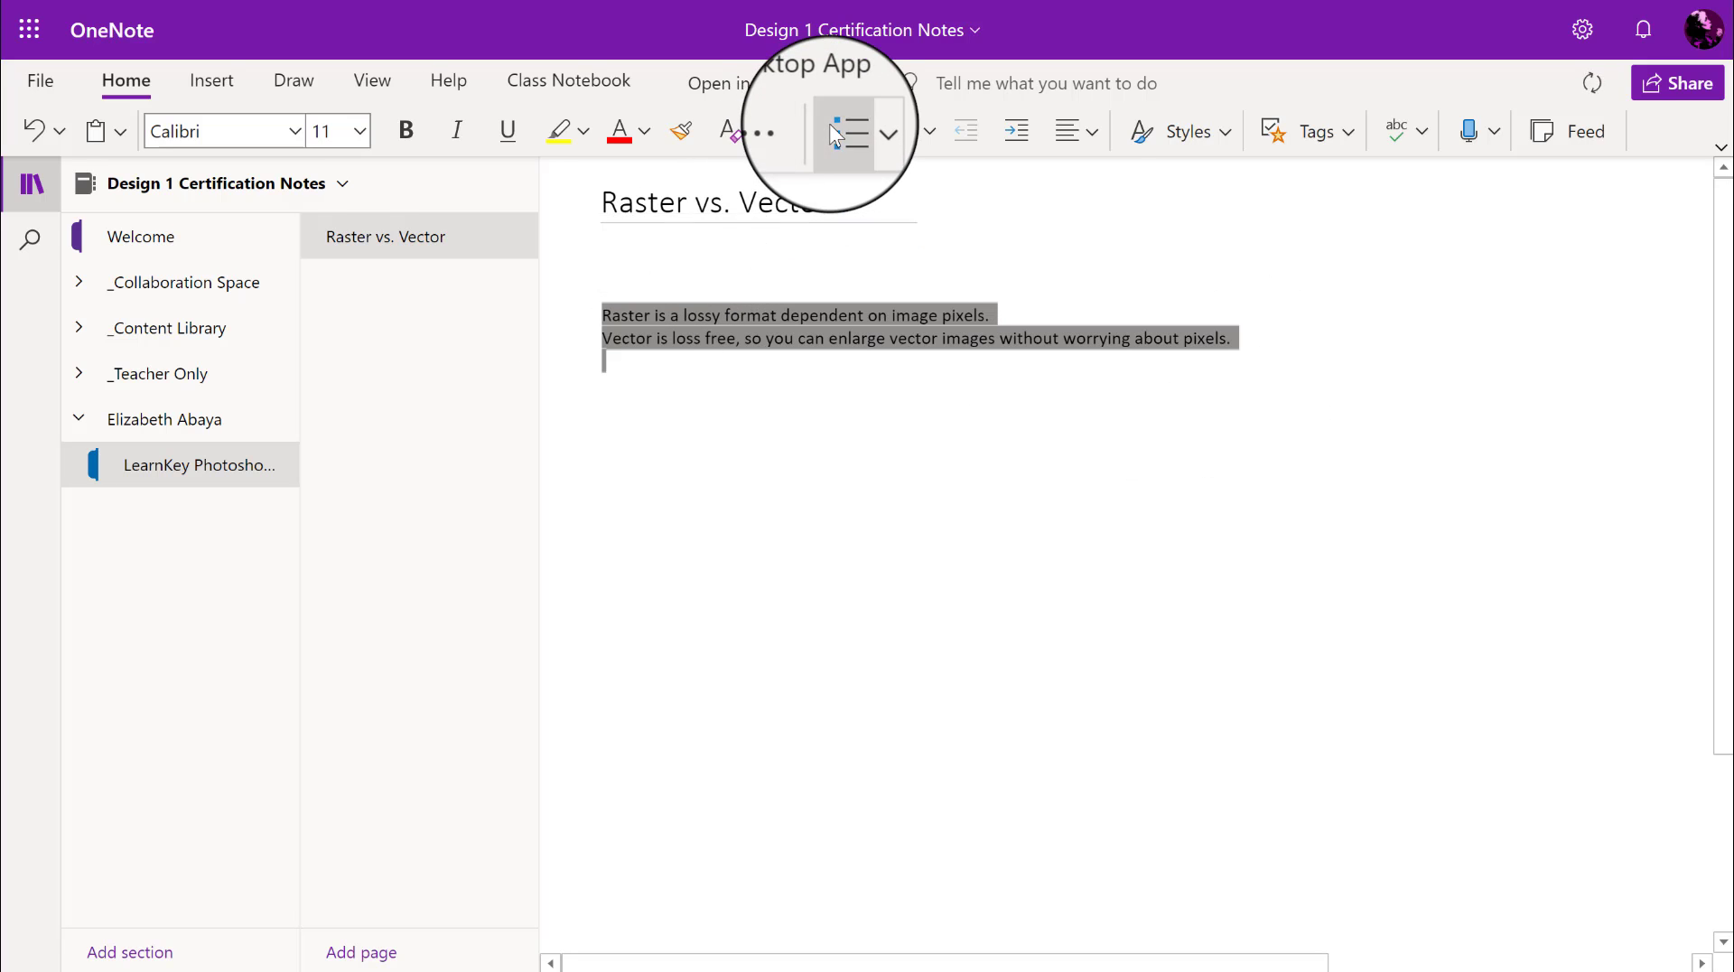
Step: Format the raster and vector sentences as a bulleted list
click(841, 131)
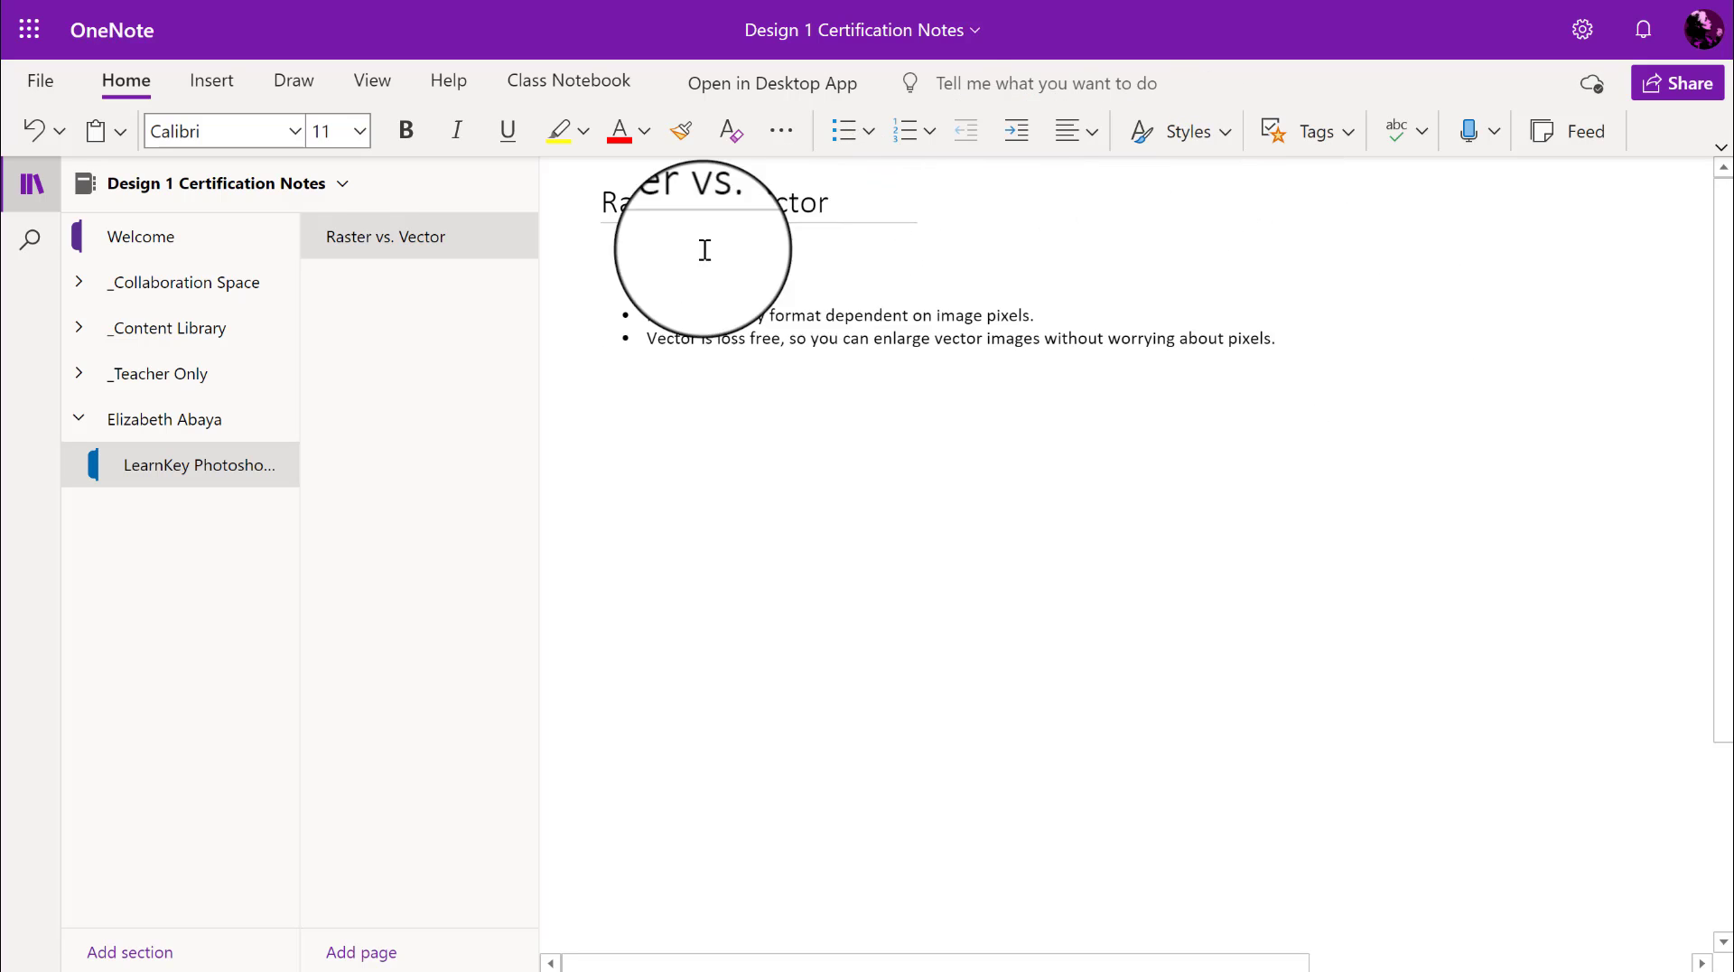
mouse_move(1204, 423)
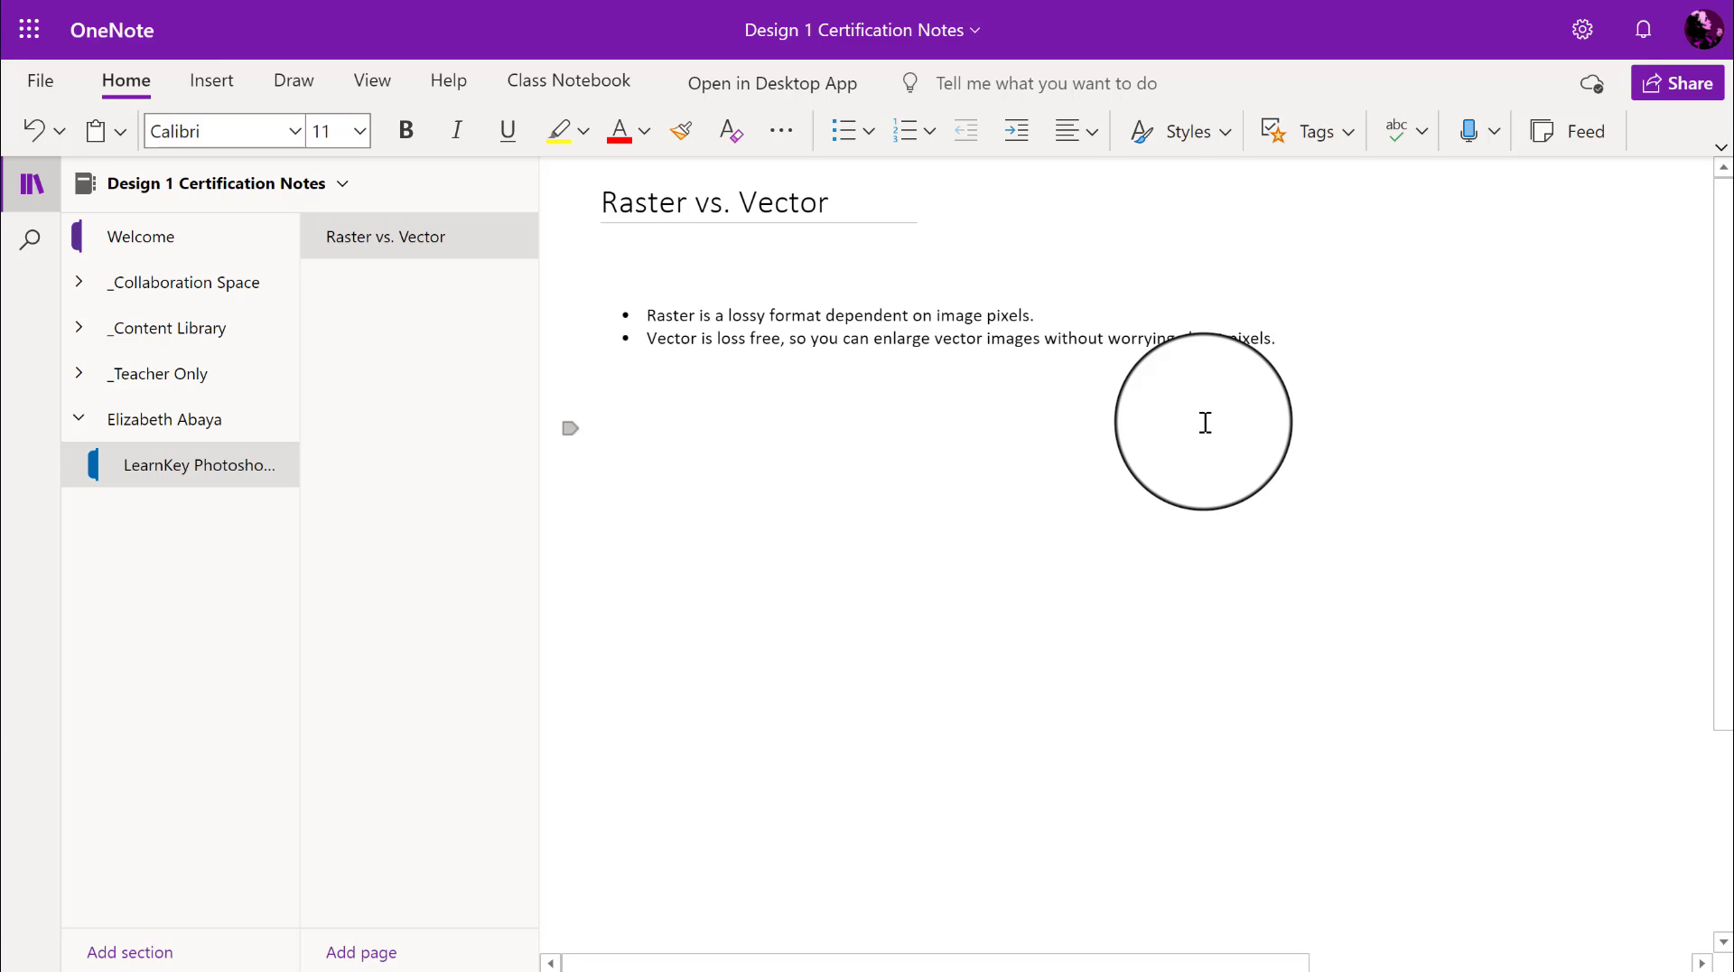
click(605, 384)
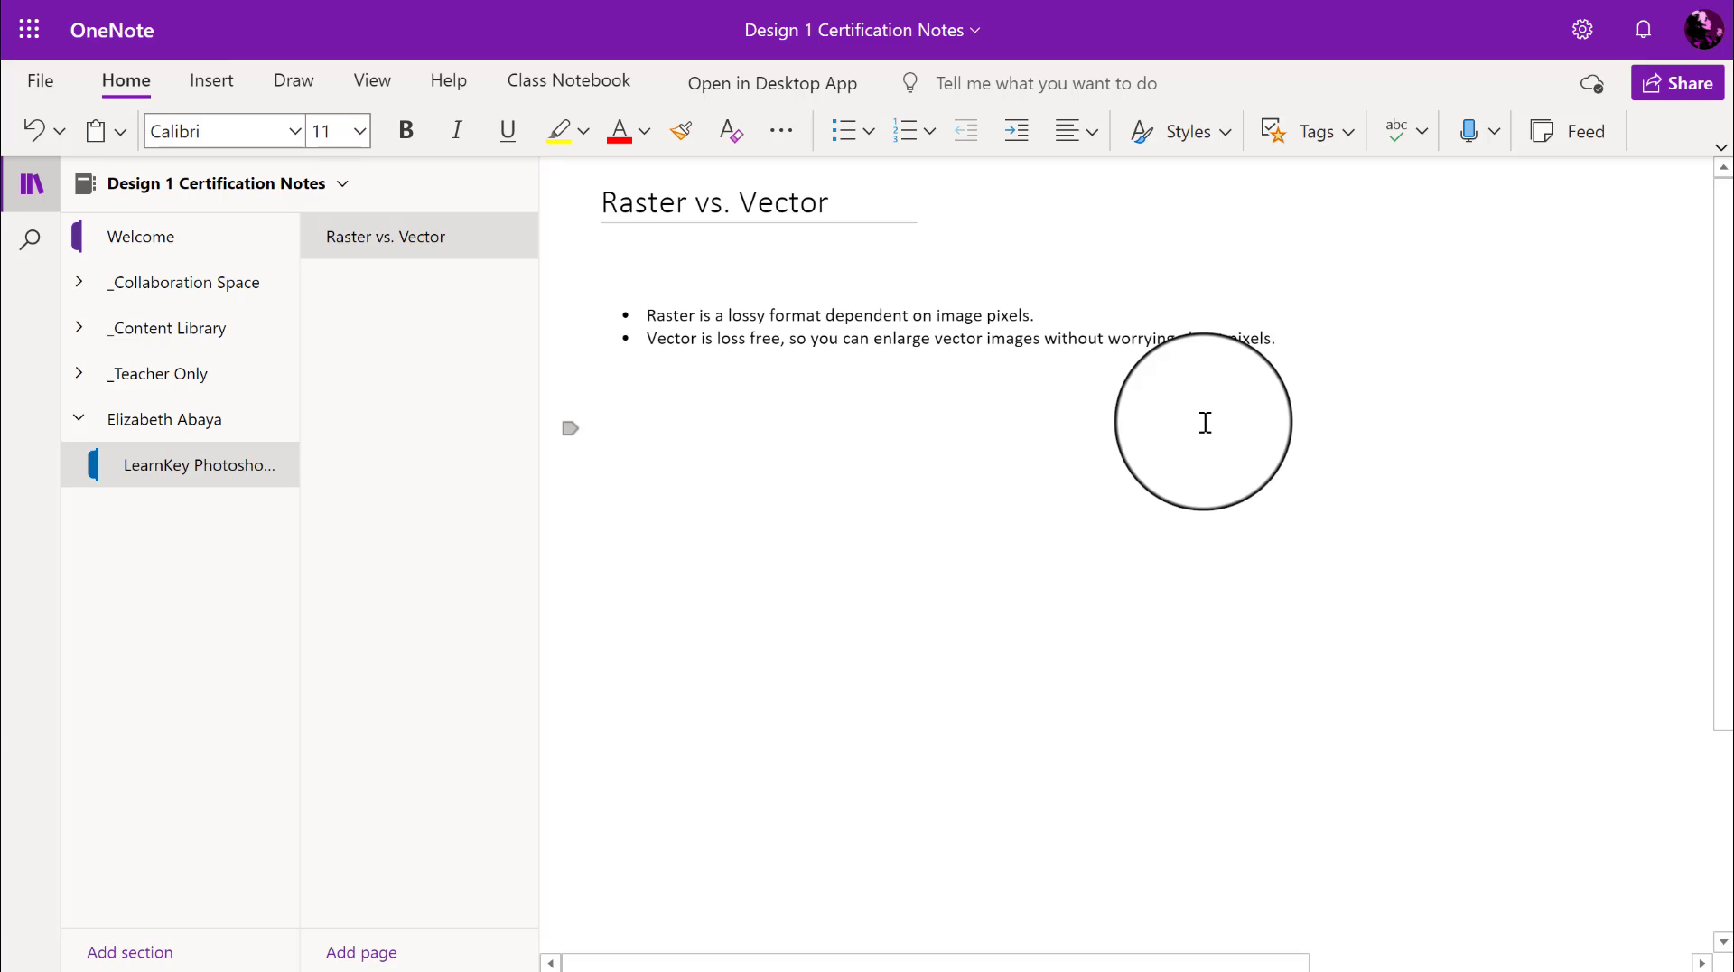
Step: Below the bullets, type 'Raster formats support a larger range of colors.'
click(604, 383)
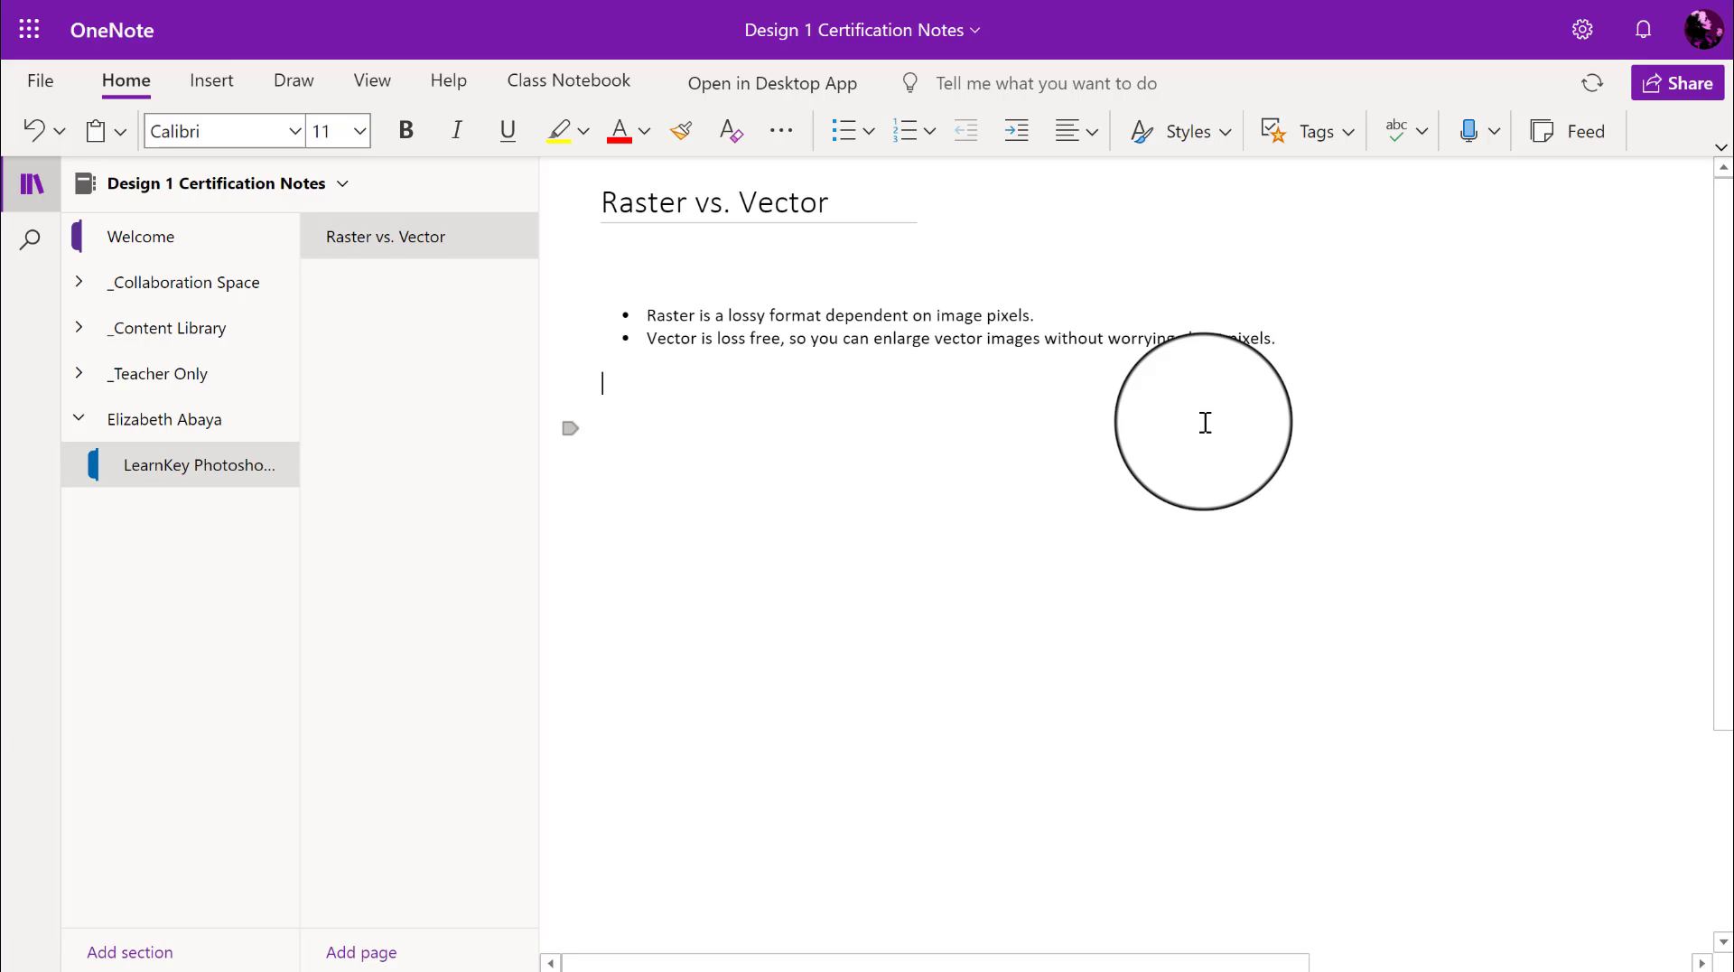
text(Raster f)
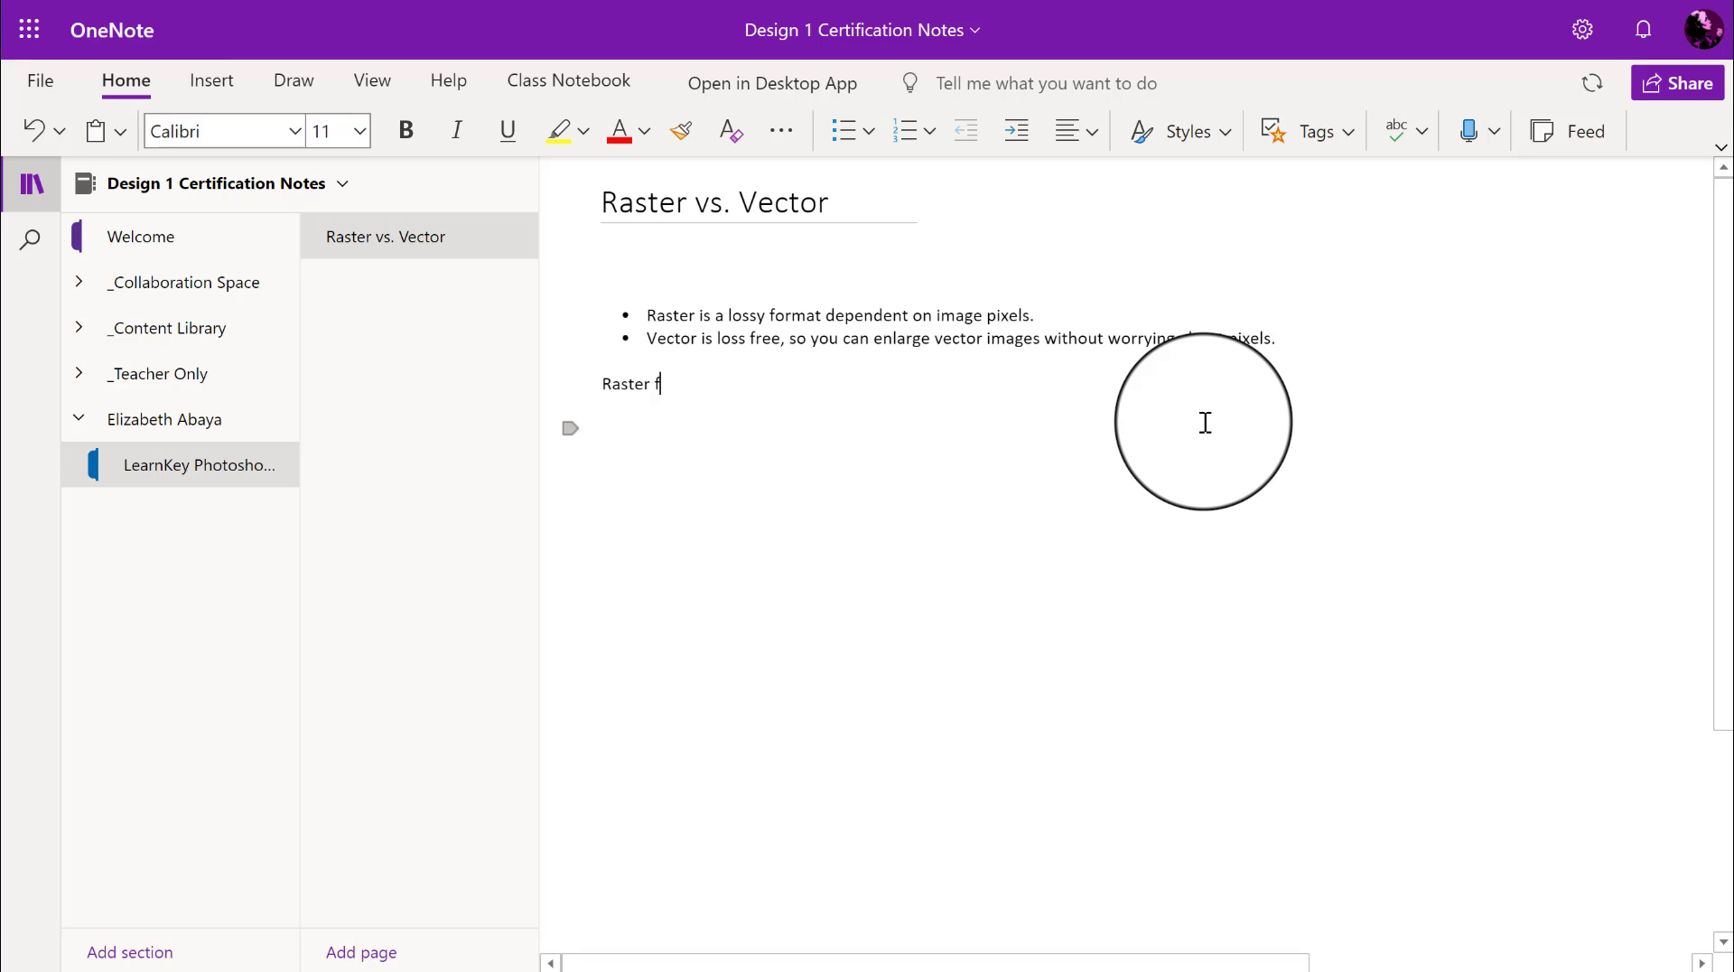
text(ormat)
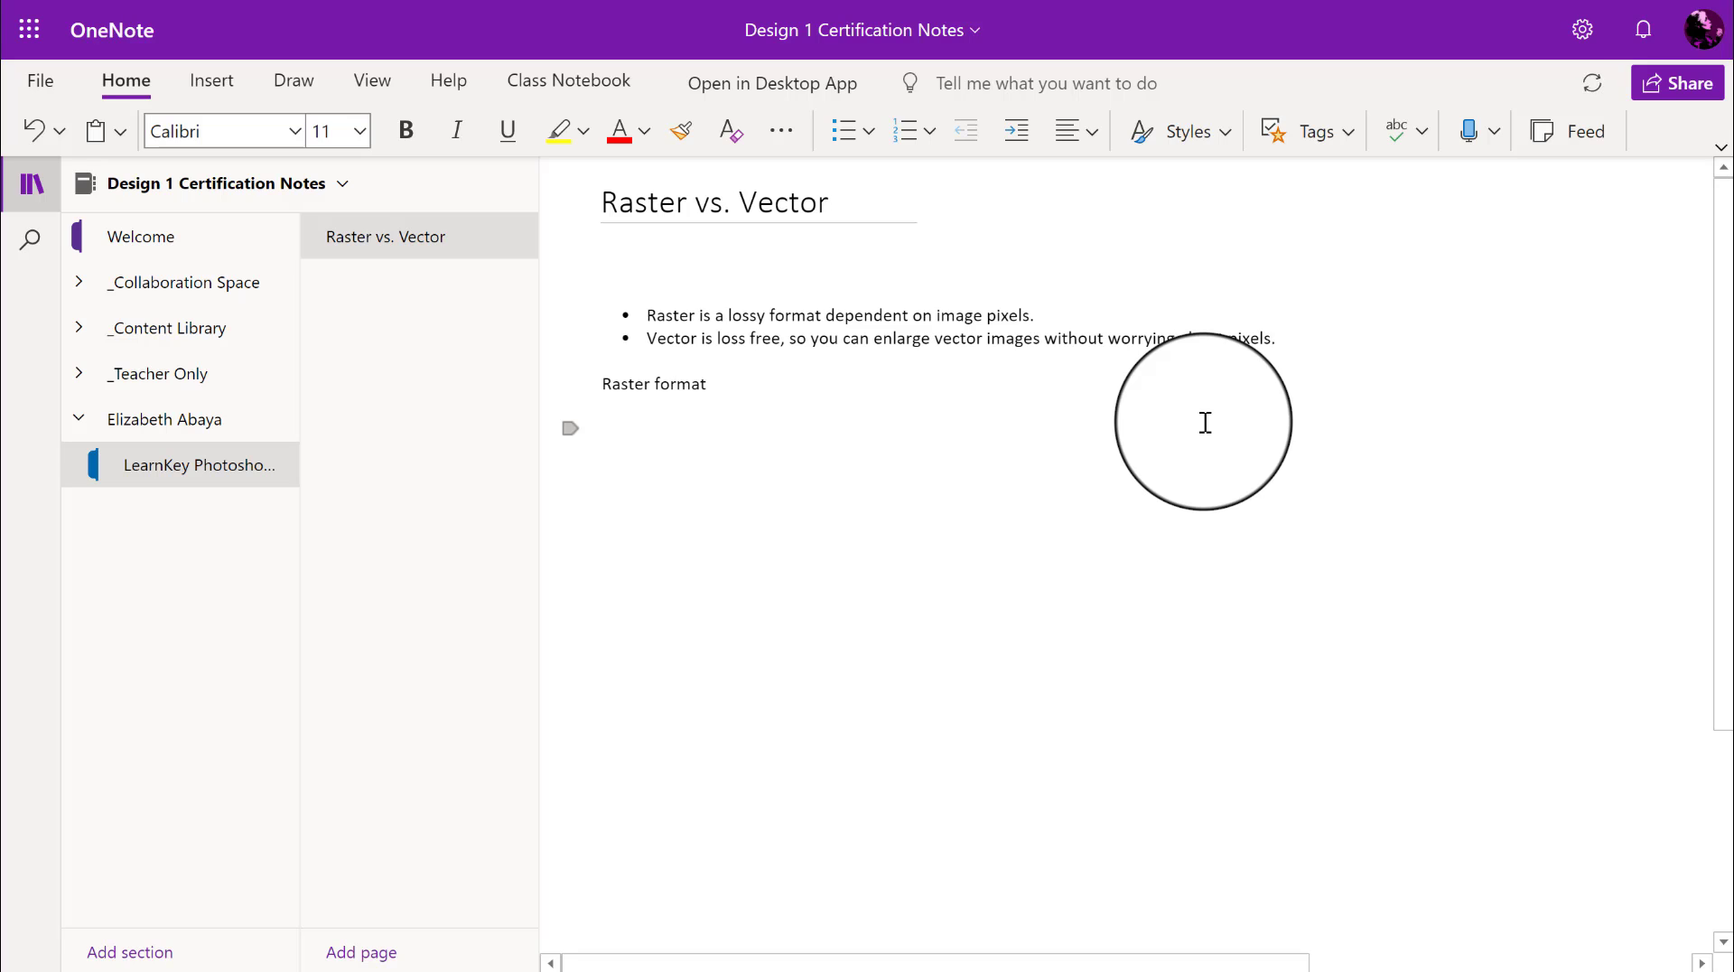
text(s support a larg)
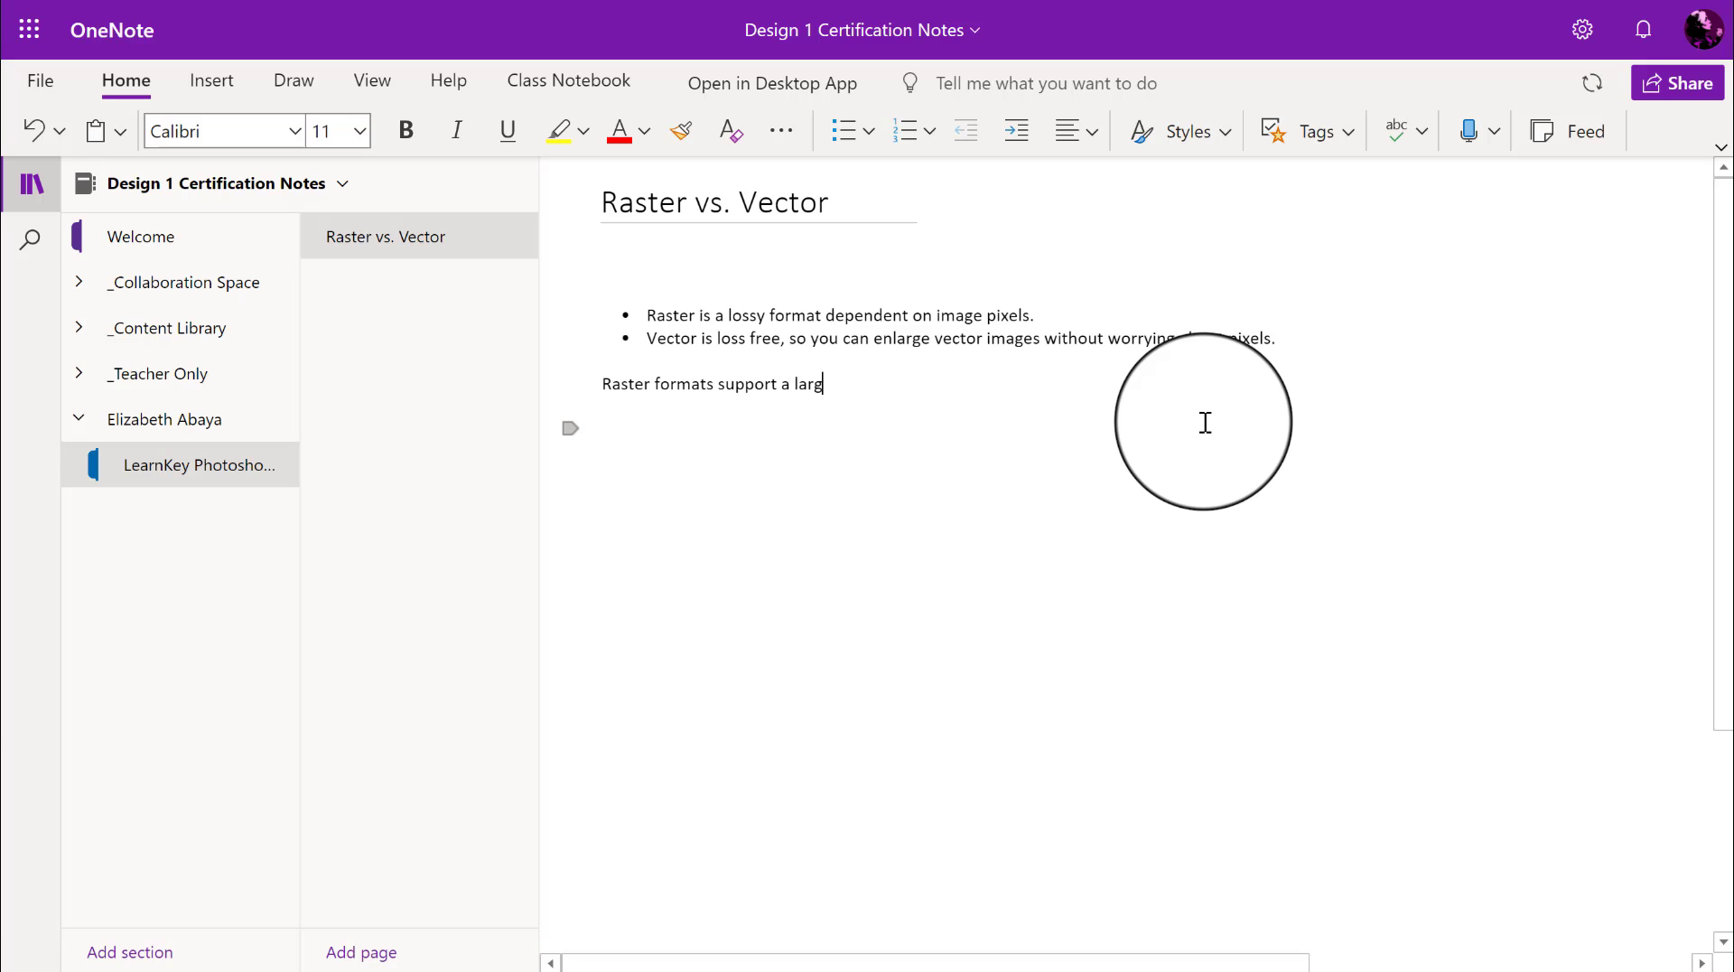
text(er)
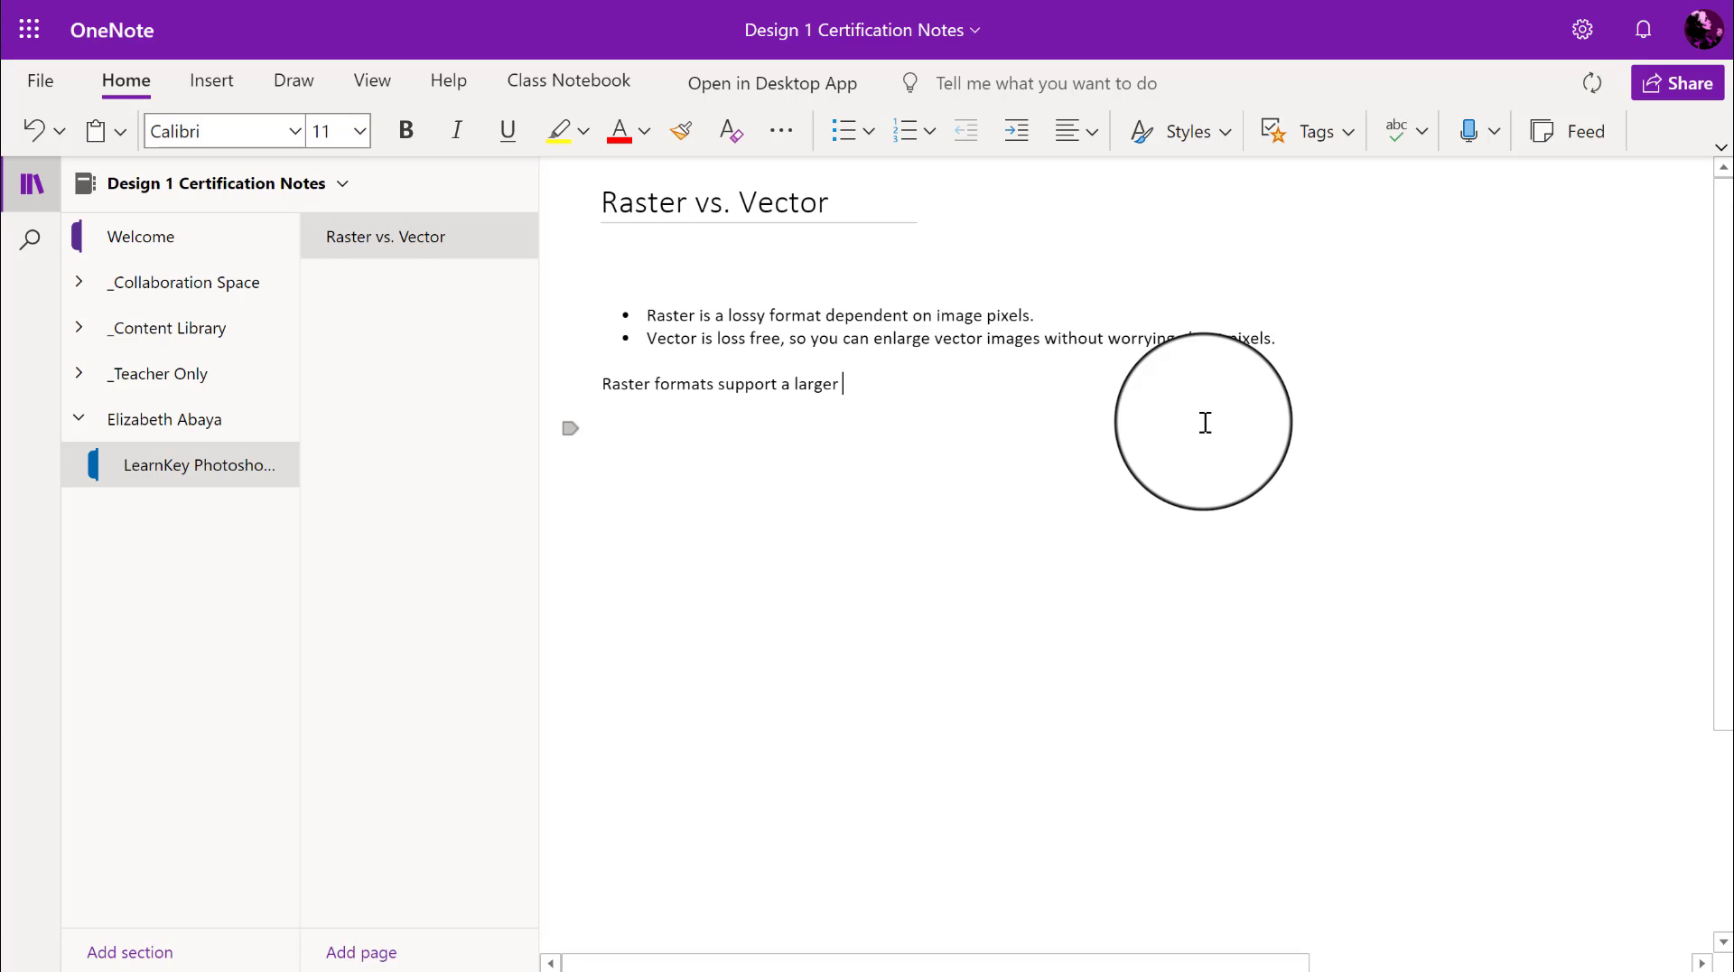
text(range of)
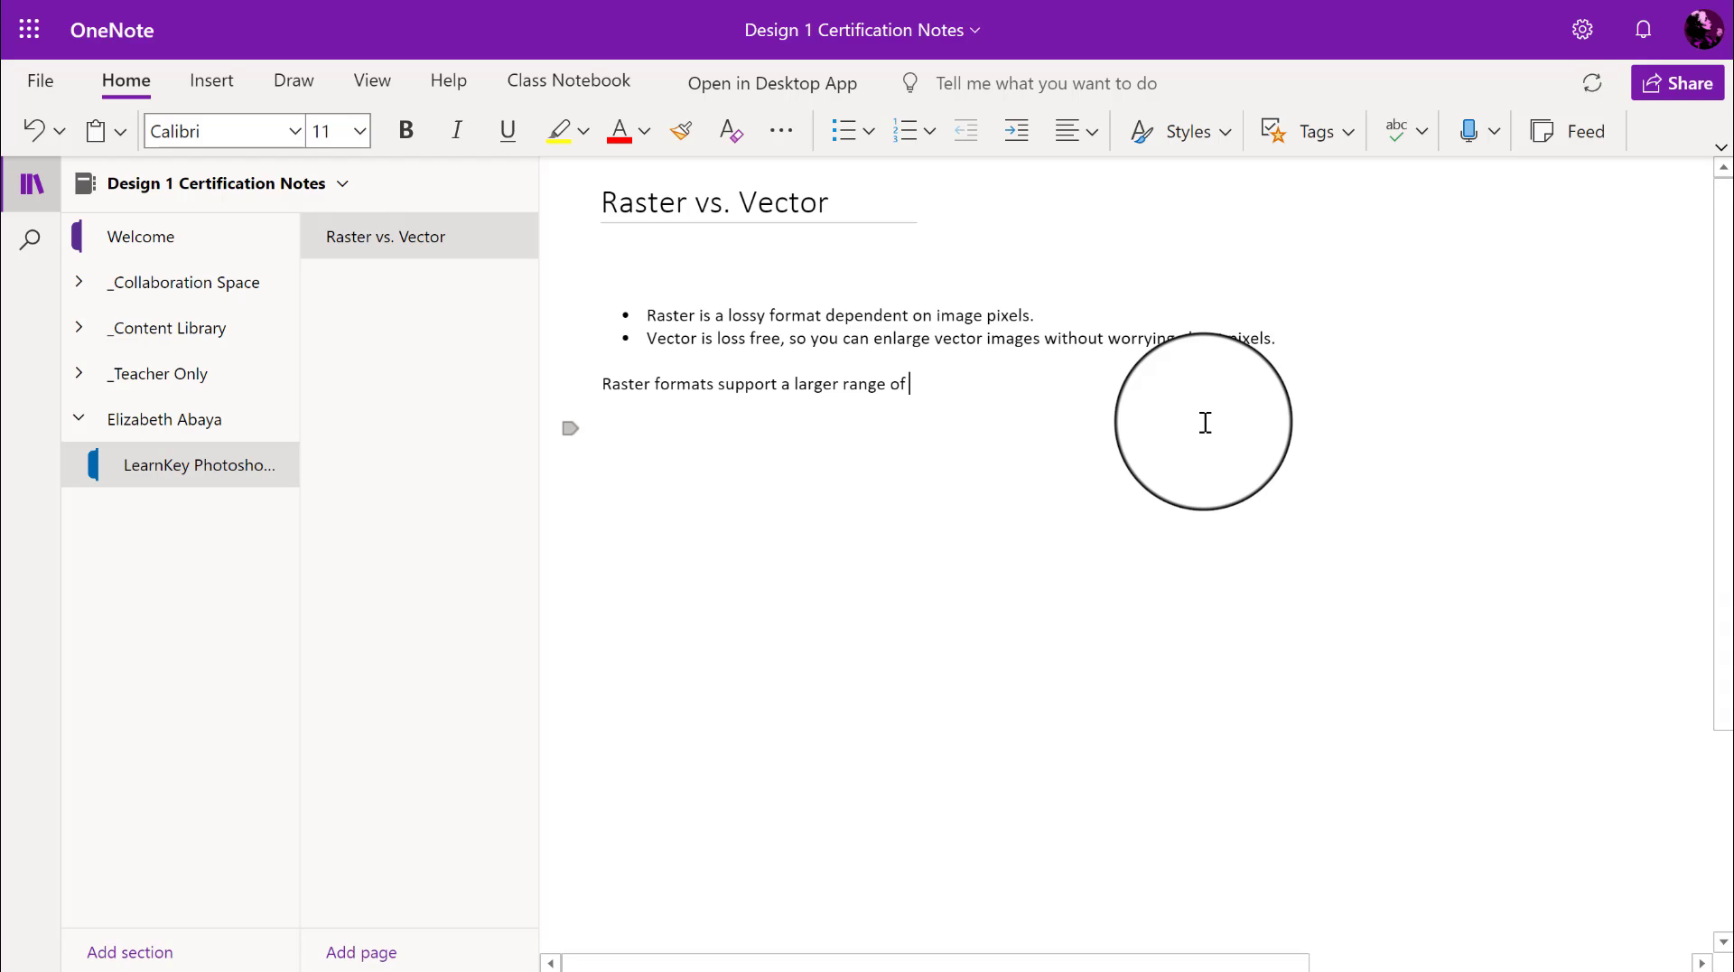
text(colors.)
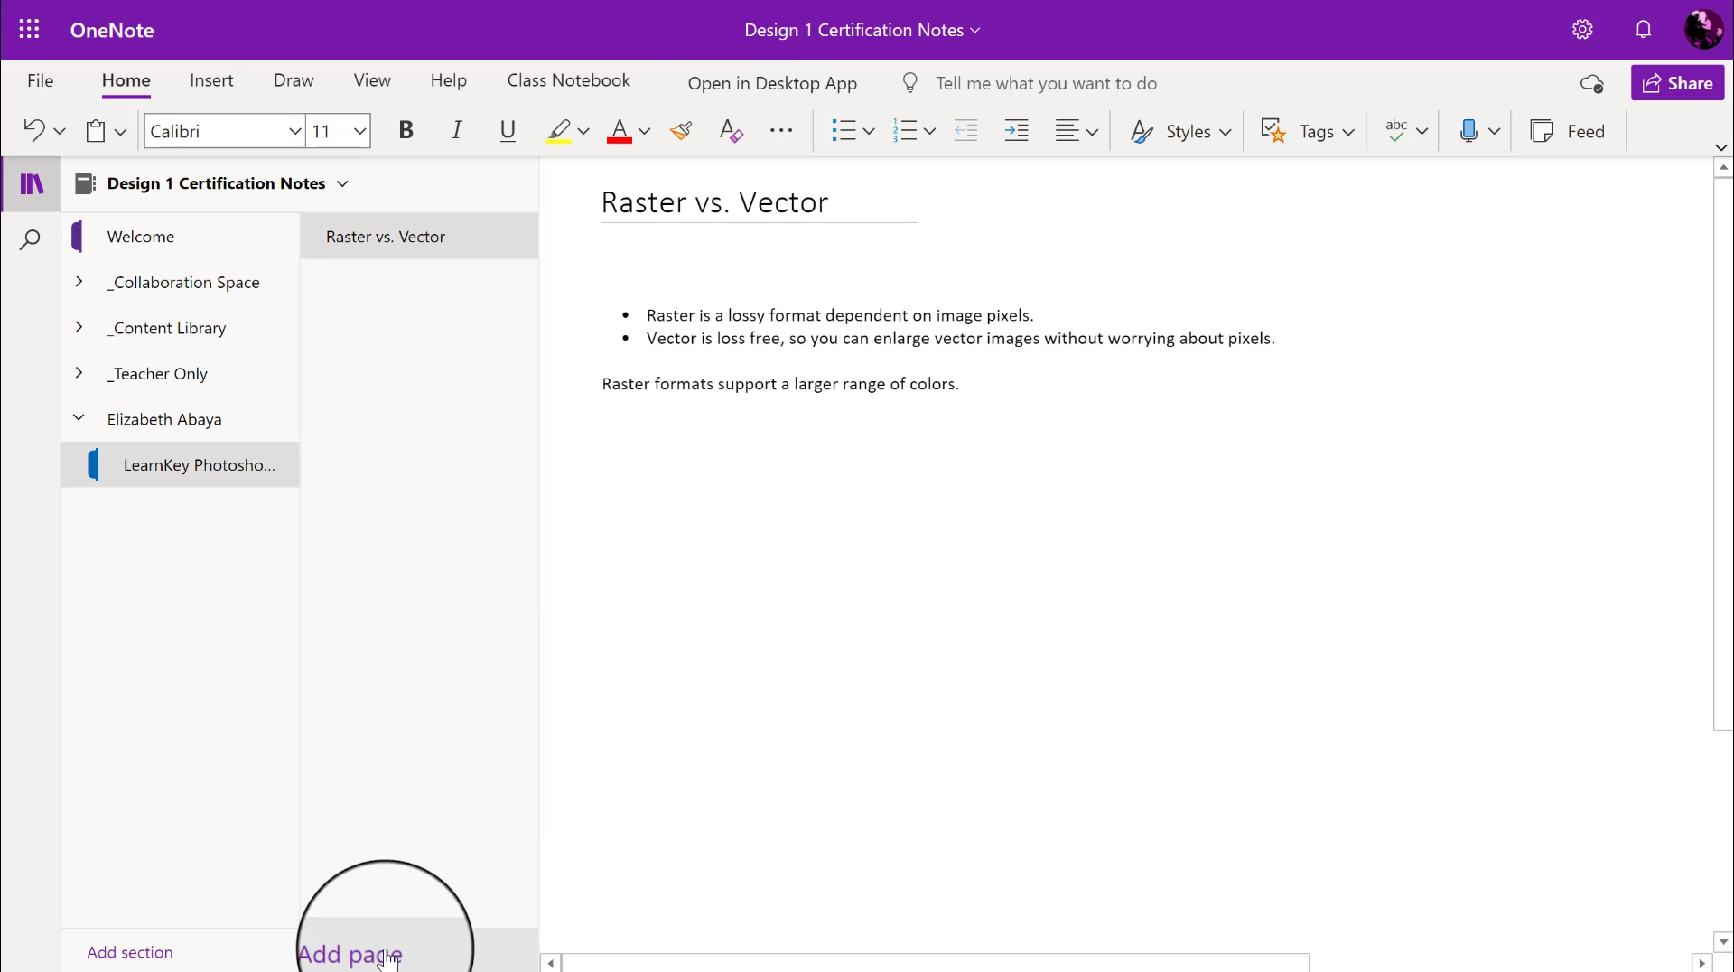
Step: Add a new page titled 'Copyright'
click(361, 954)
text(C)
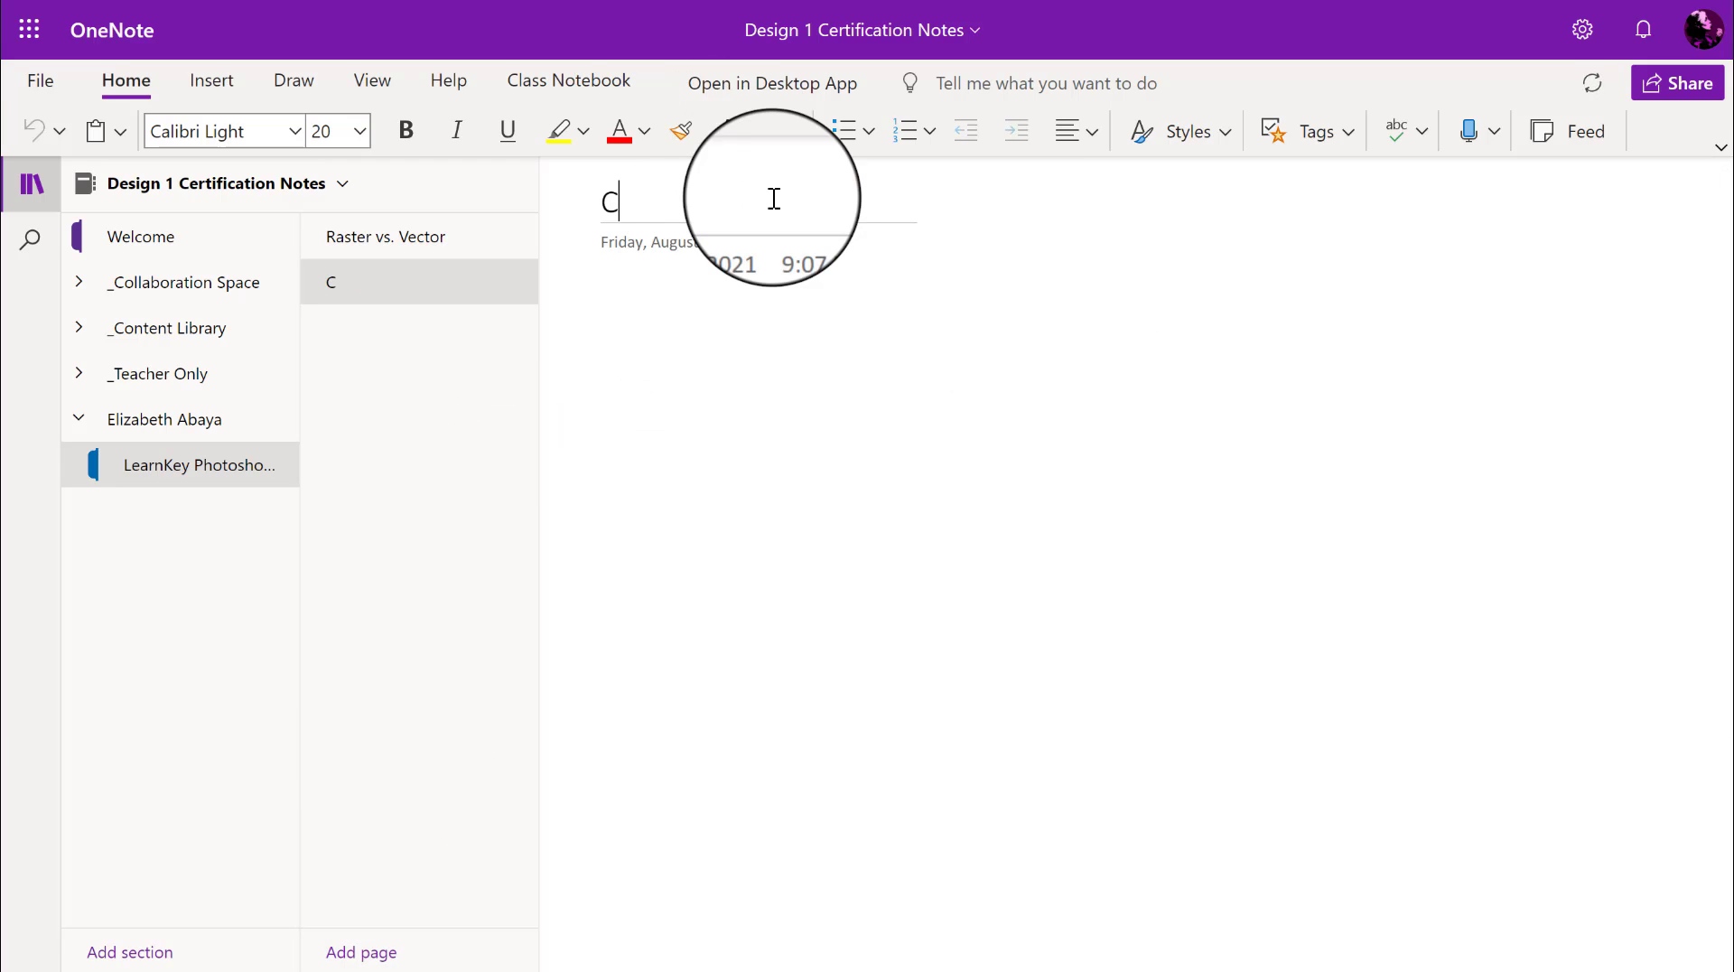
text(op)
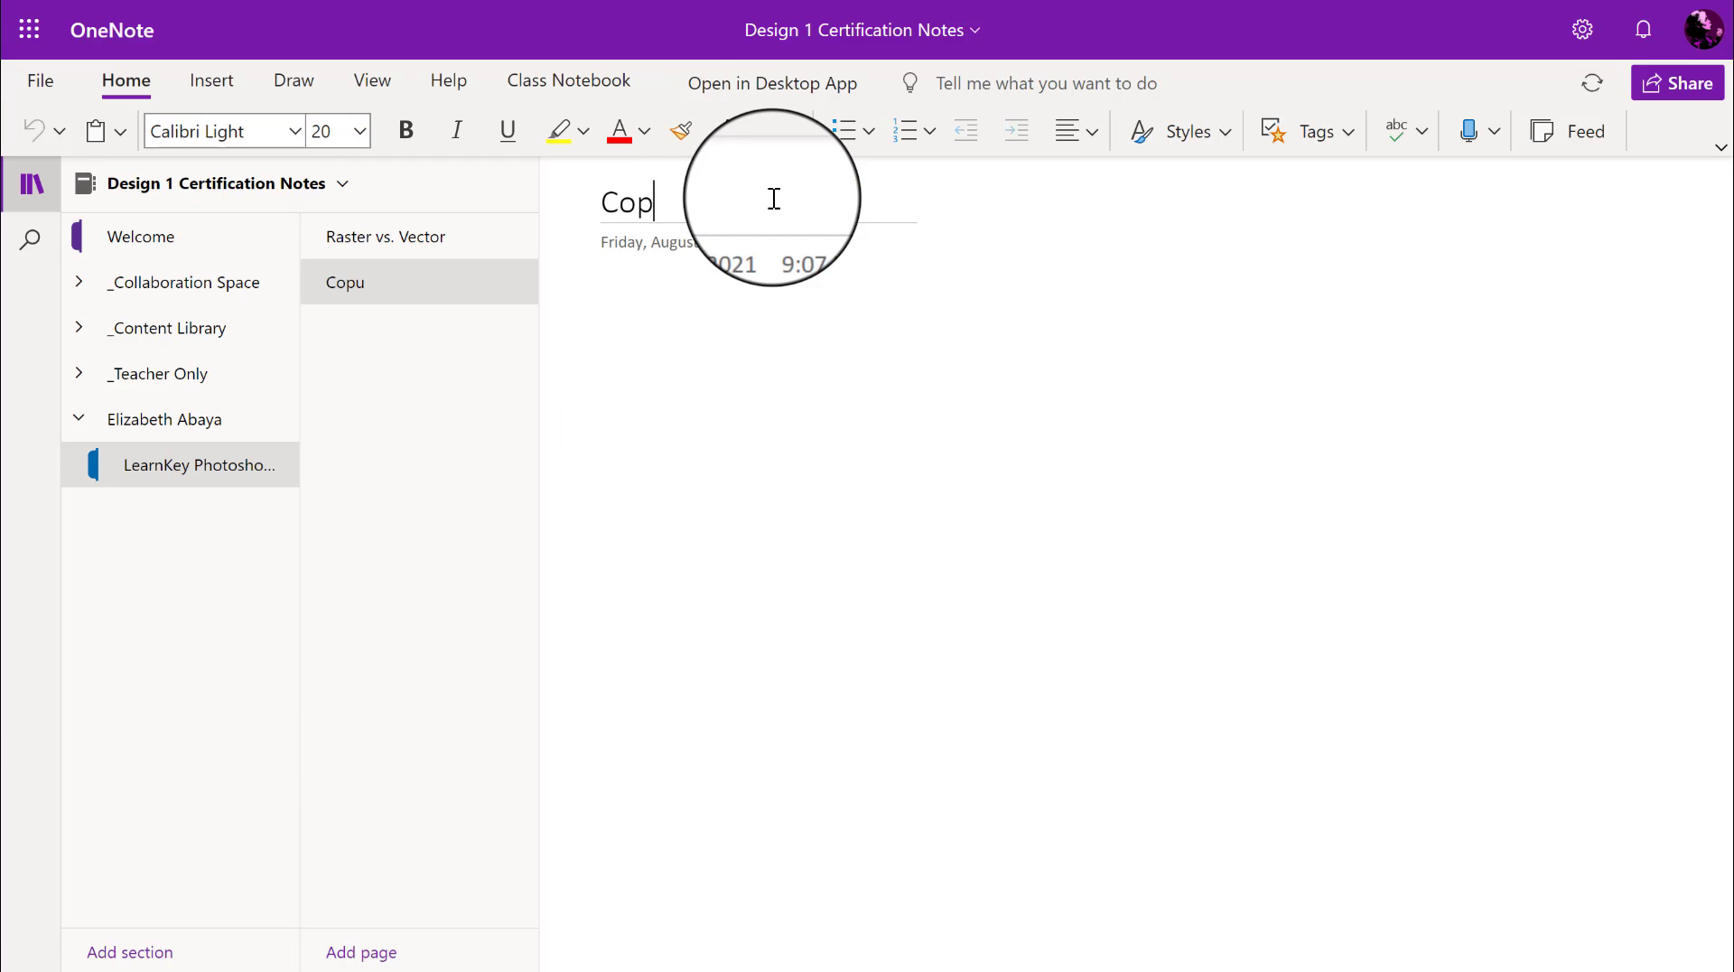
text(yright)
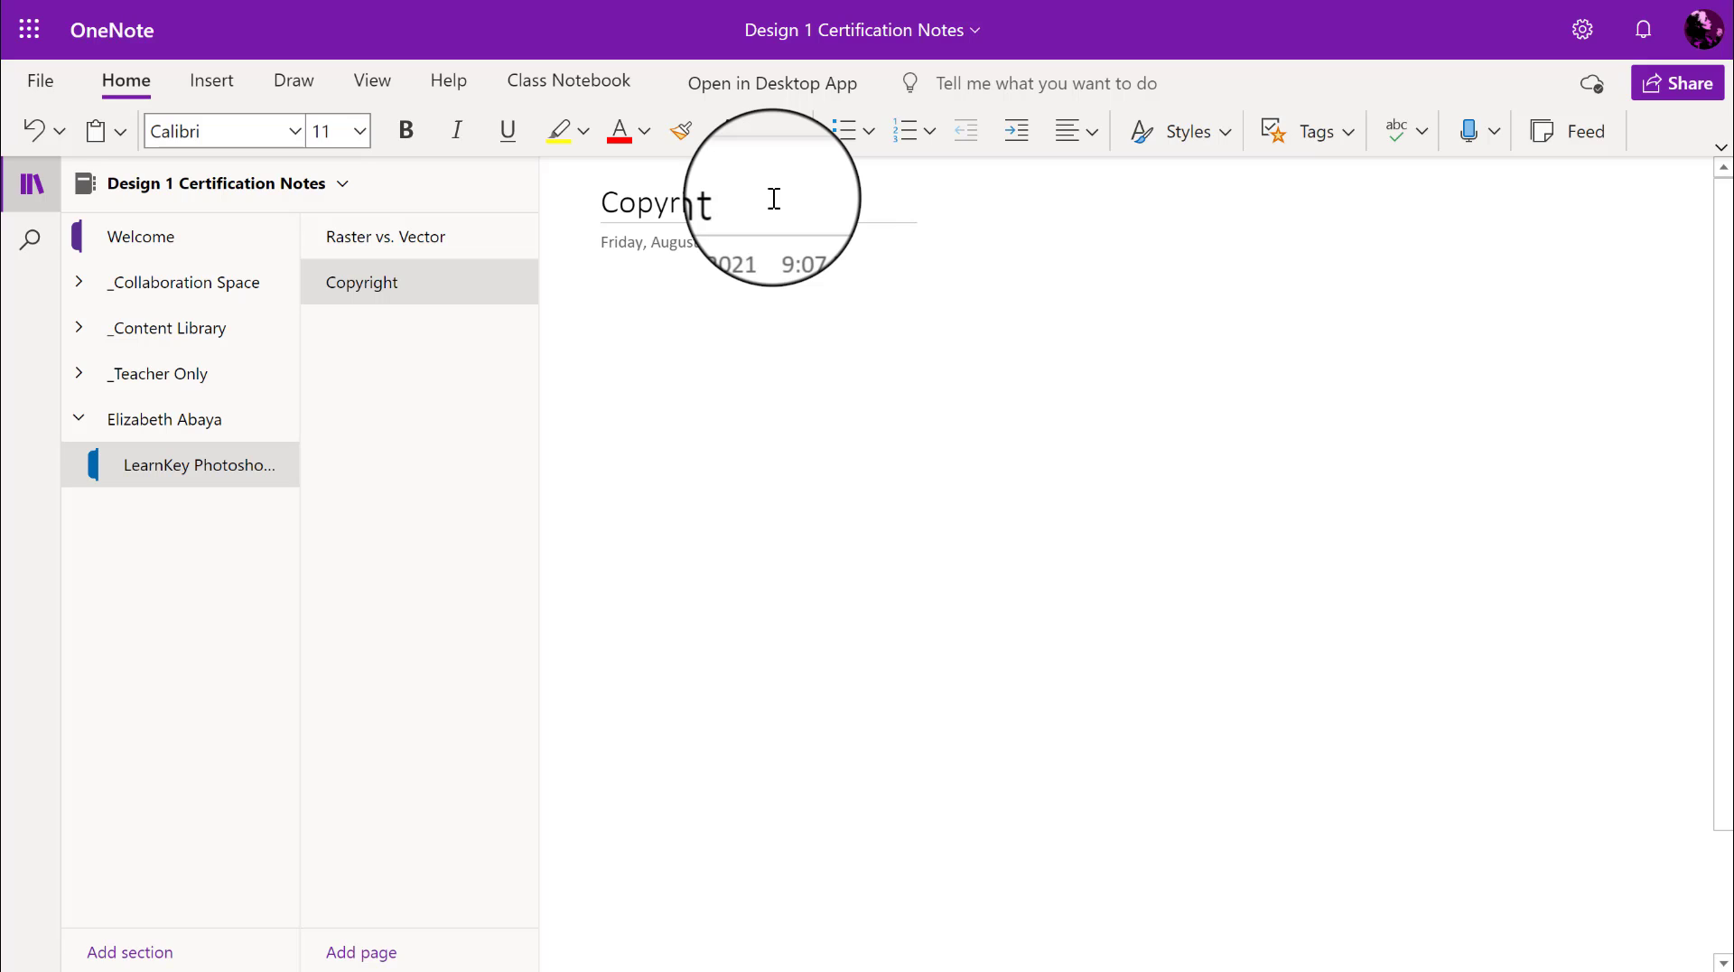
Step: Note that fair use allows images and writing for the purposes of education
text(Fair u)
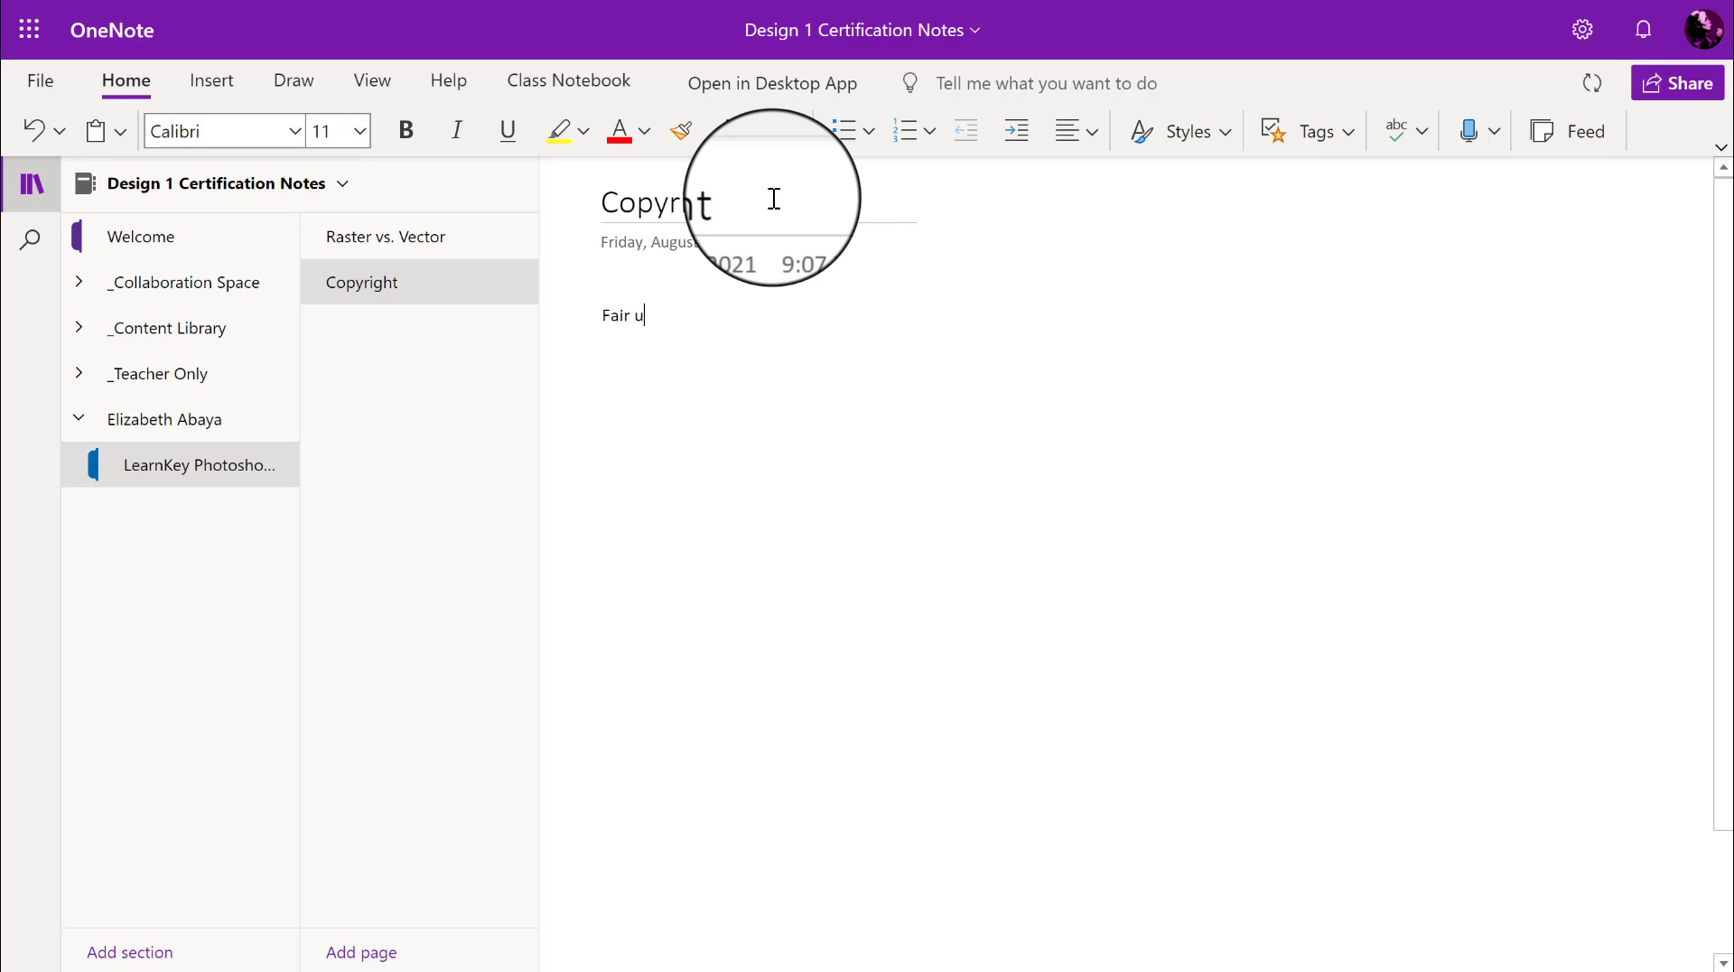
text(se)
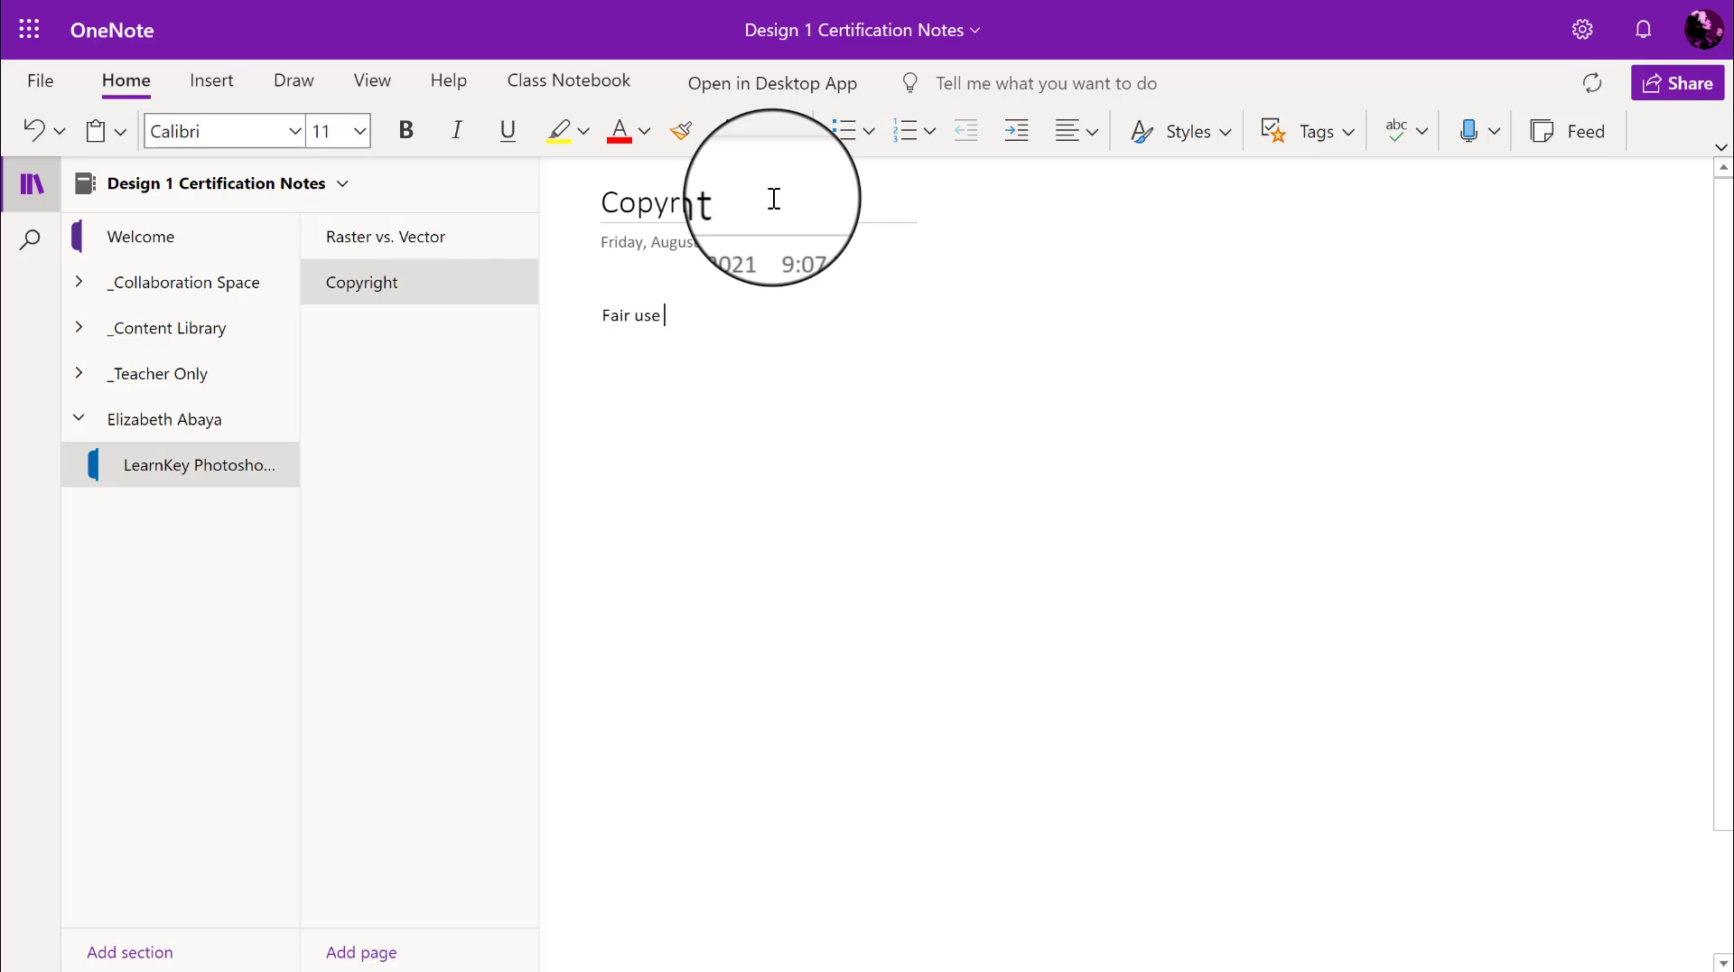
text(states)
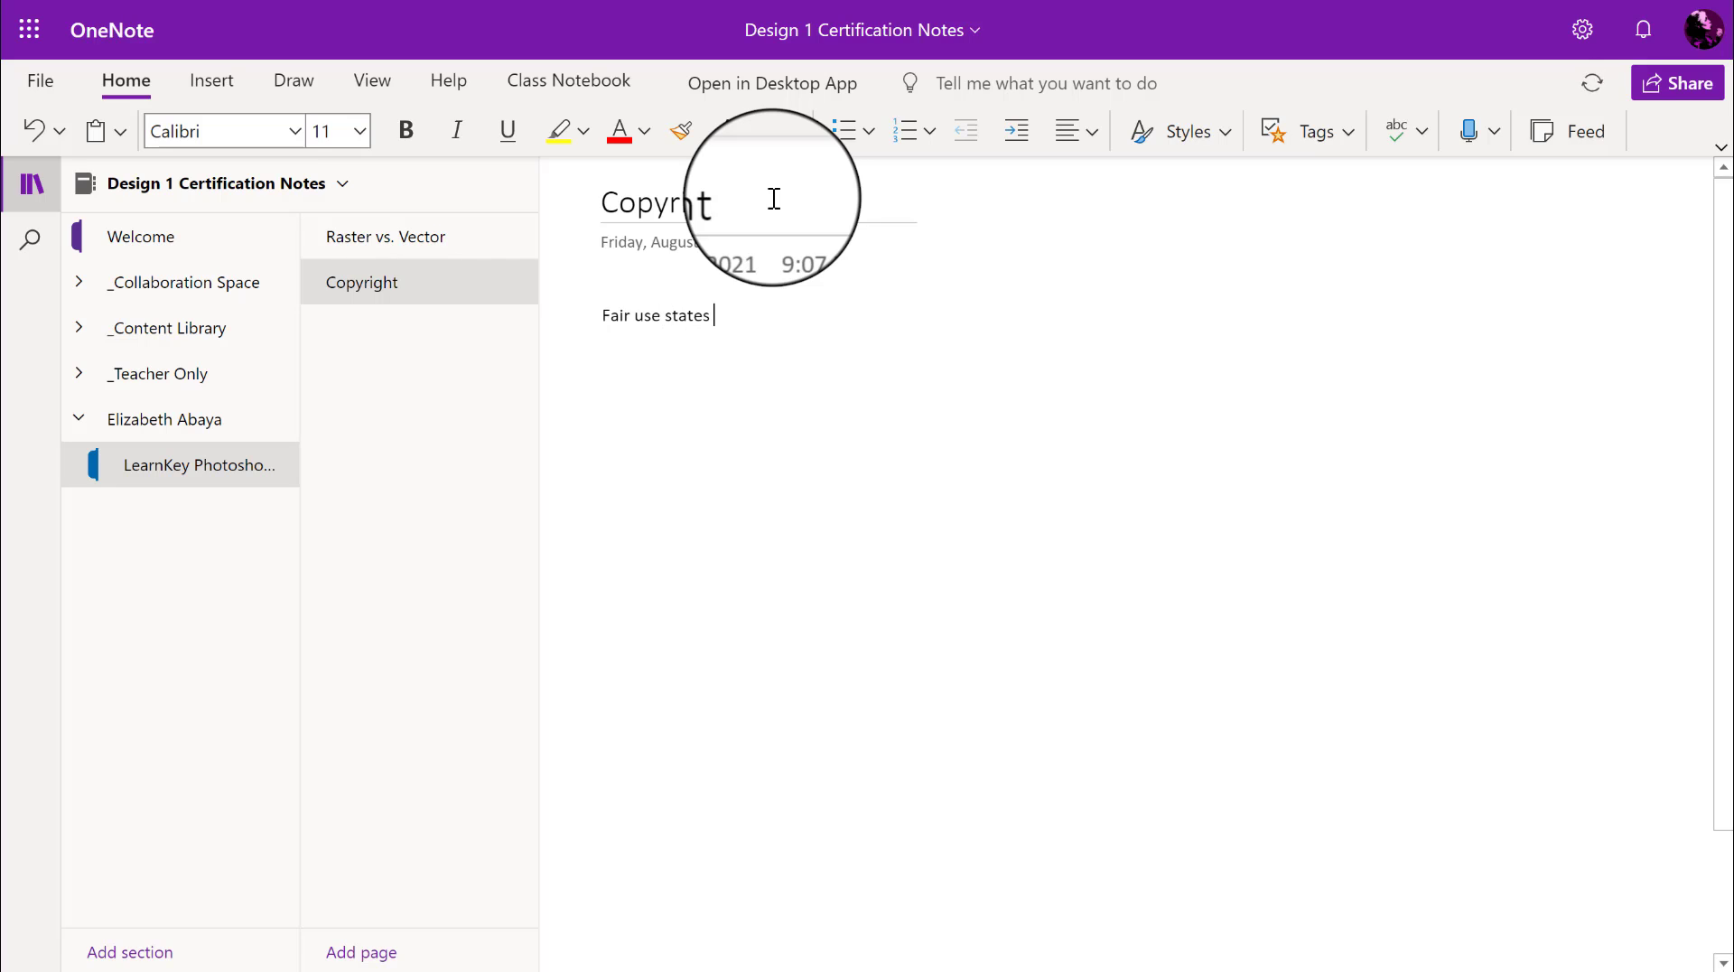
text(that you c)
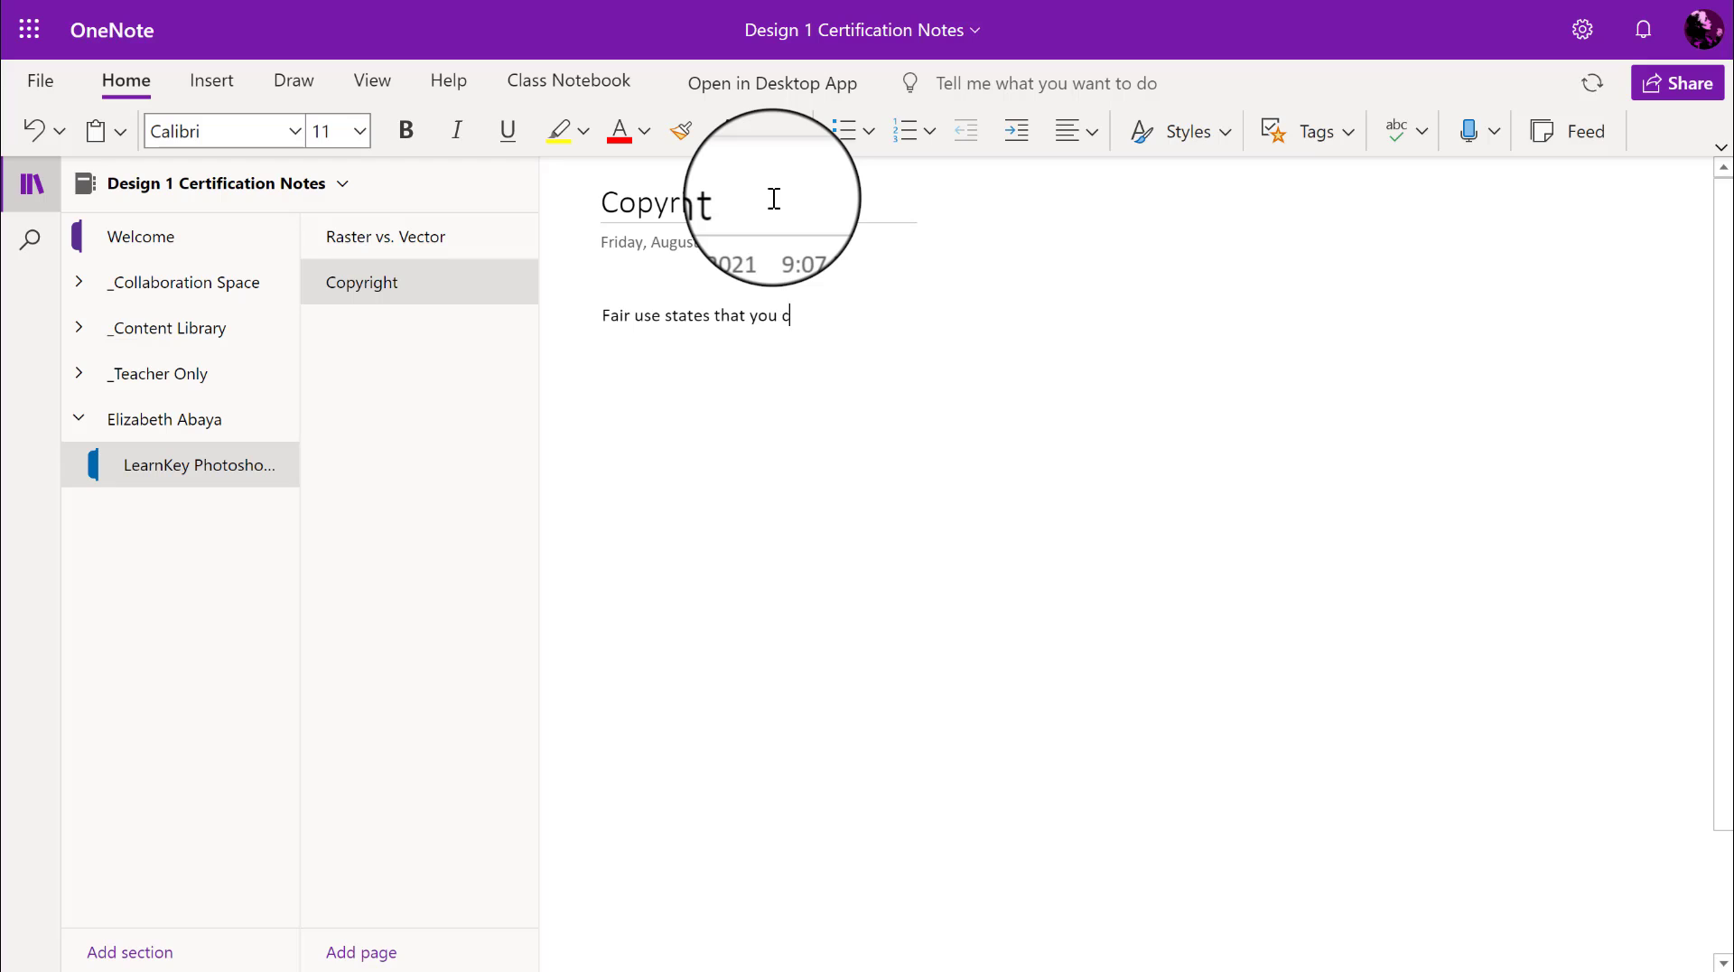
text(an use images)
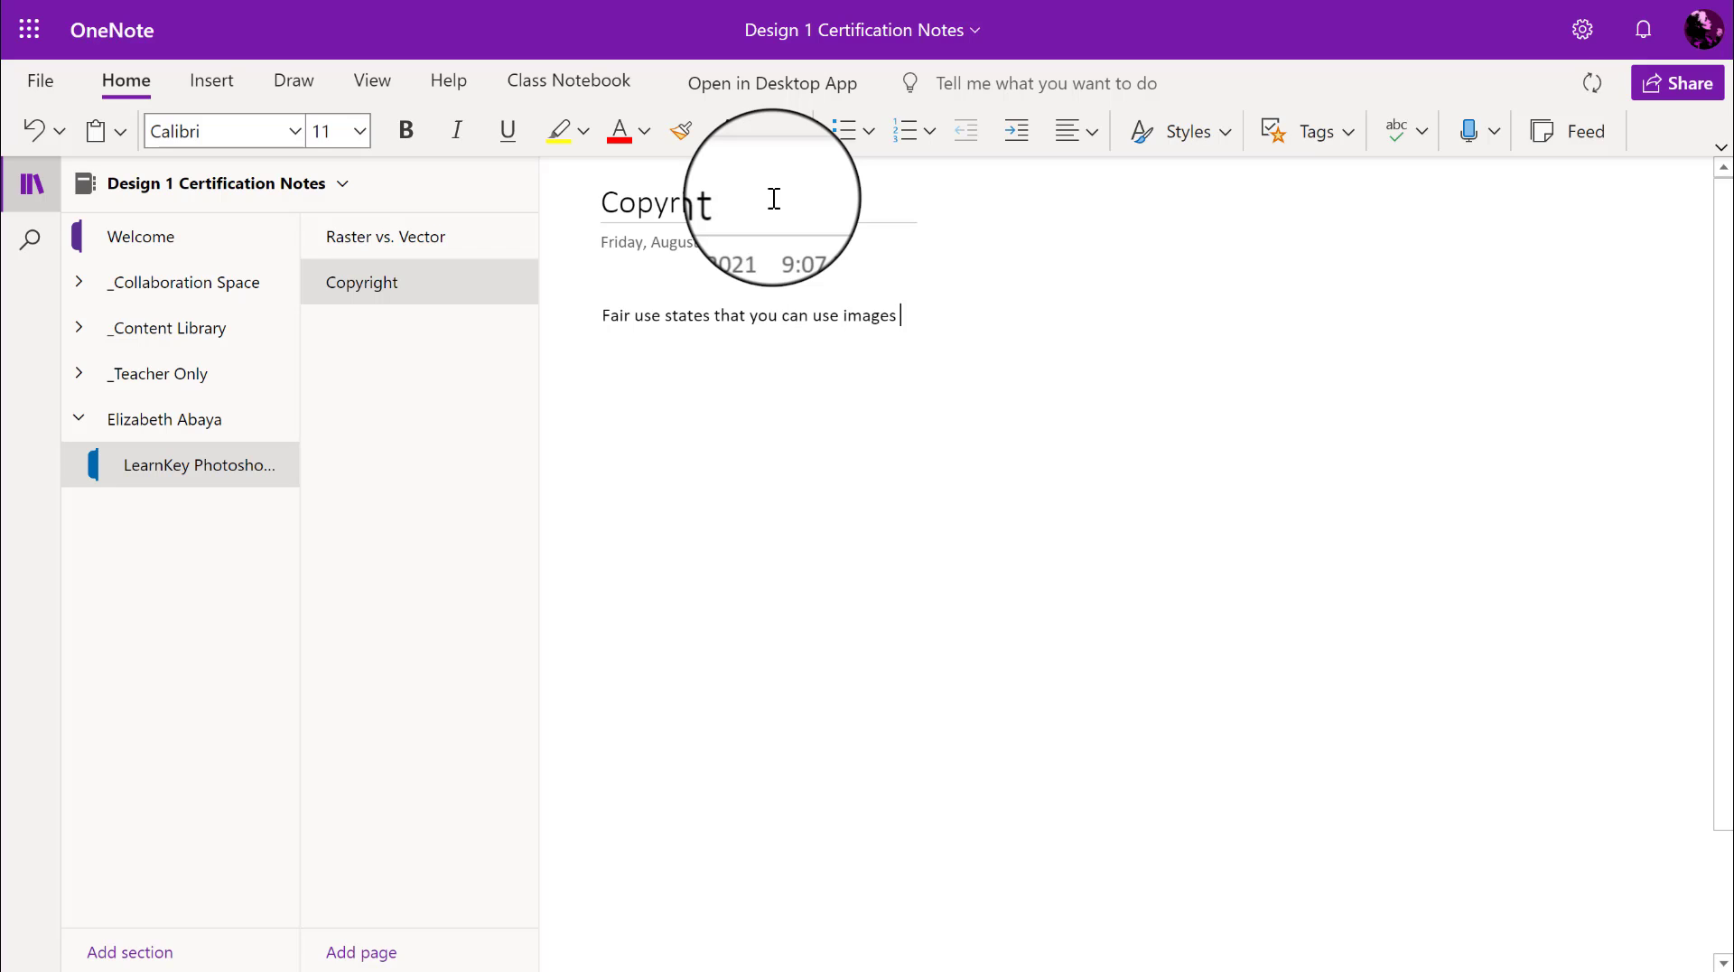
text(and writing for the pur)
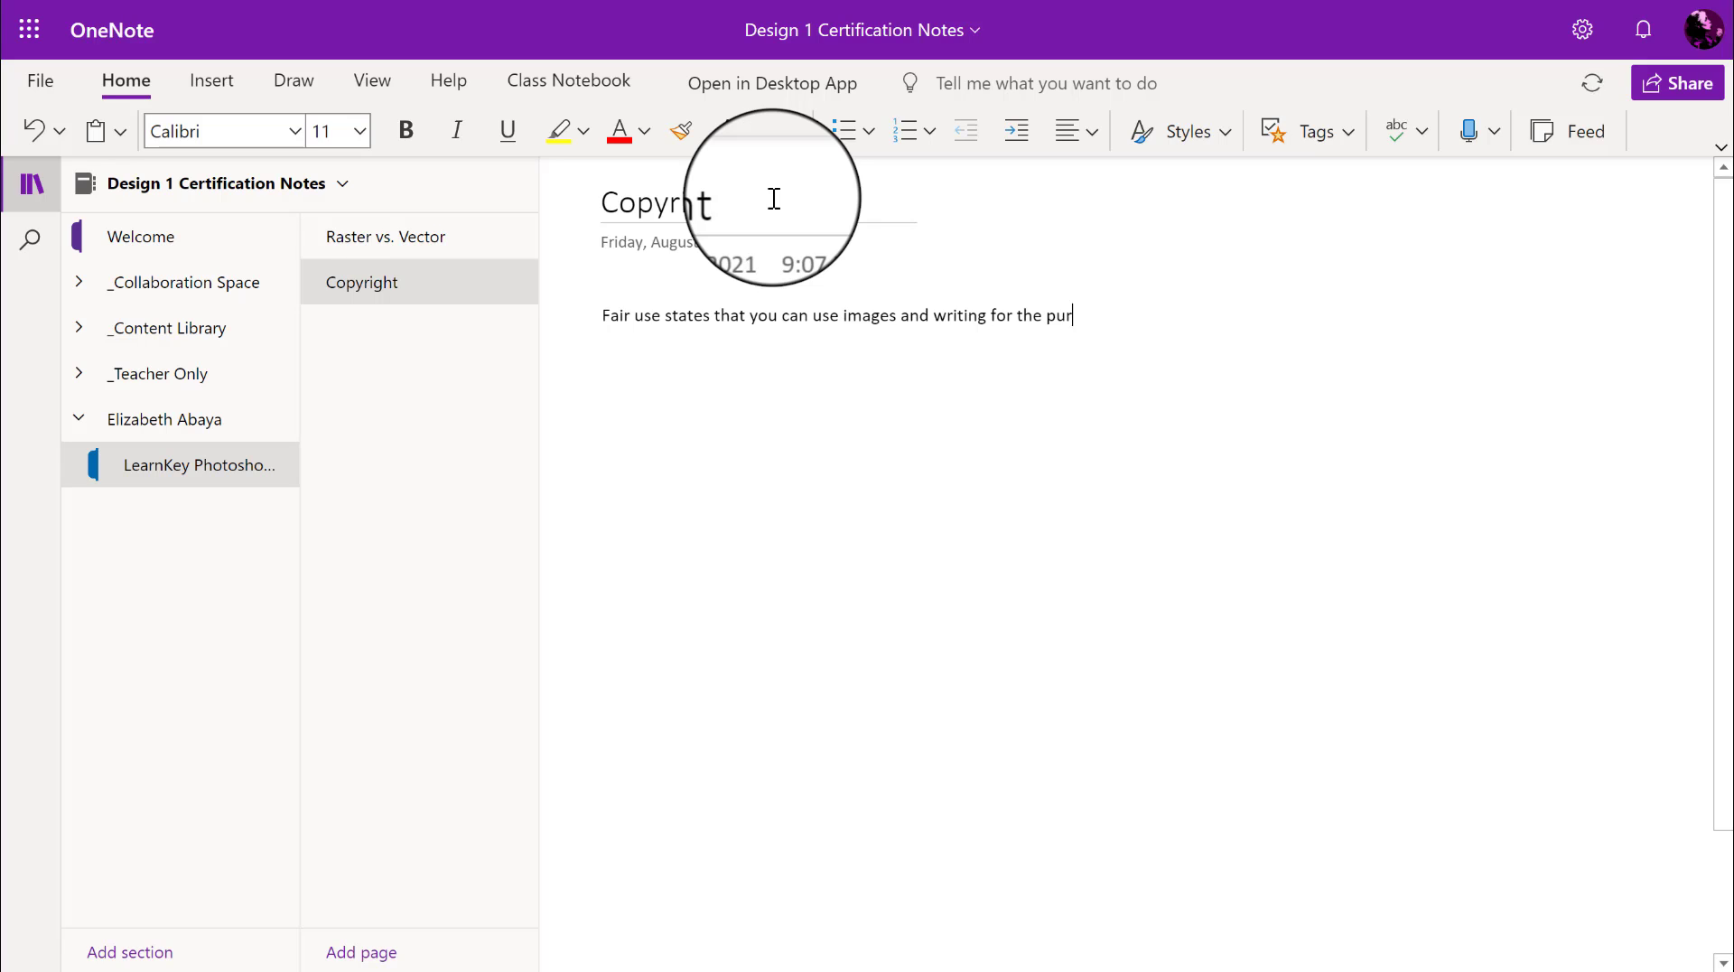
text(poses of educa)
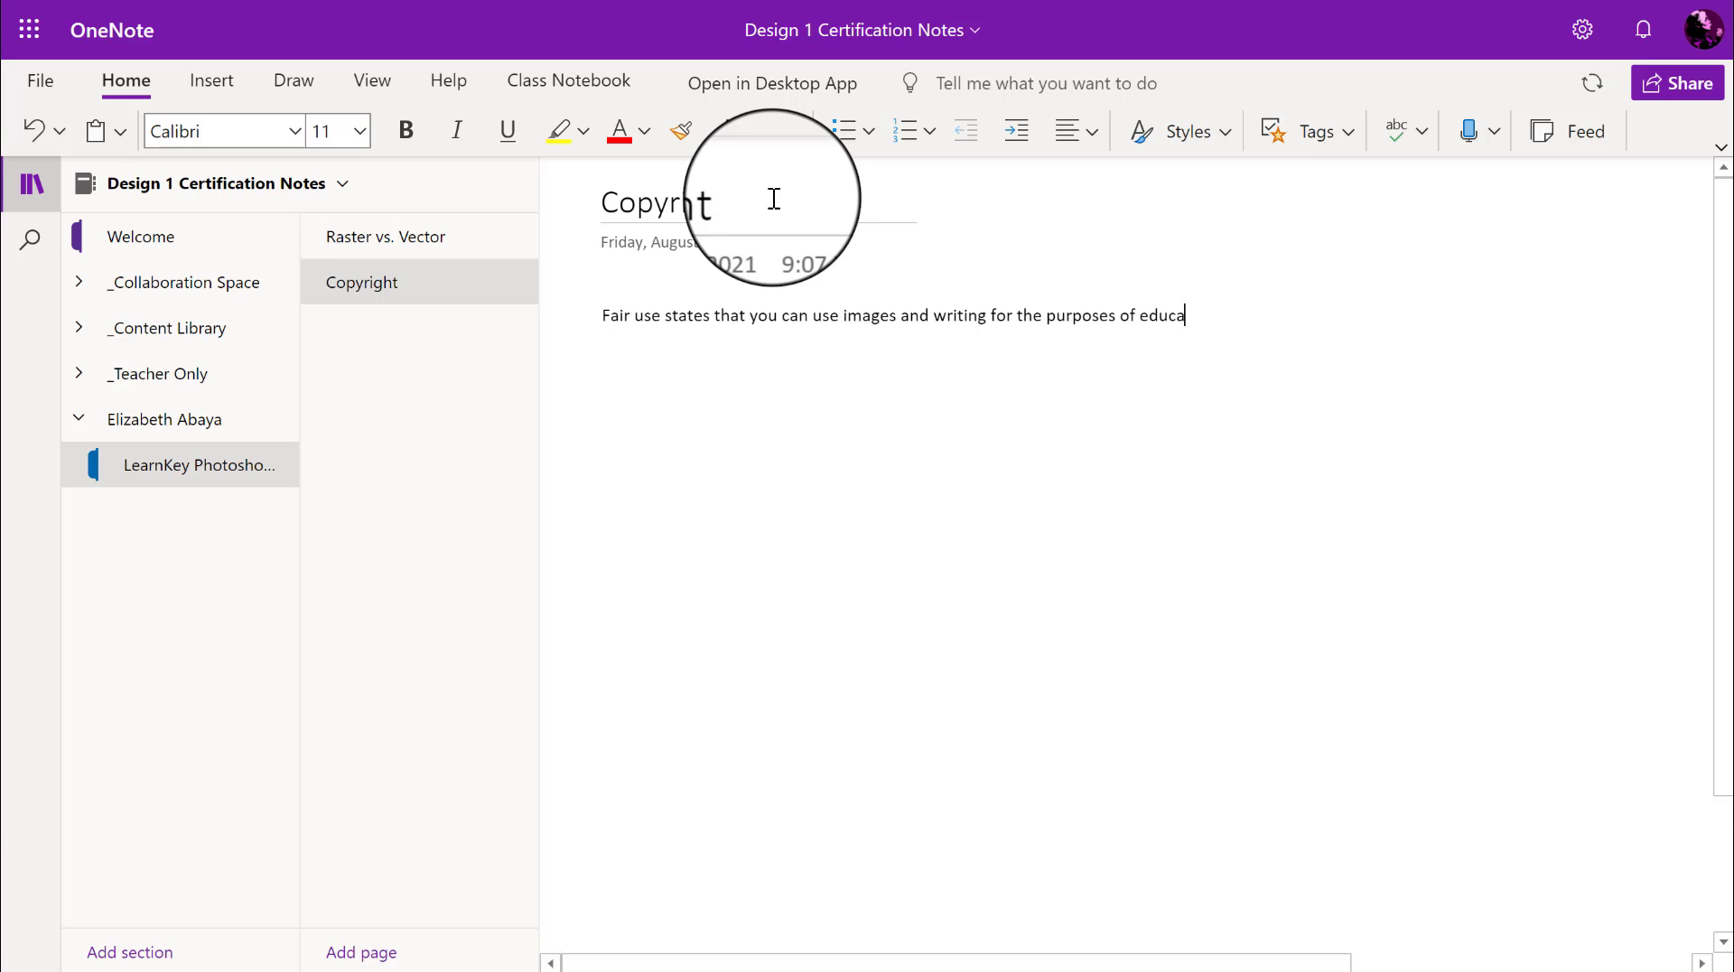
text(tion.)
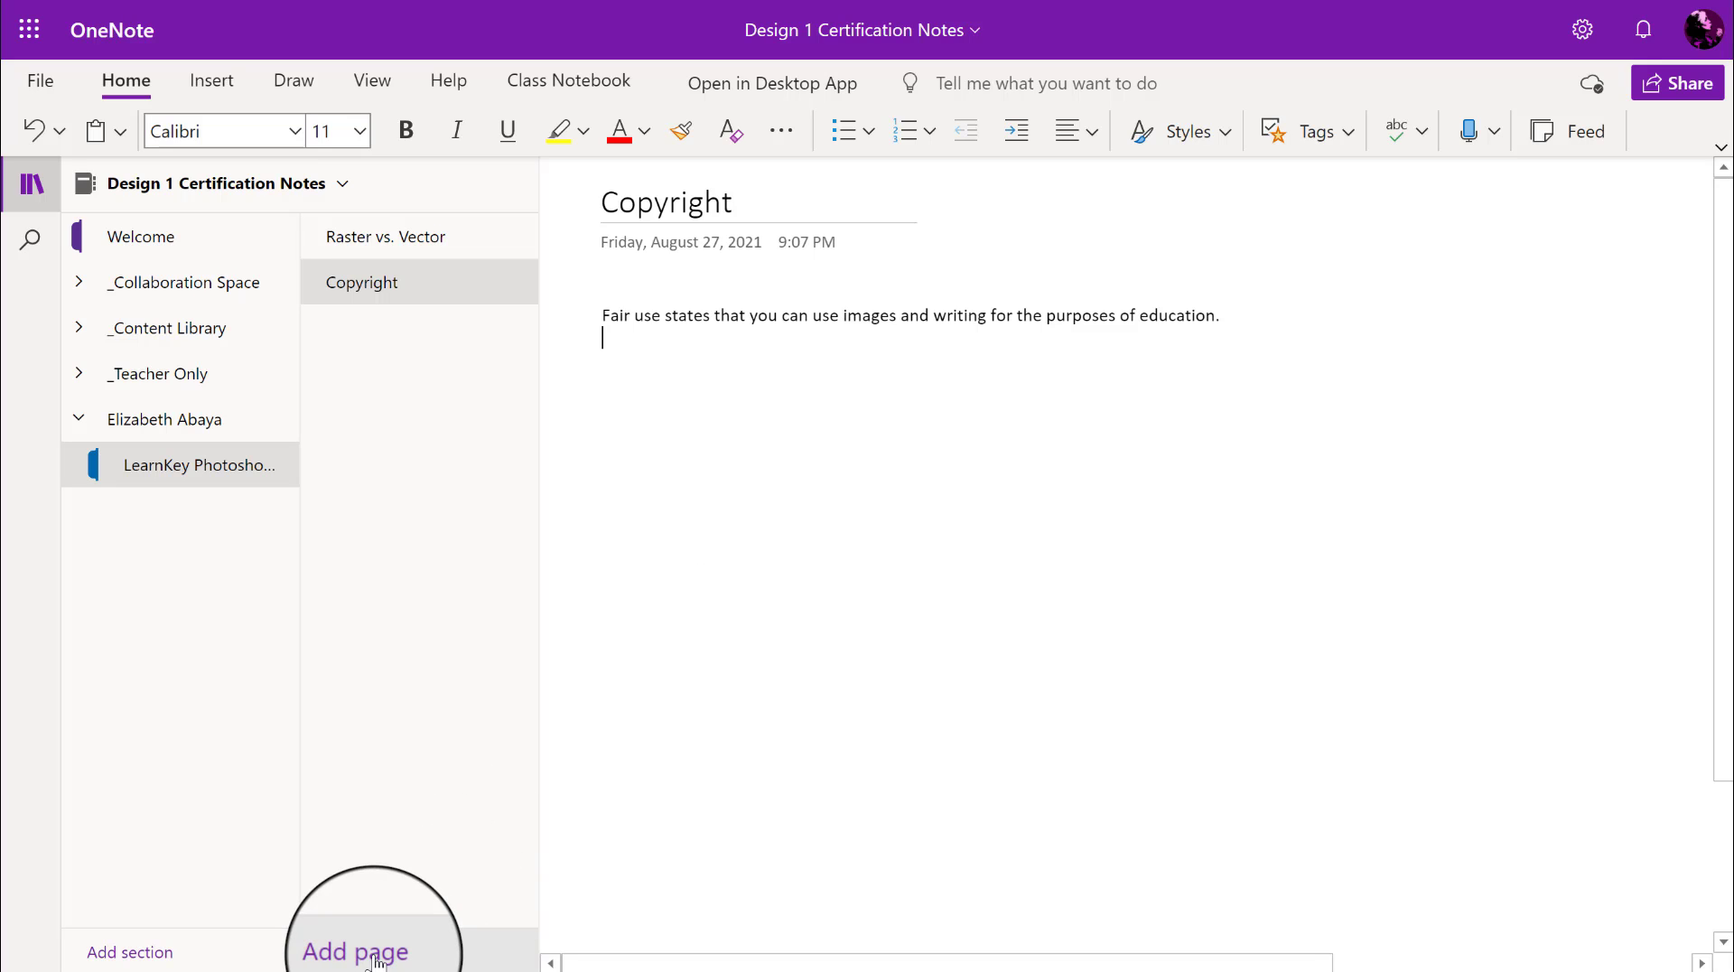
Step: Add another notebook page and play the Copyright Considerations lesson video
click(355, 952)
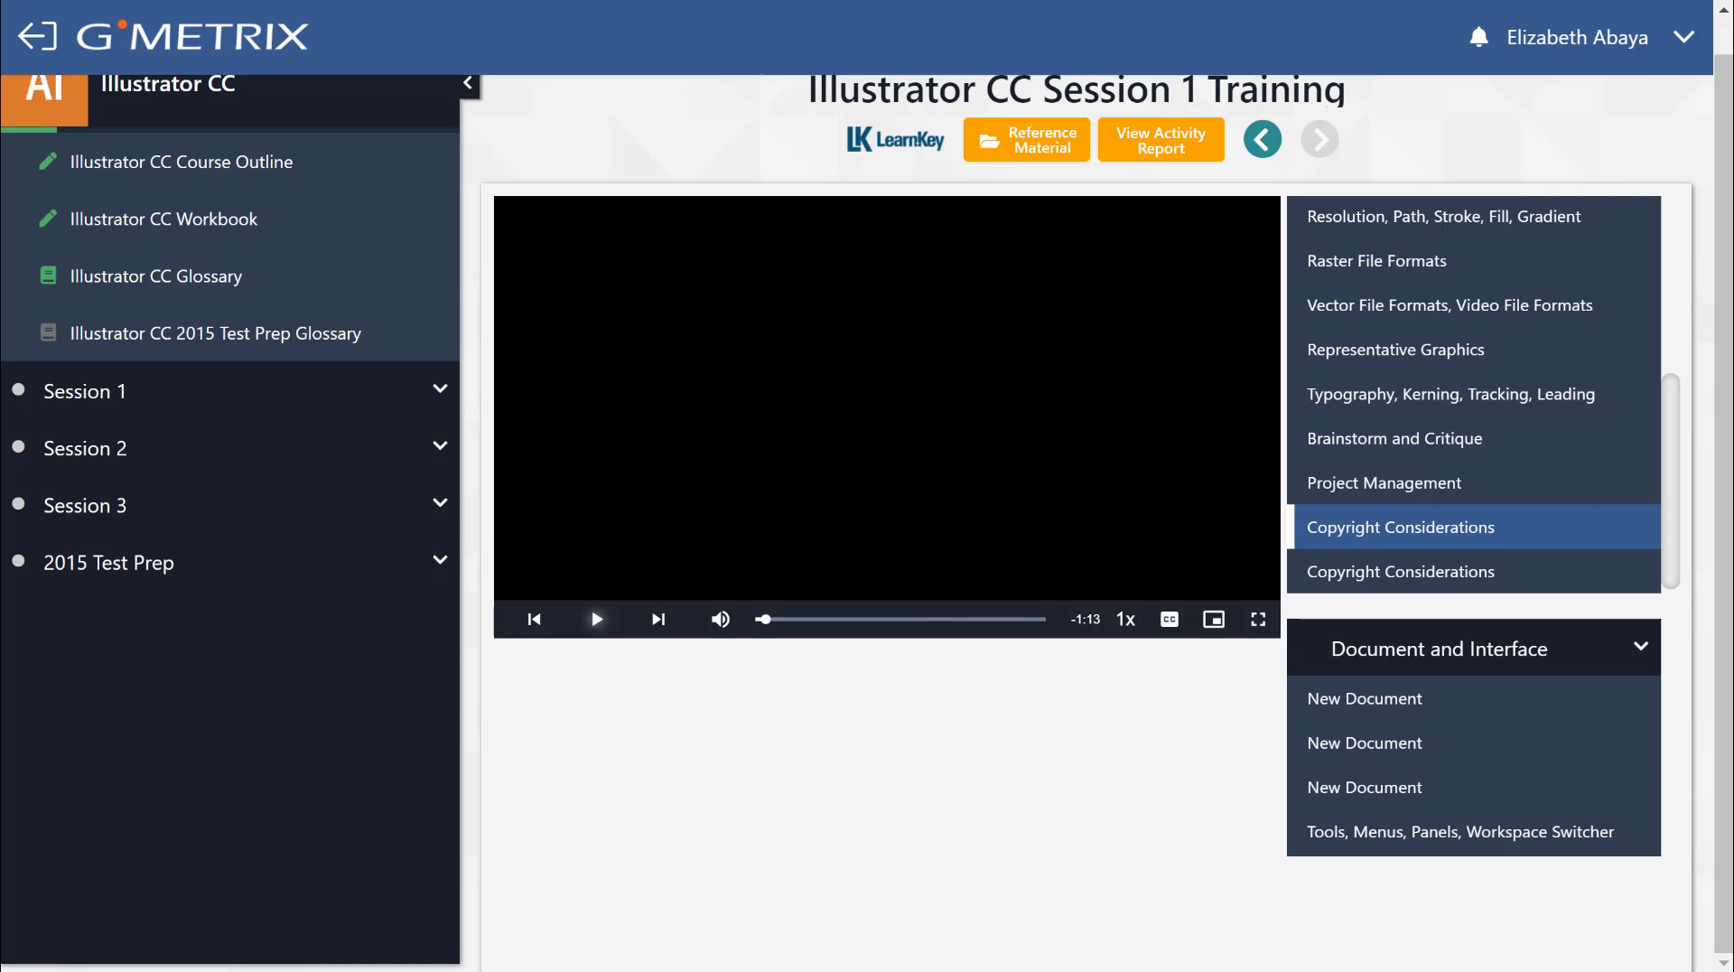
click(1401, 527)
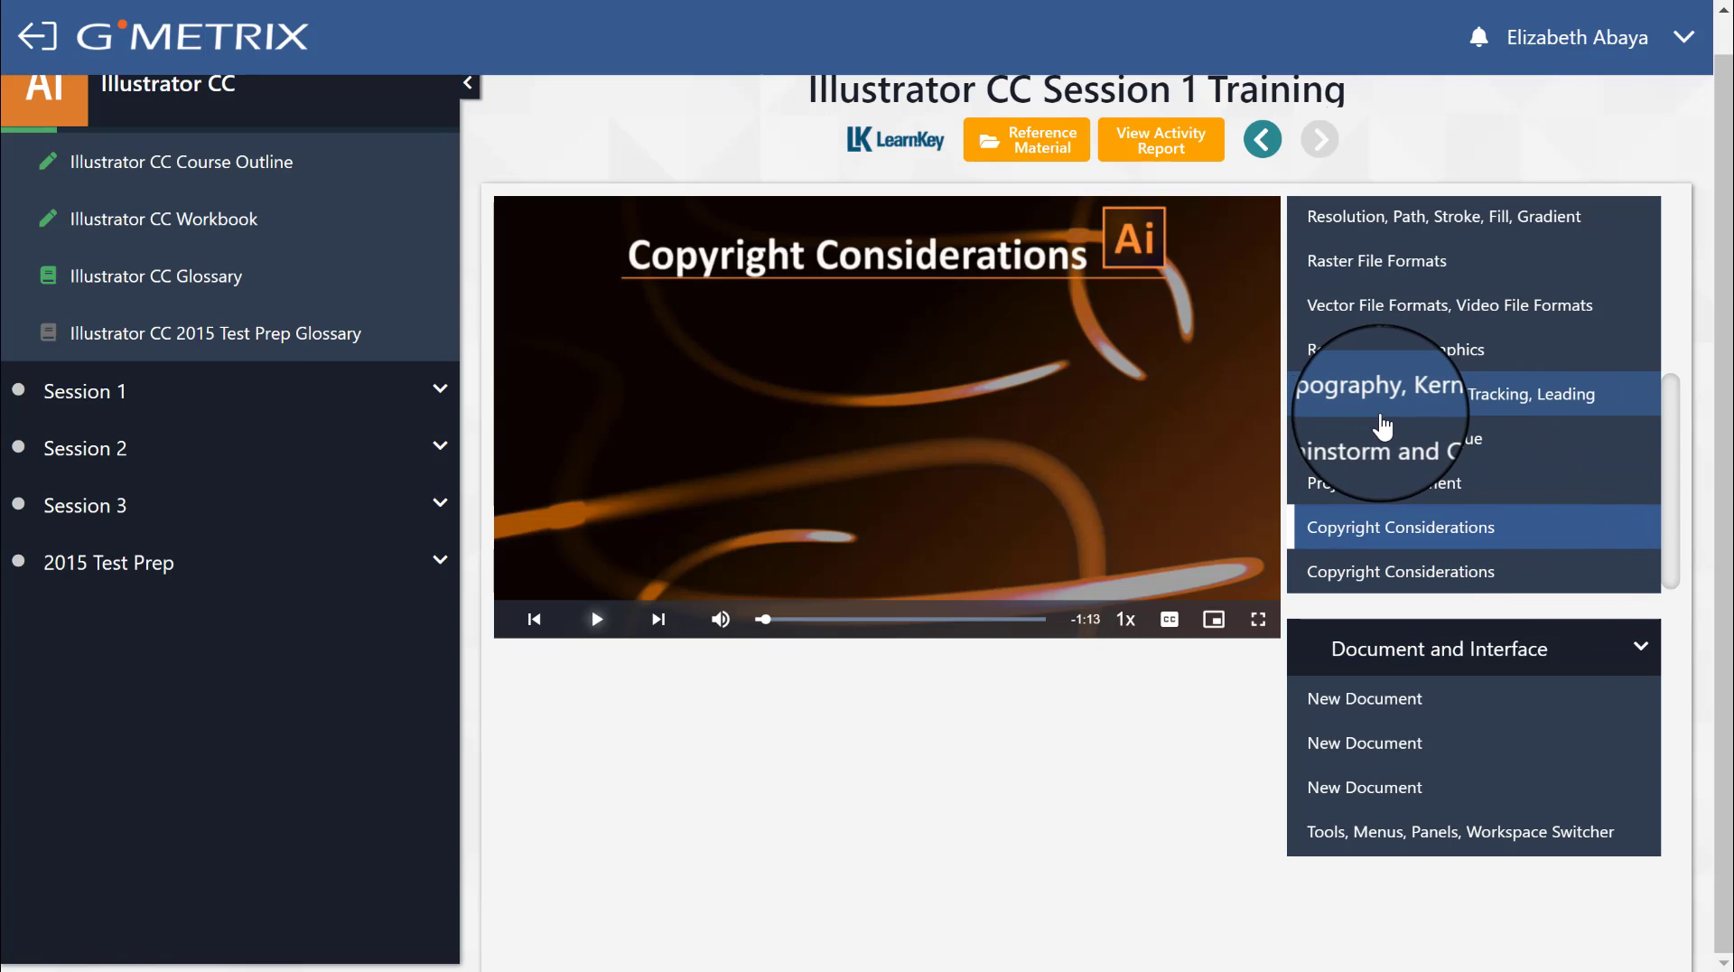
mouse_move(1382, 425)
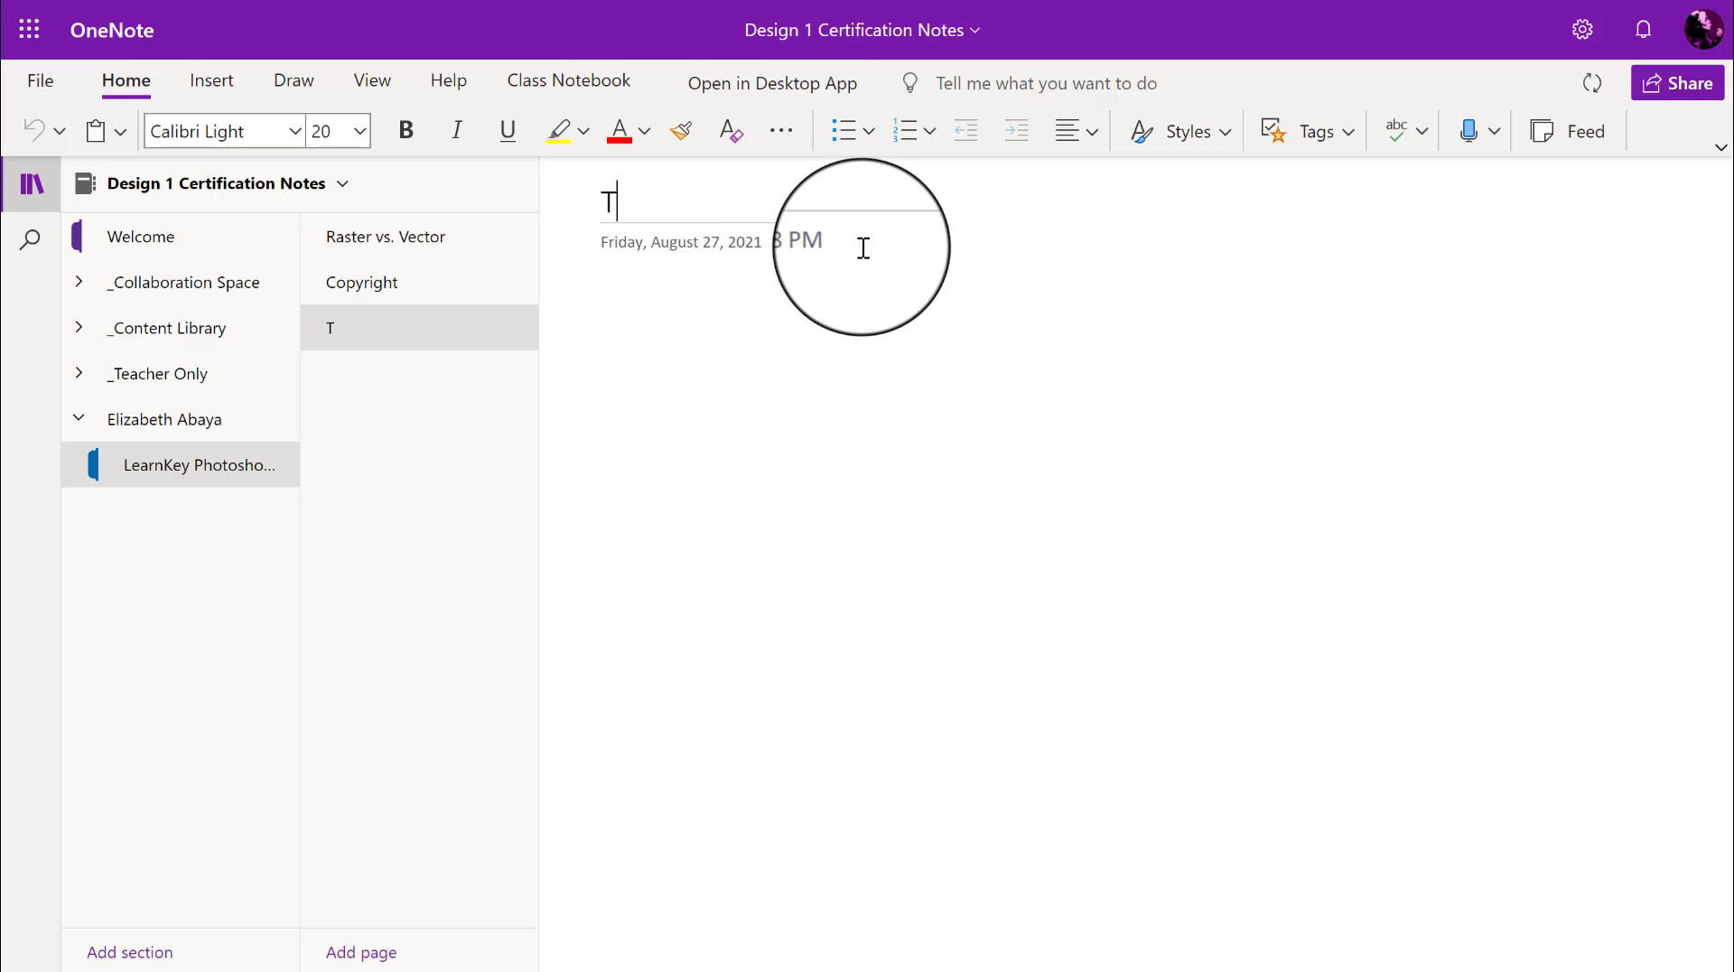
Step: Enter 'Typography' as the new page's title
text(ypography)
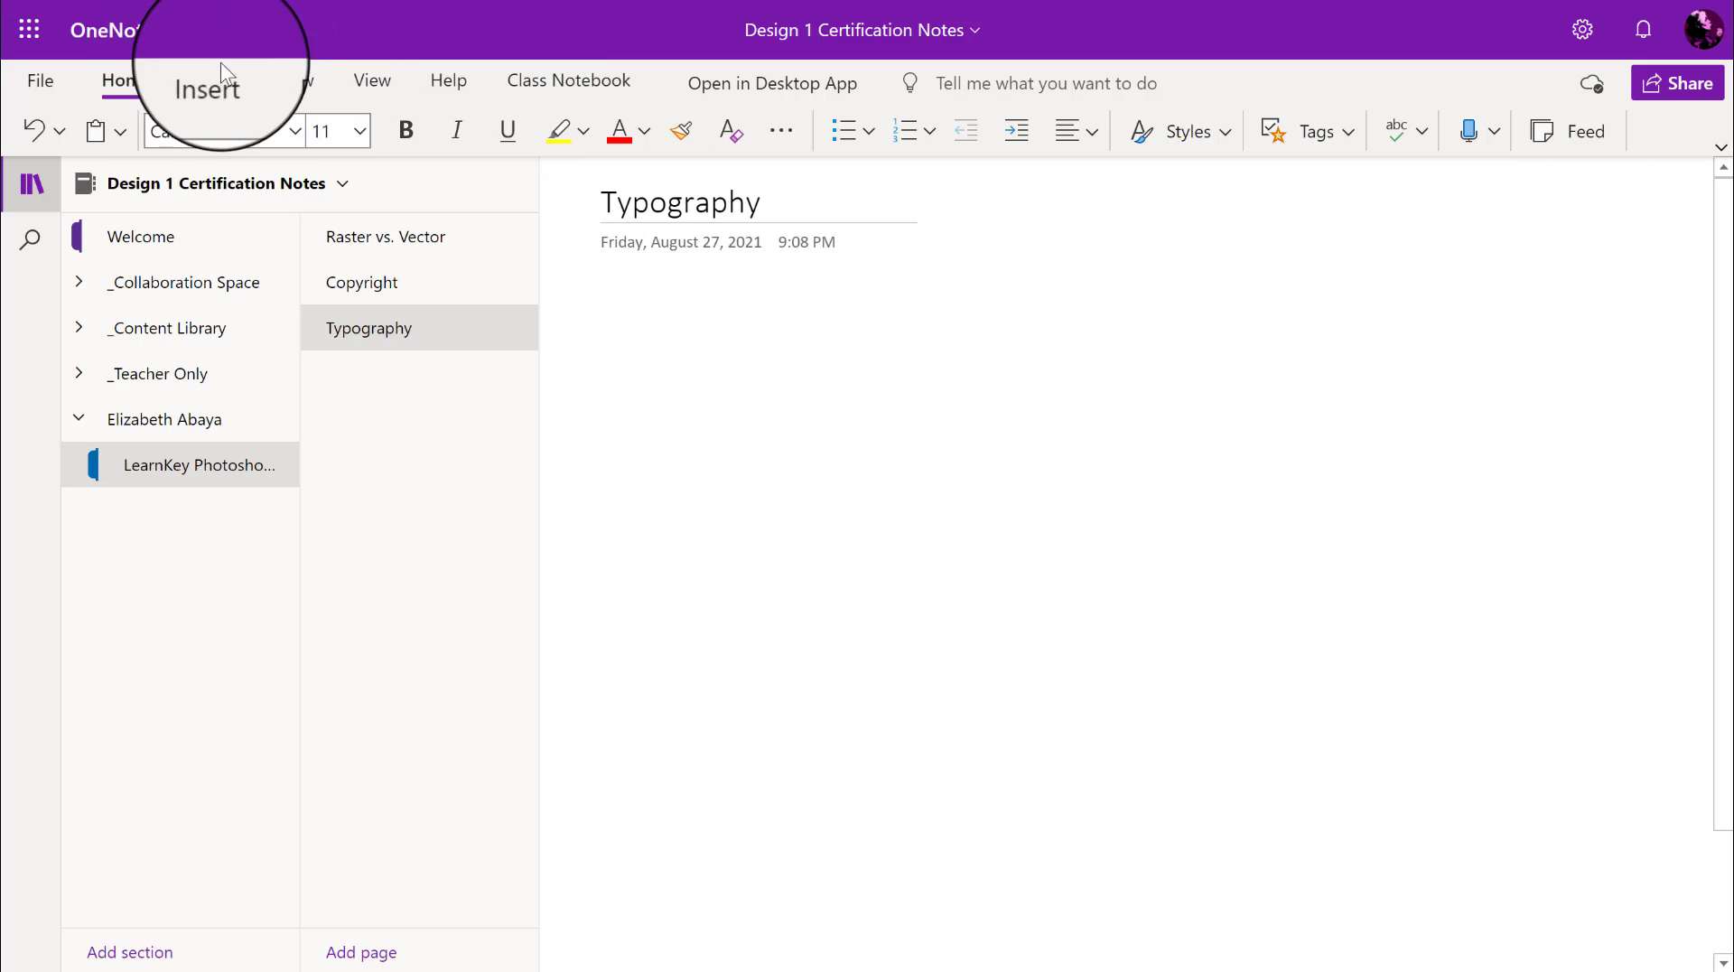
Step: Search online pictures for 'serif' and insert the Serif Font vs Sans Serif Font image
click(206, 85)
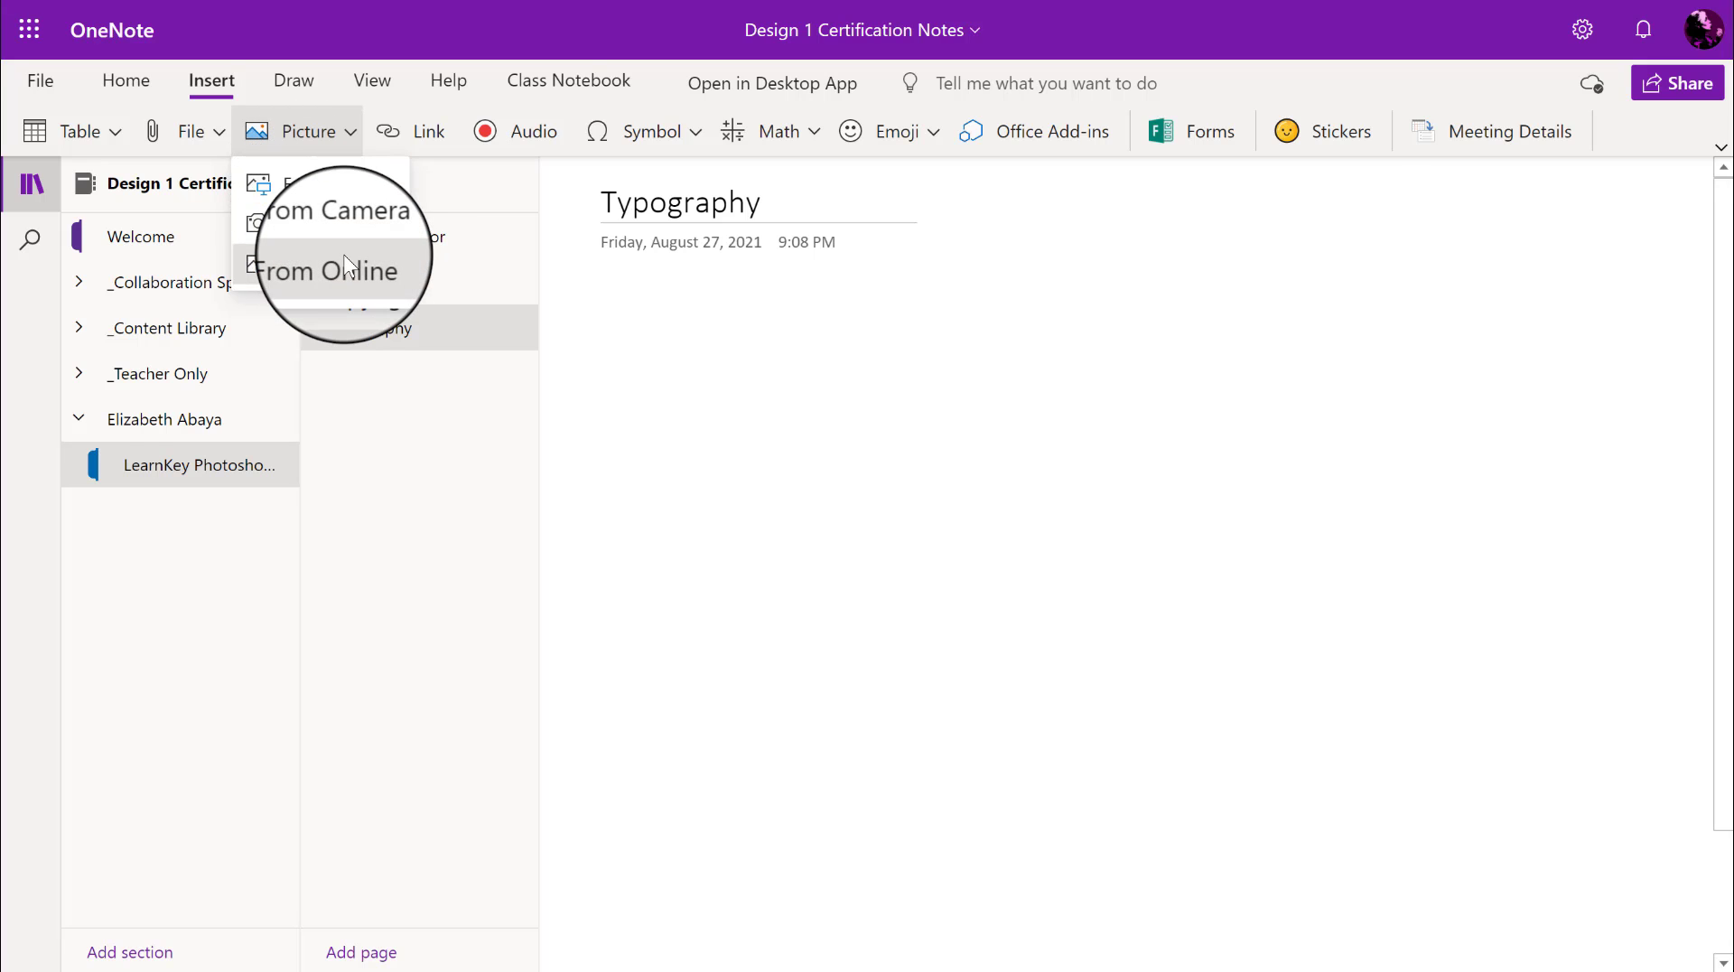
click(317, 271)
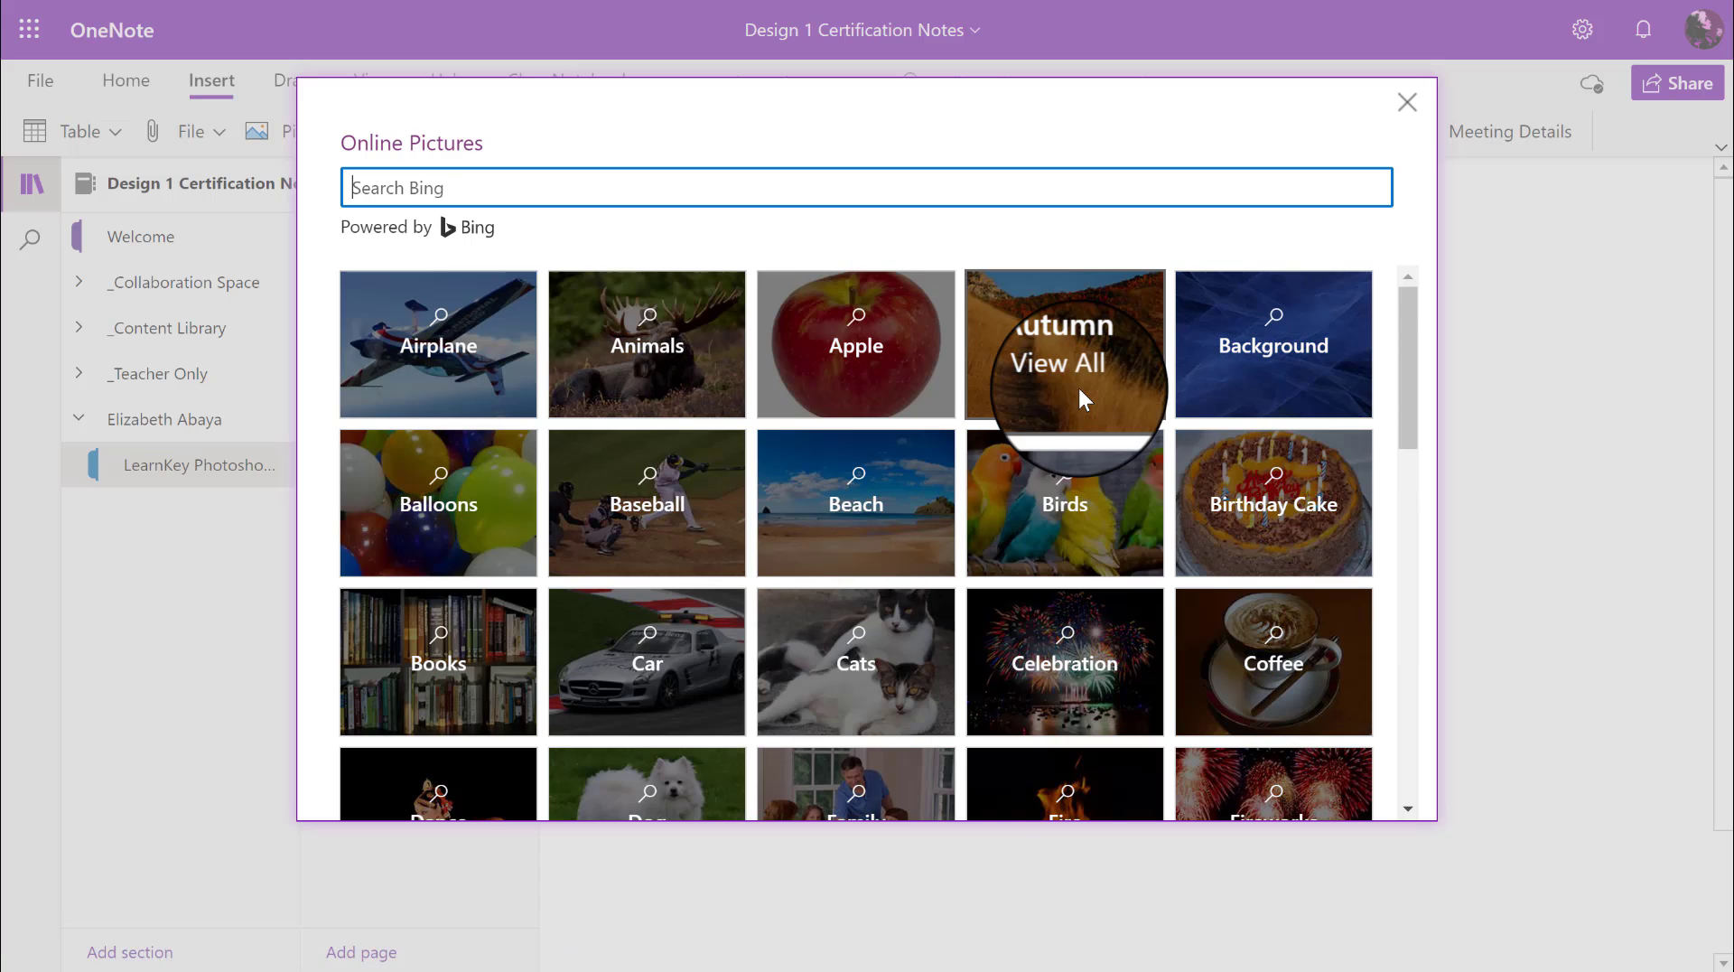
text(s)
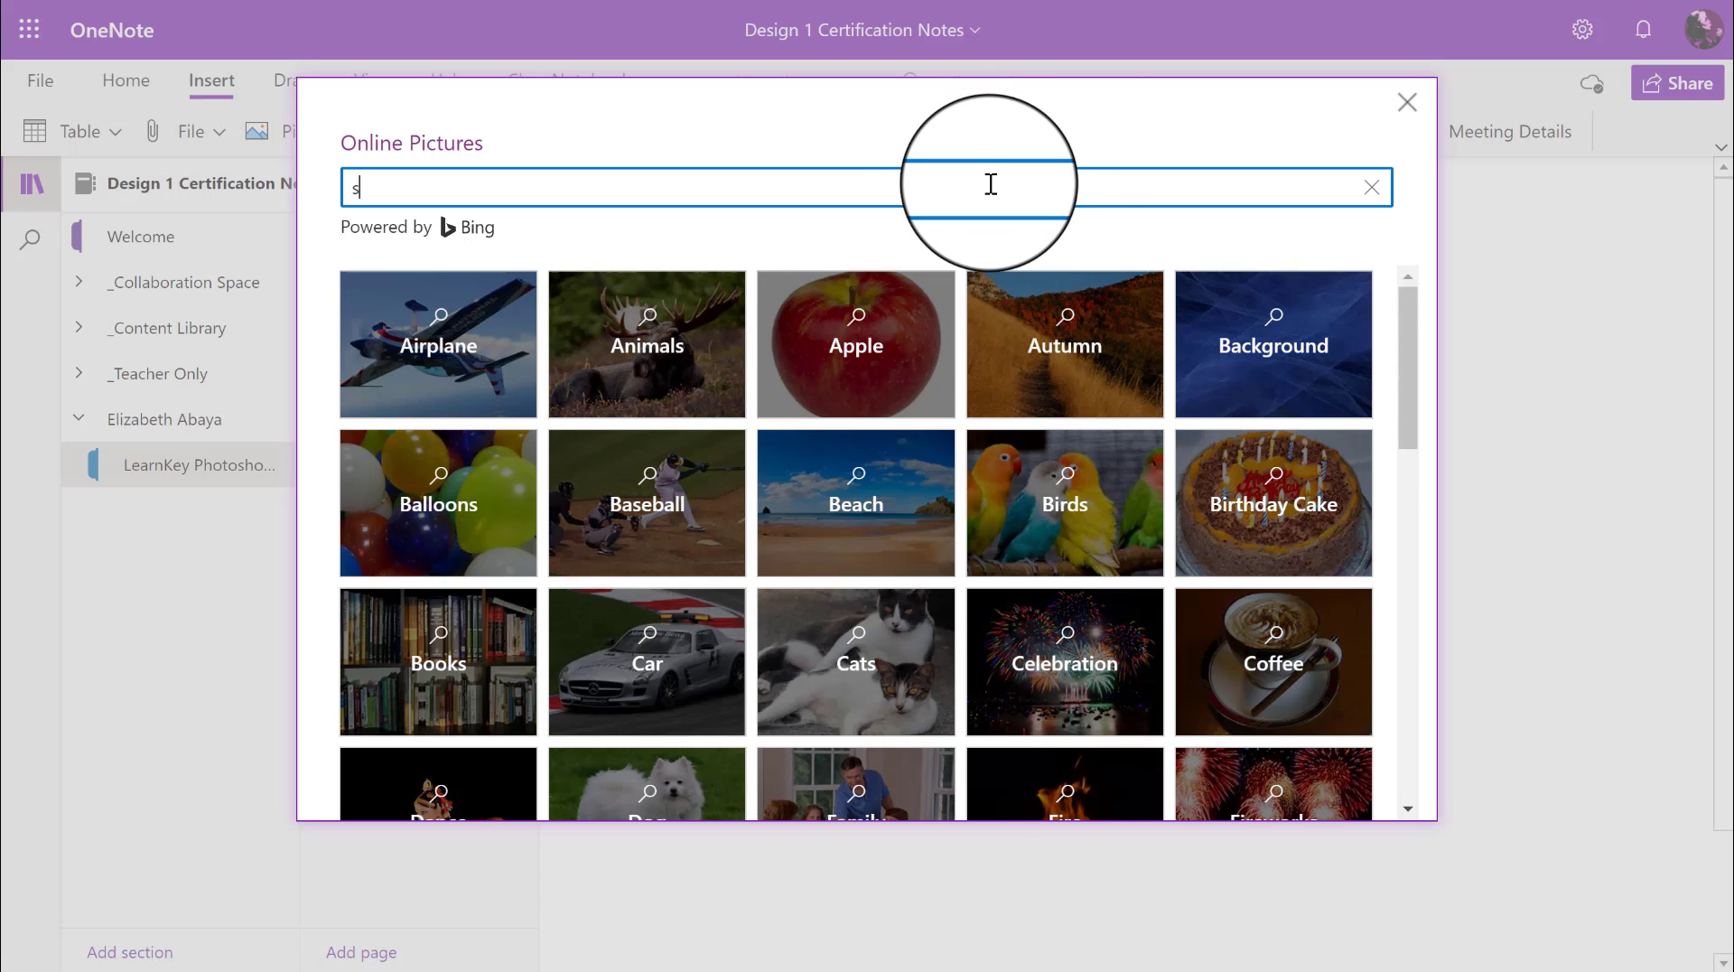
text(erif)
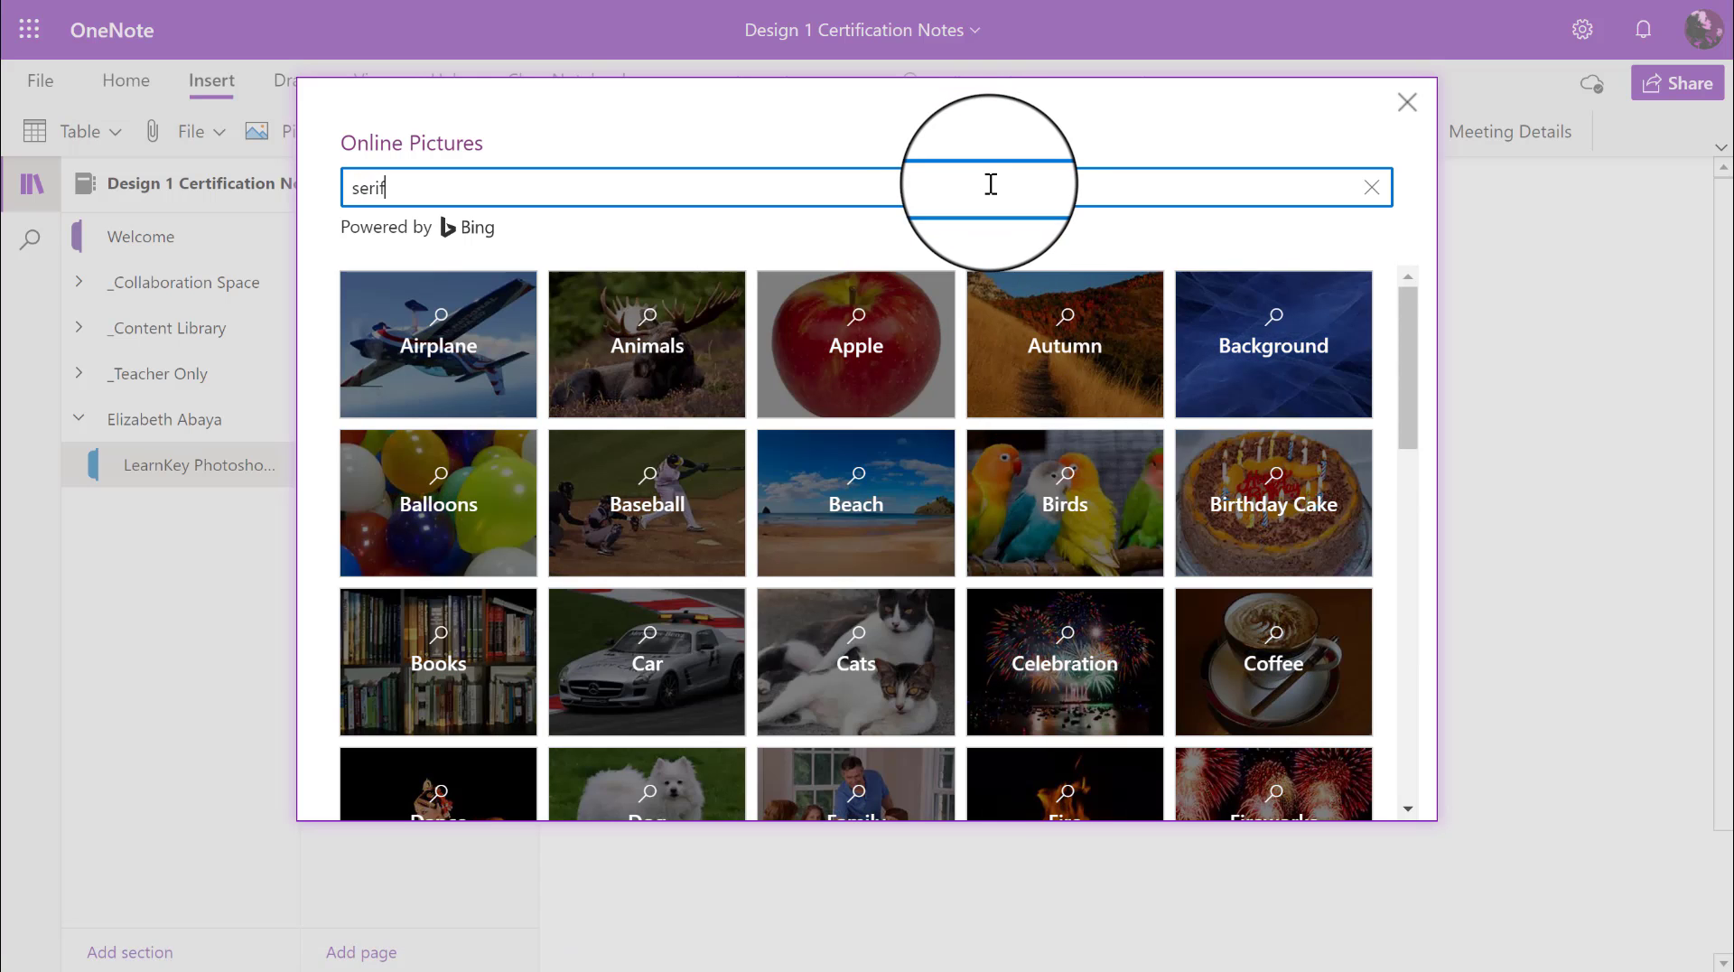
key(Enter)
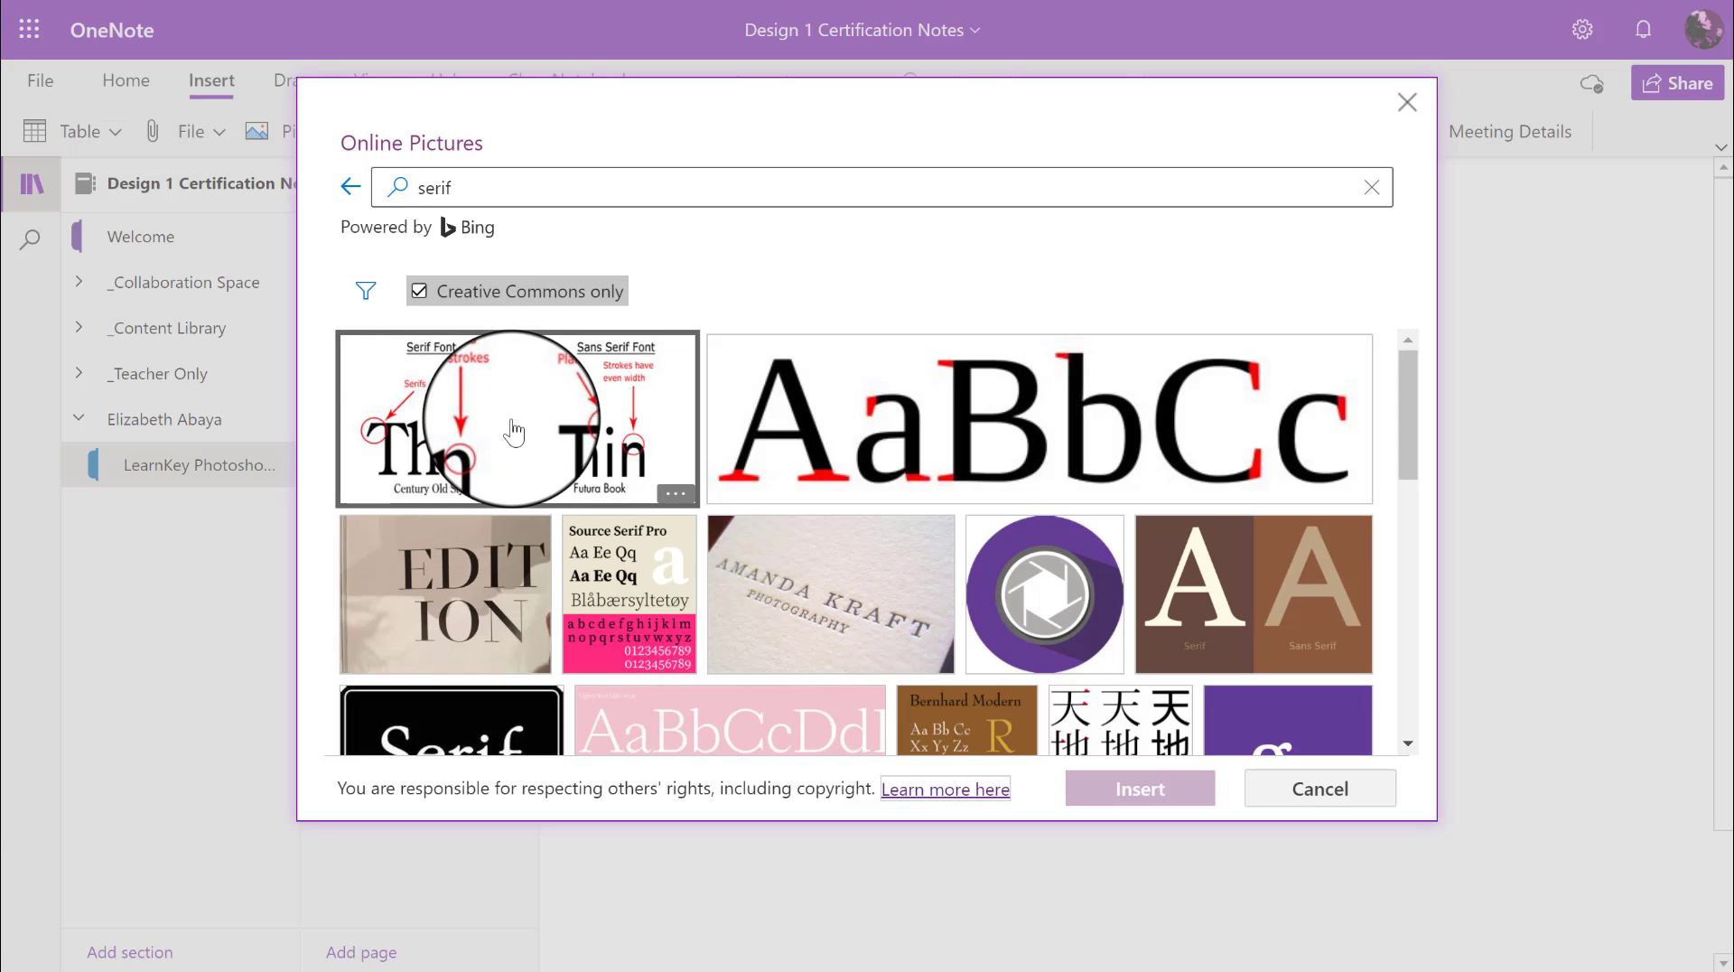
click(515, 430)
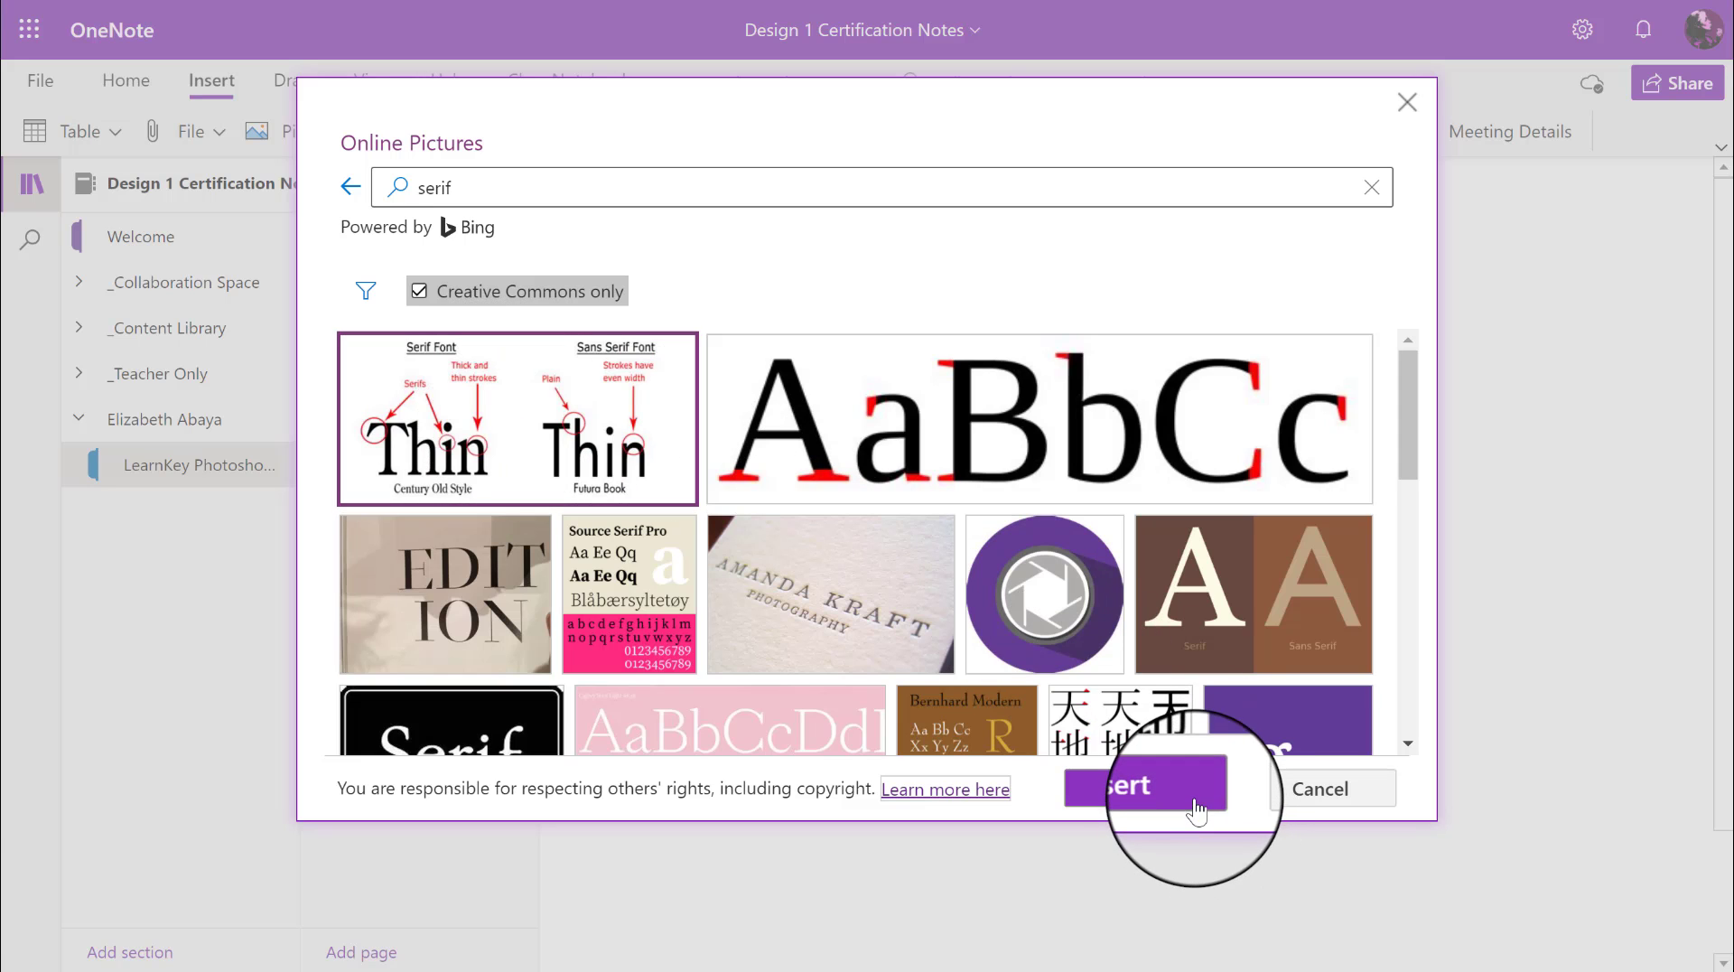
click(1144, 783)
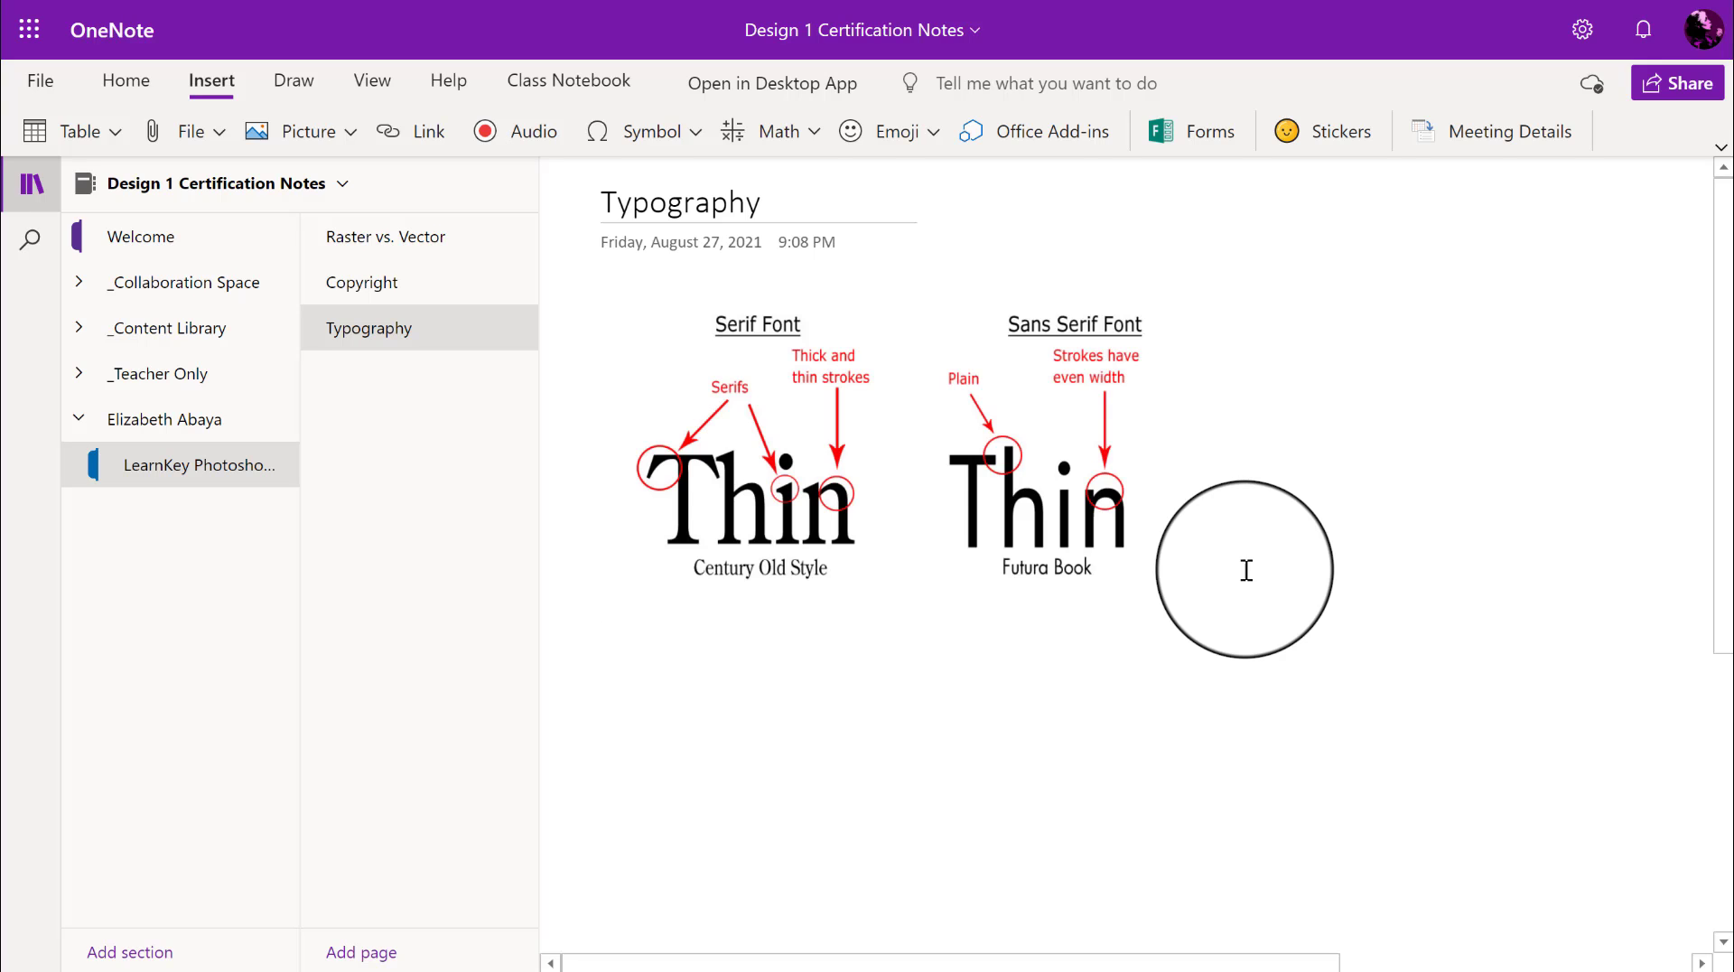
mouse_move(1635, 253)
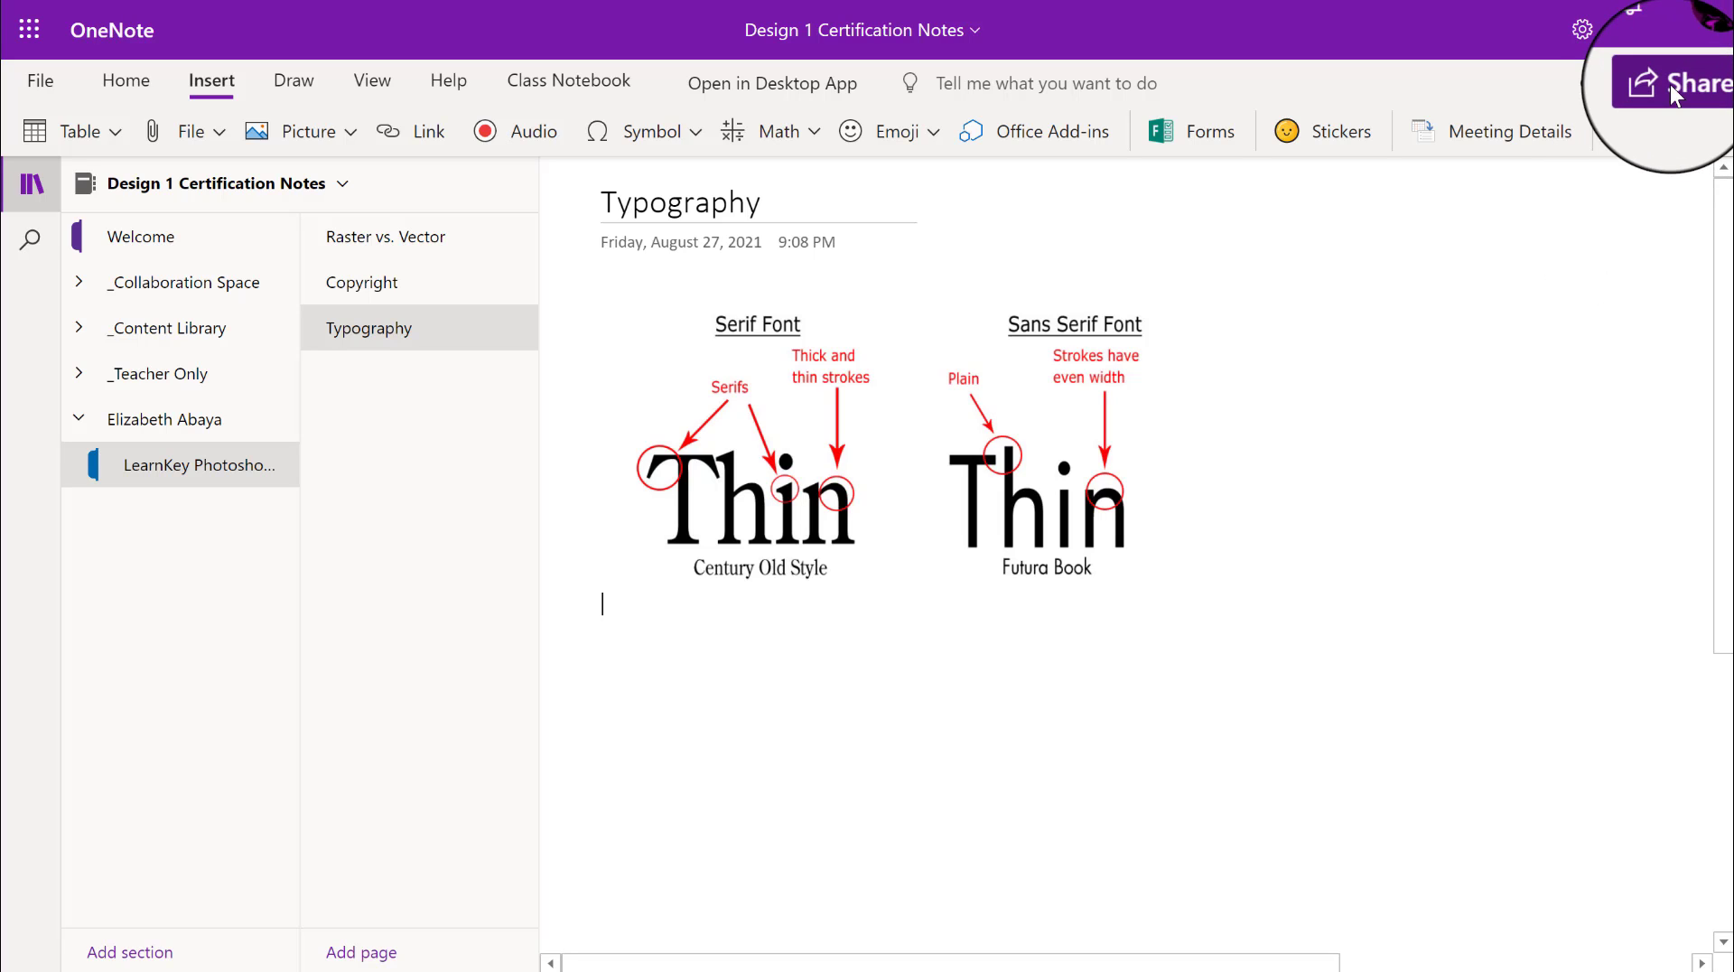
Step: Copy a sharing link for the Design 1 Certification Notes notebook and dismiss the confirmation
click(1687, 95)
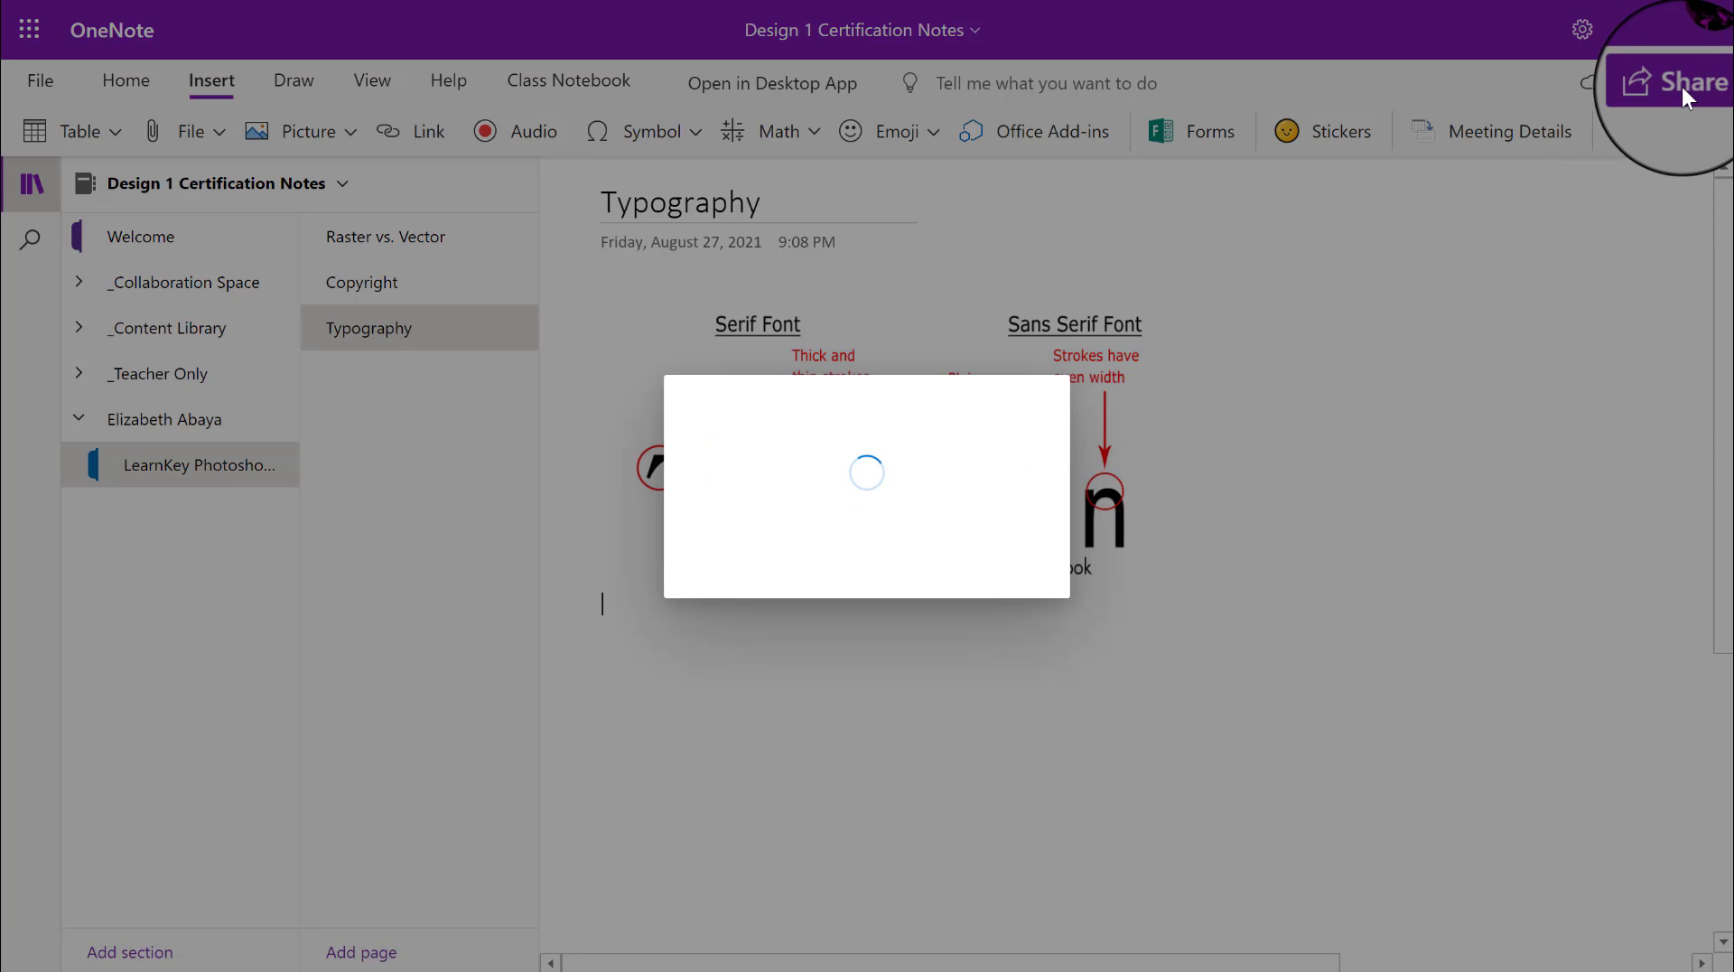
click(1680, 81)
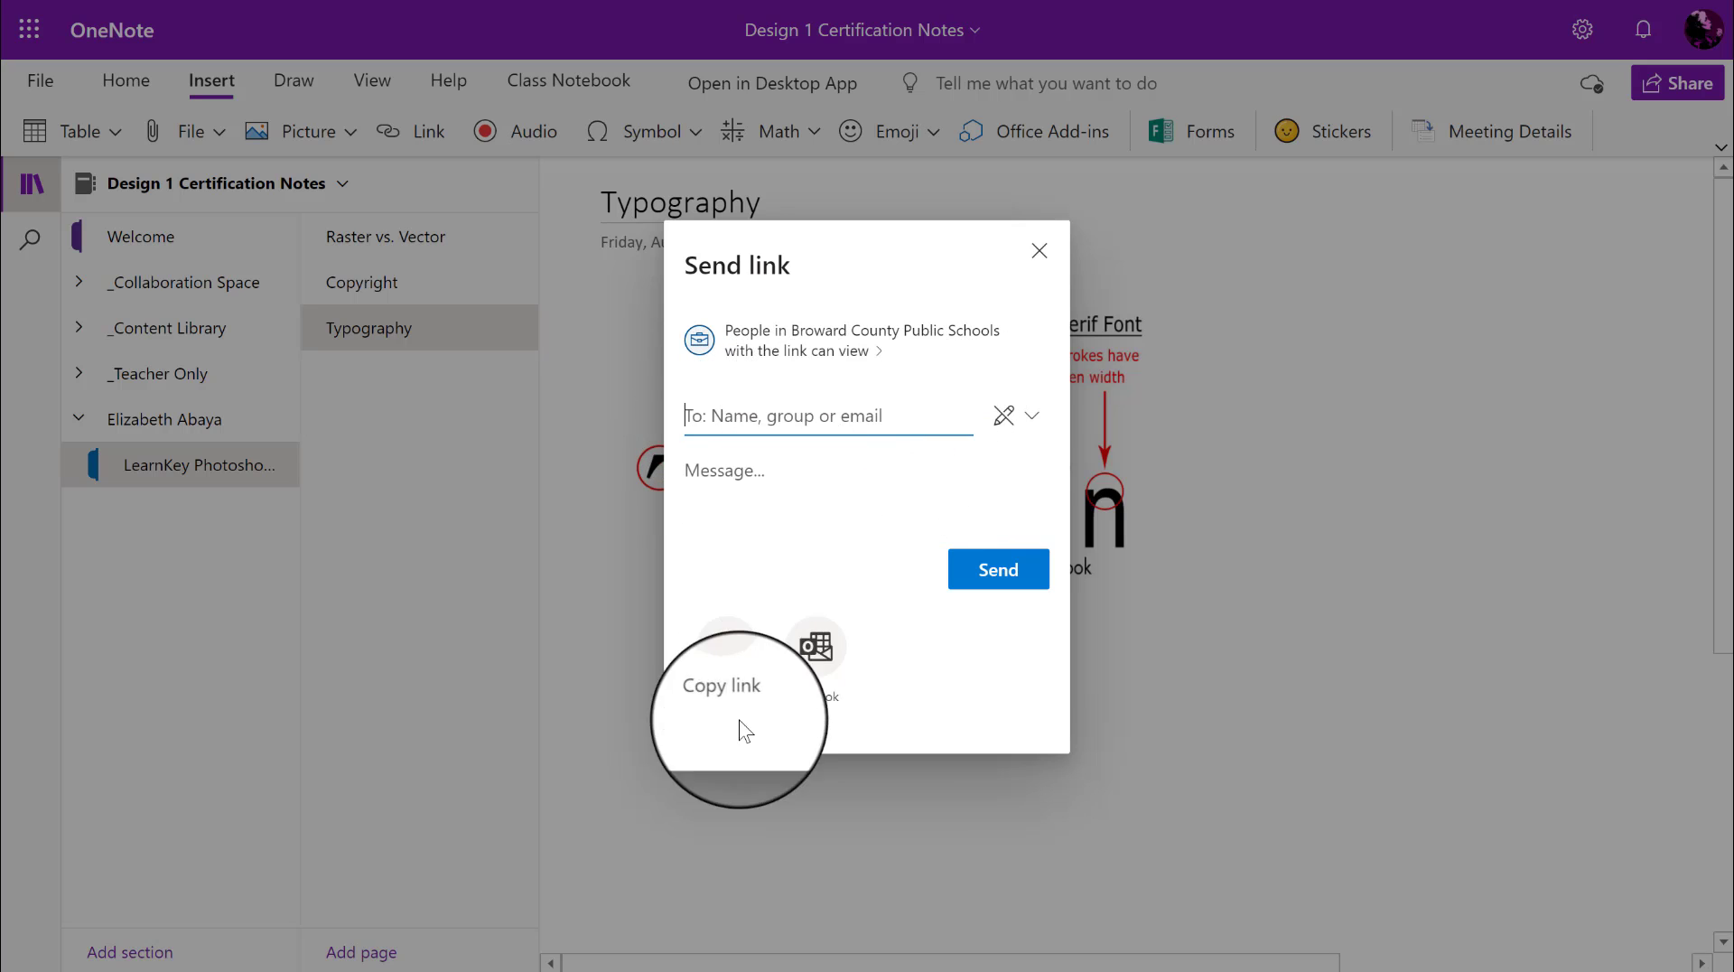
click(720, 684)
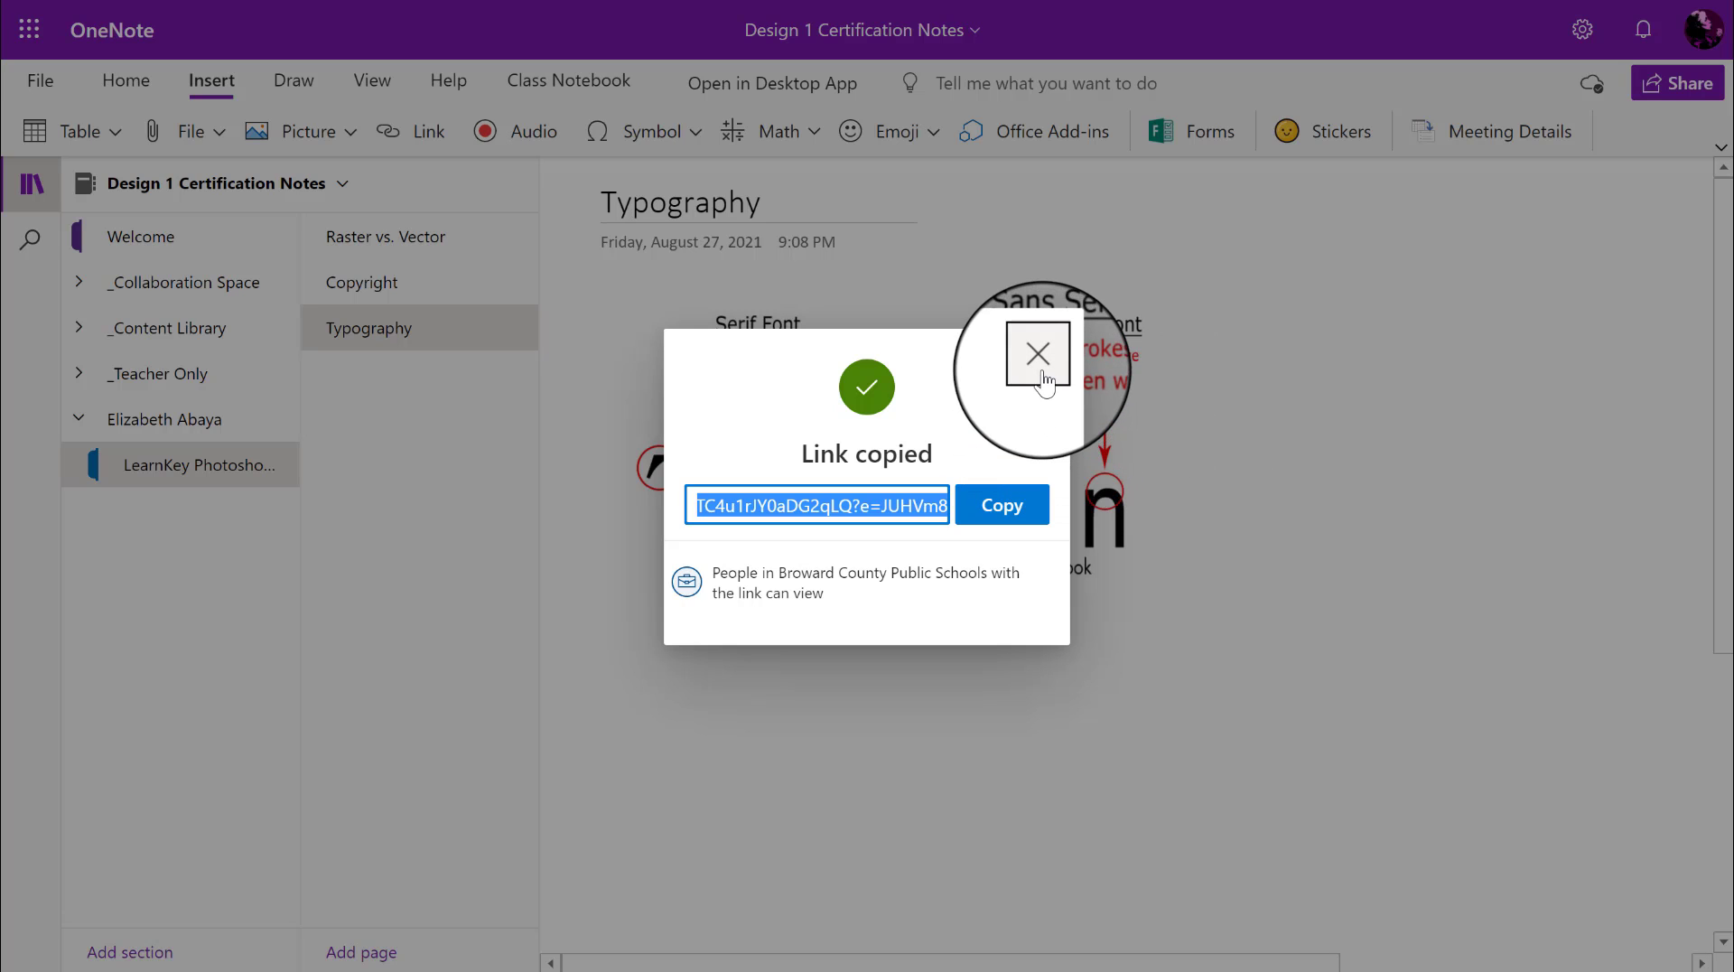
mouse_move(1038, 367)
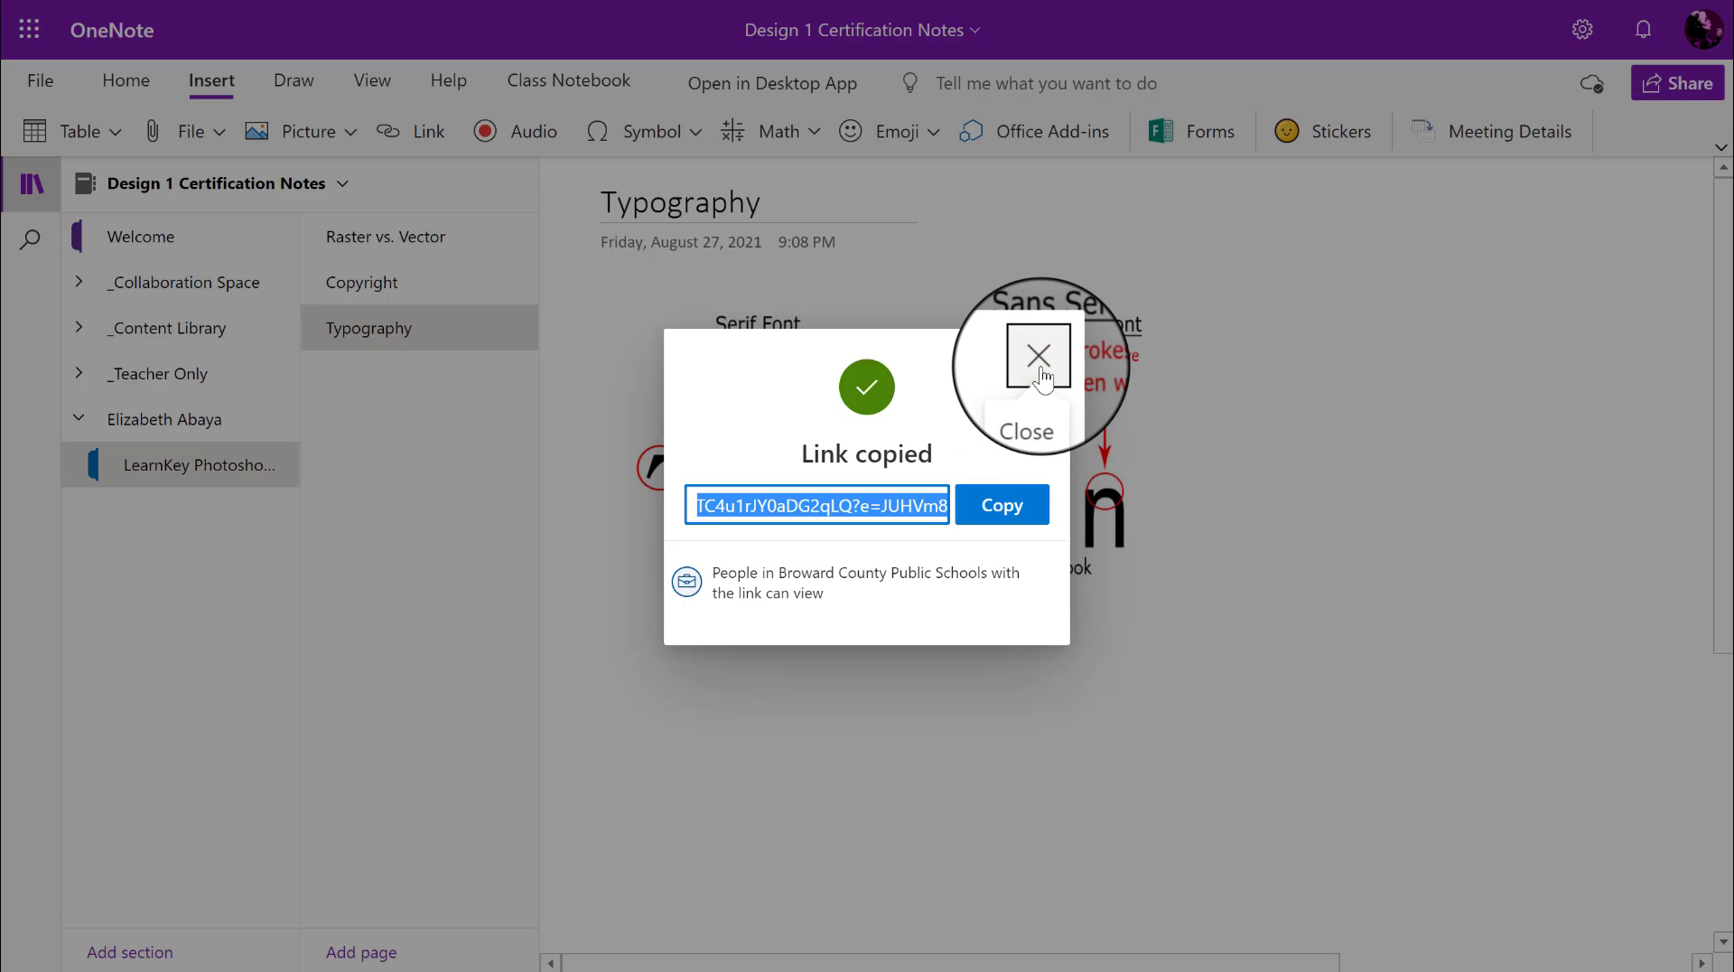
click(1038, 355)
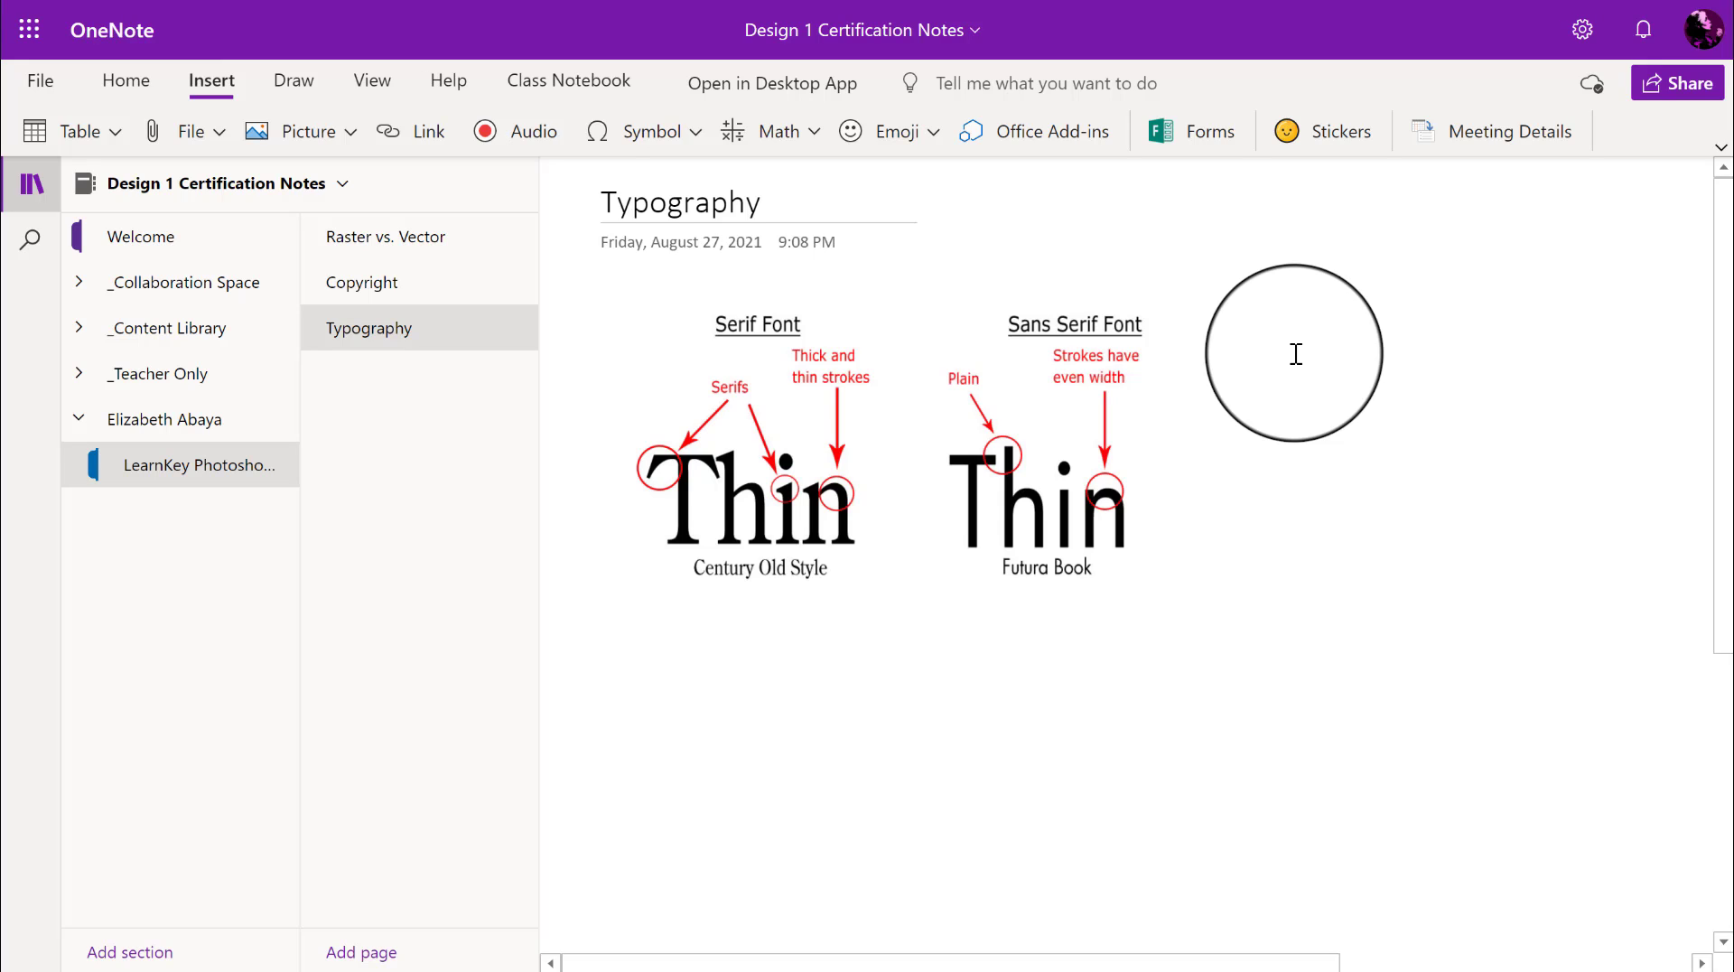
drag(1294, 352, 1266, 274)
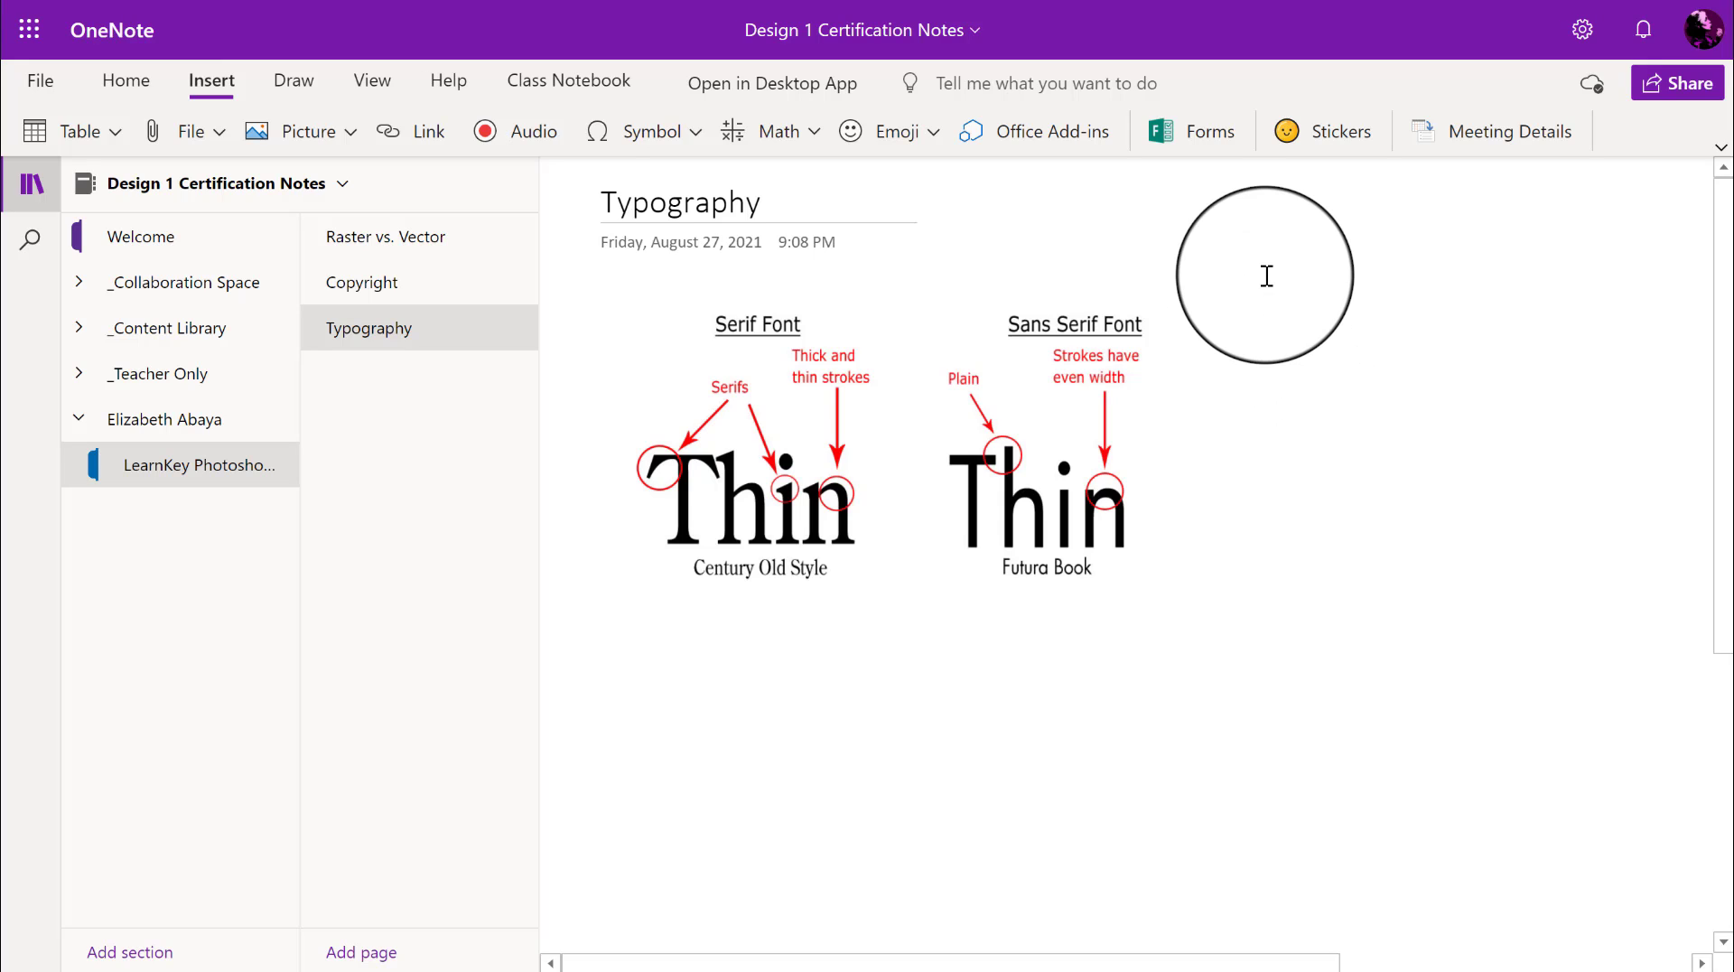